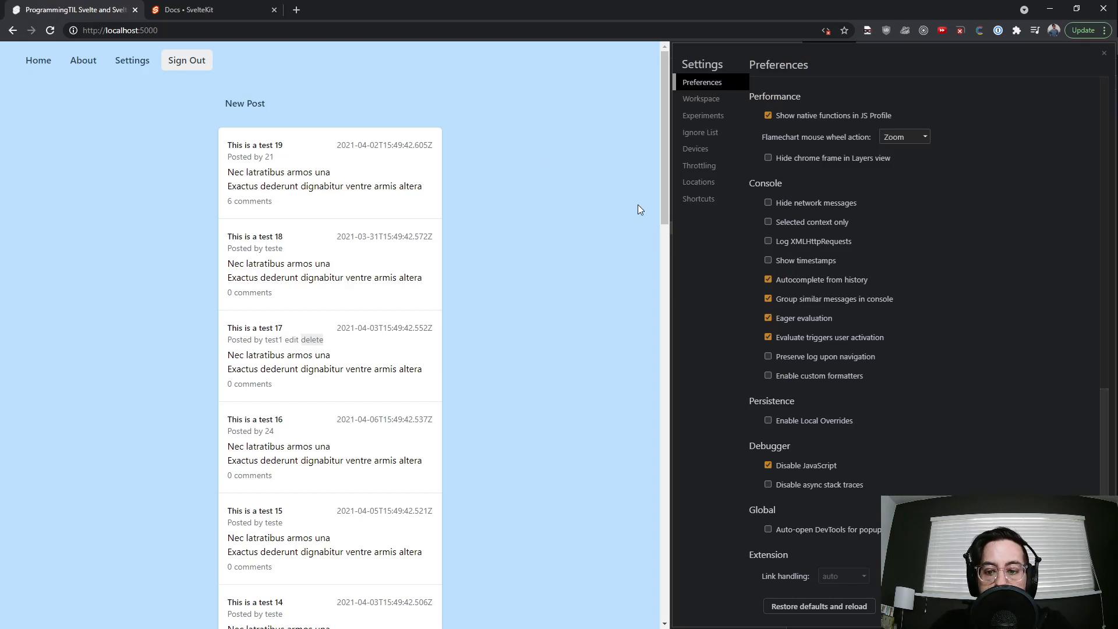
# Sign out of the blog, go to the sign-in page and sign back in with JavaScript disabled
pyautogui.click(186, 59)
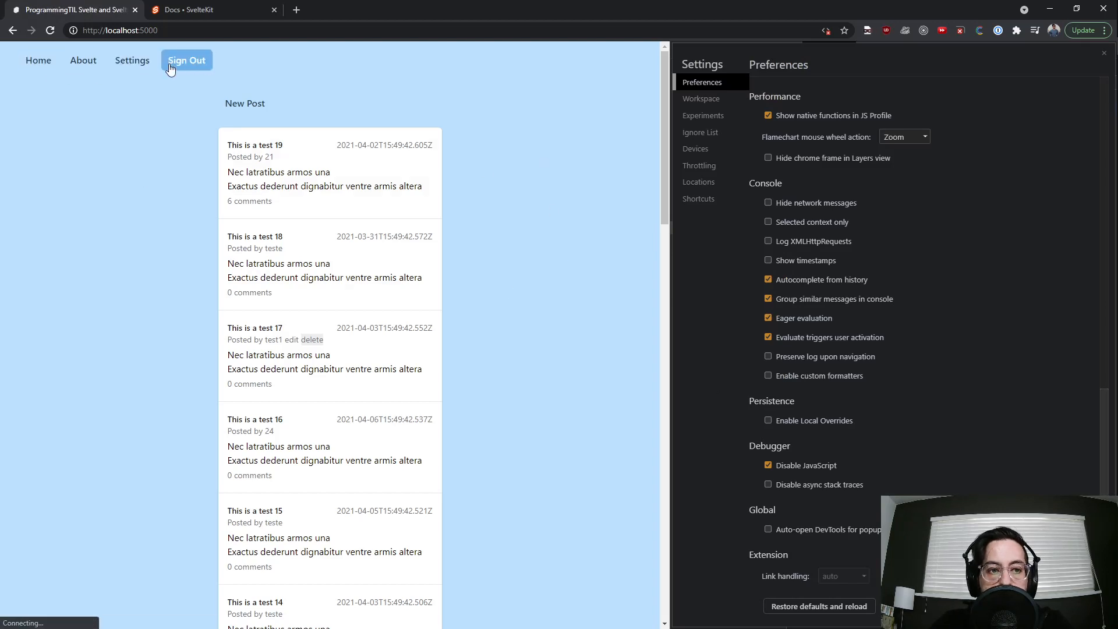
pyautogui.click(187, 59)
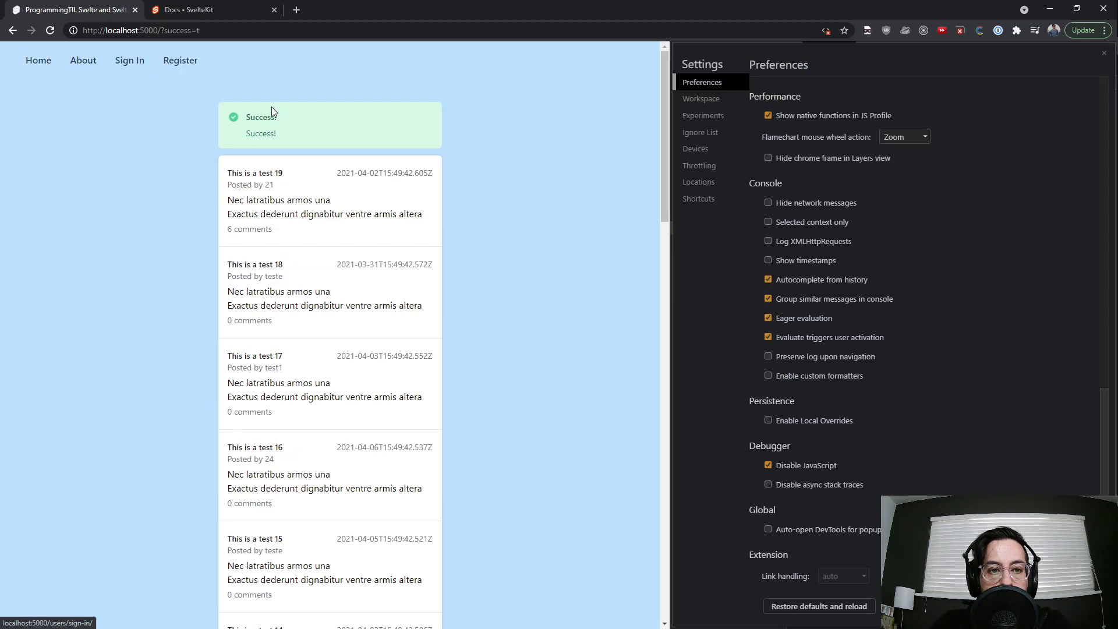
pyautogui.click(130, 59)
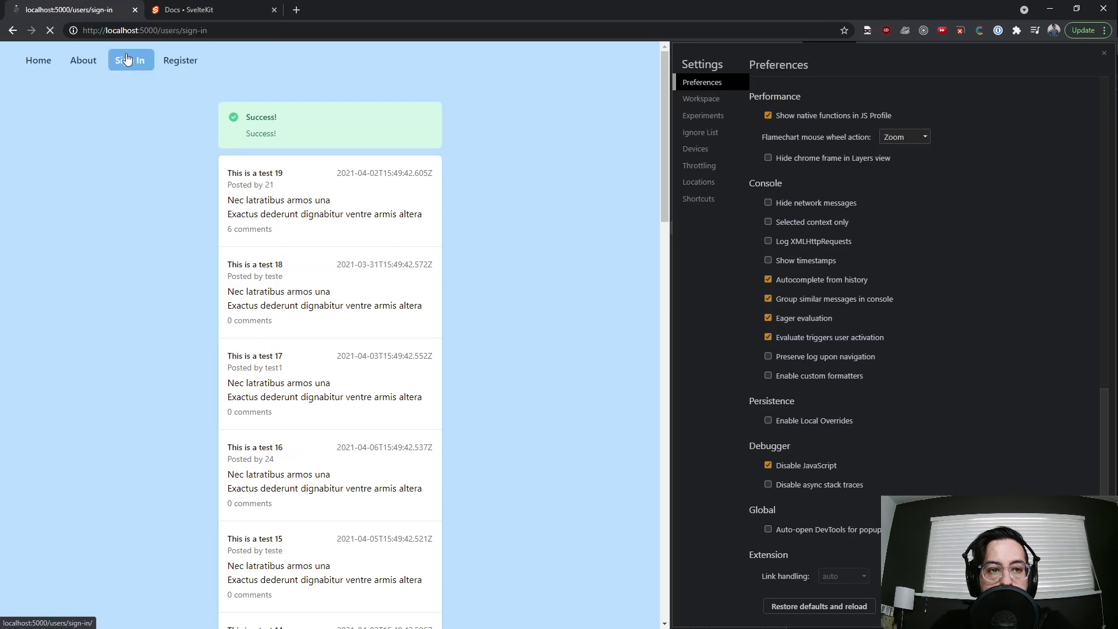
pyautogui.click(130, 59)
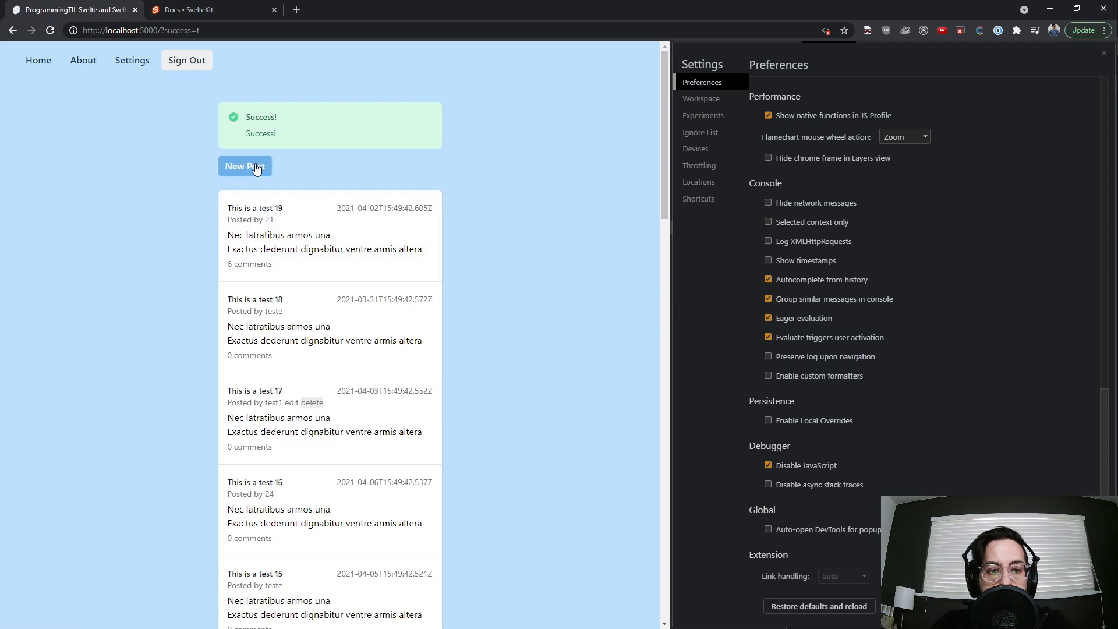
# Create a post titled hello, edit it appending '!!!!!' and update, then sign out
pyautogui.click(243, 166)
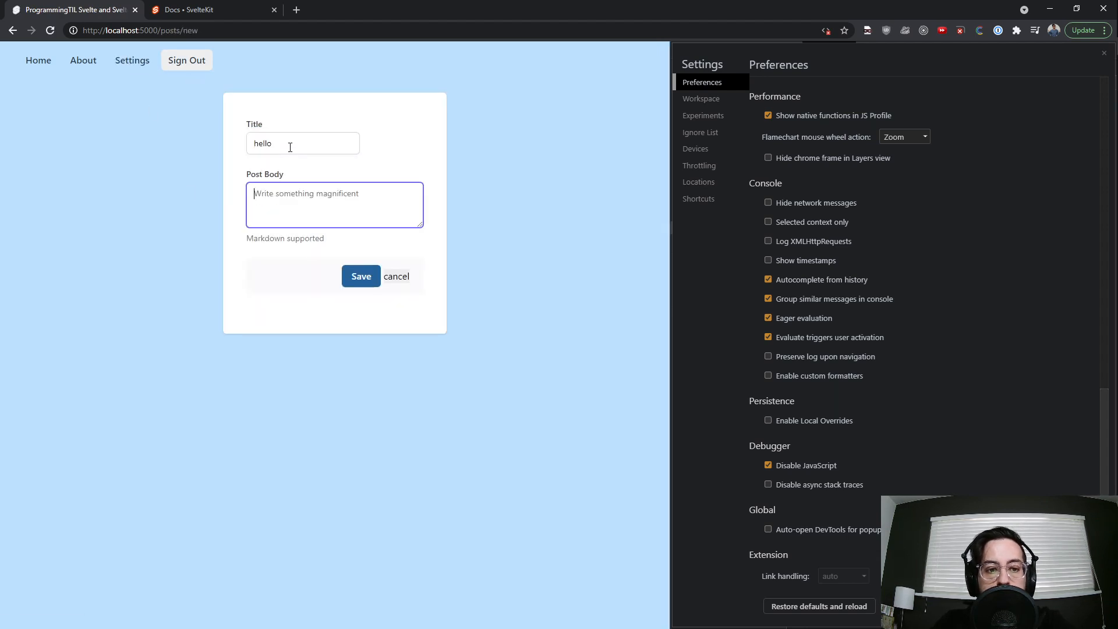
pyautogui.click(361, 276)
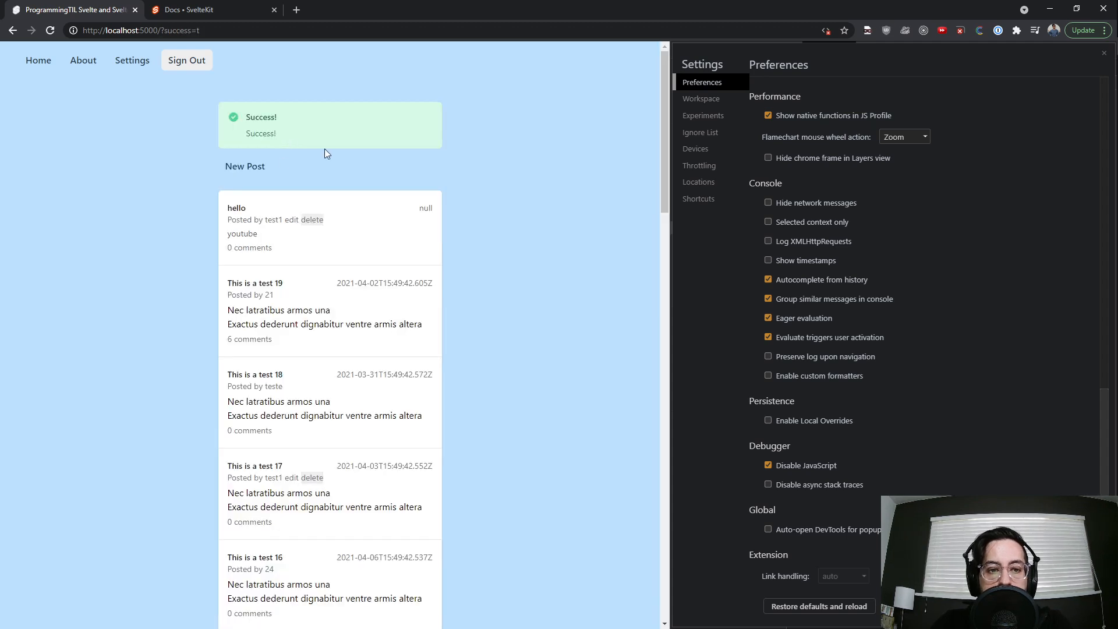
pyautogui.click(291, 220)
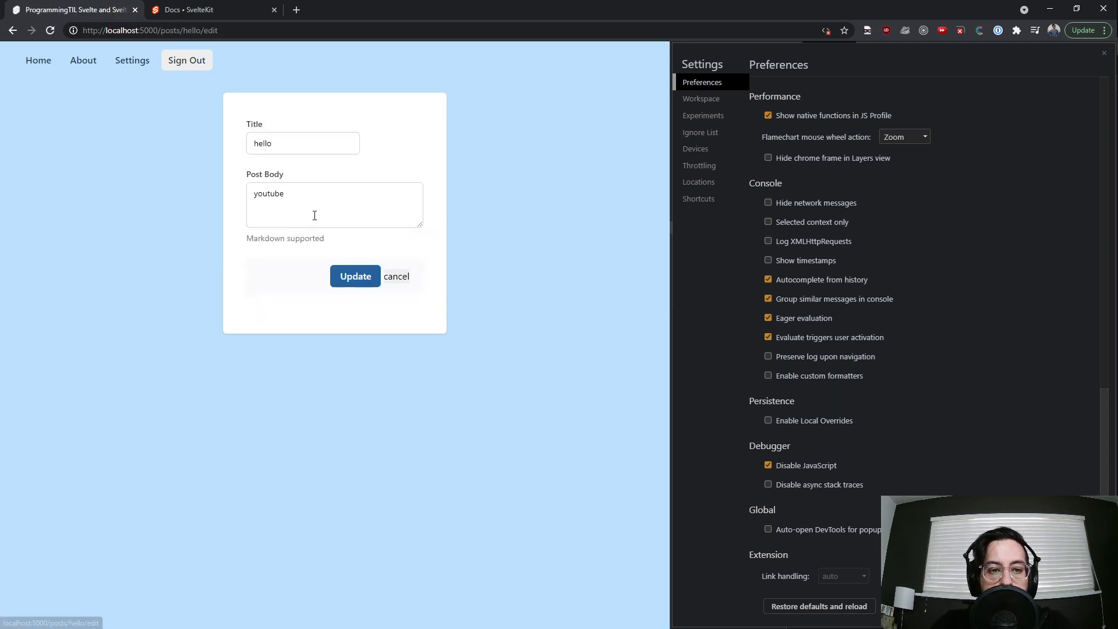
pyautogui.write('!!!!!')
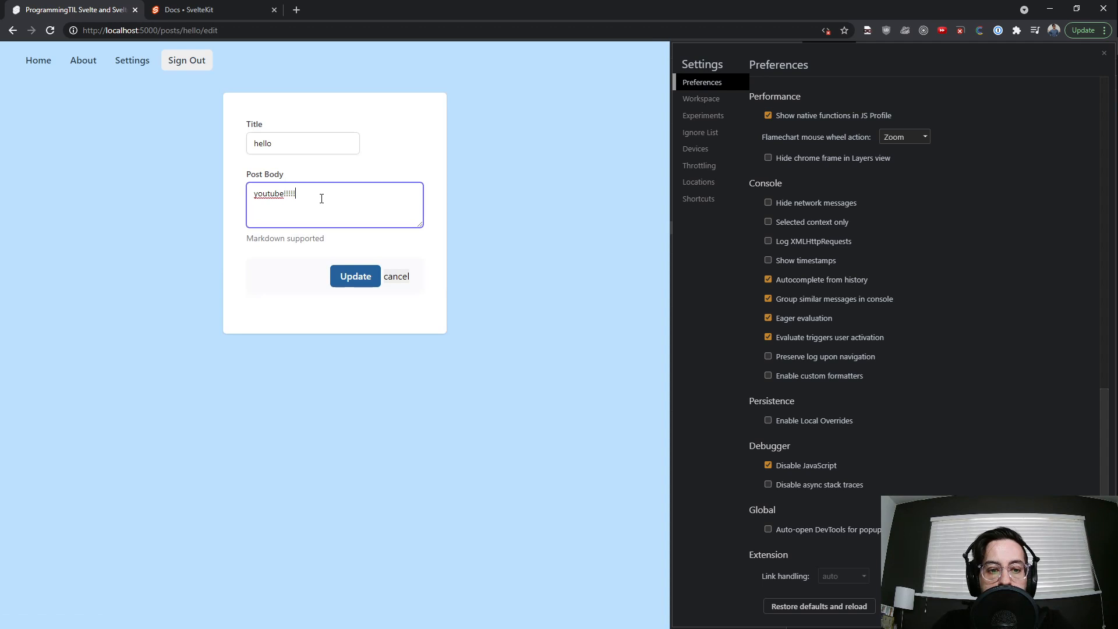
pyautogui.click(355, 276)
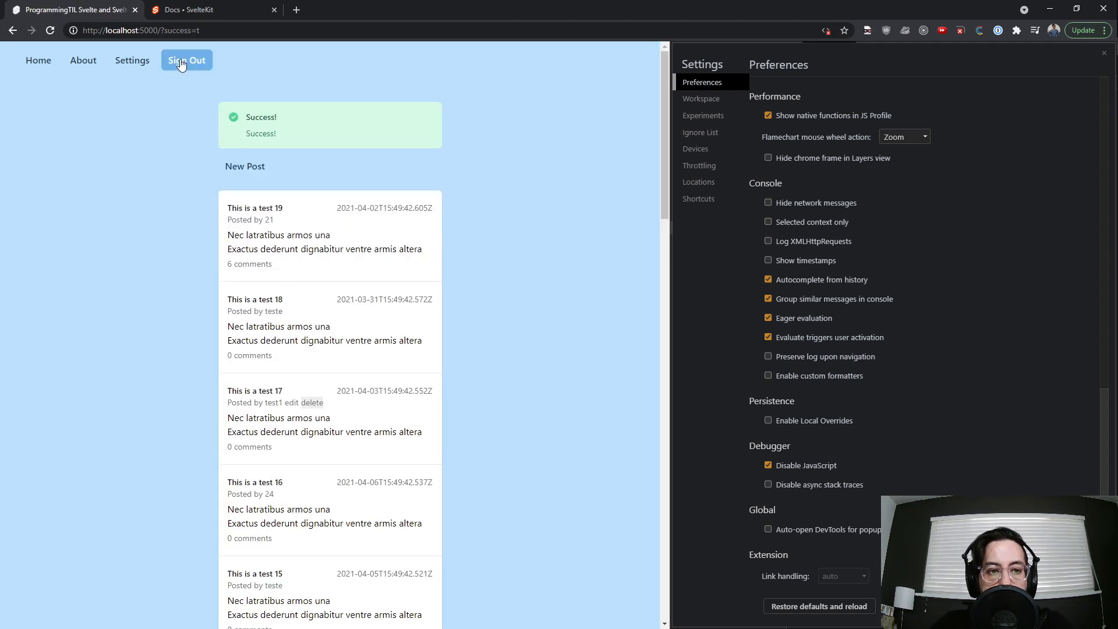
pyautogui.click(181, 60)
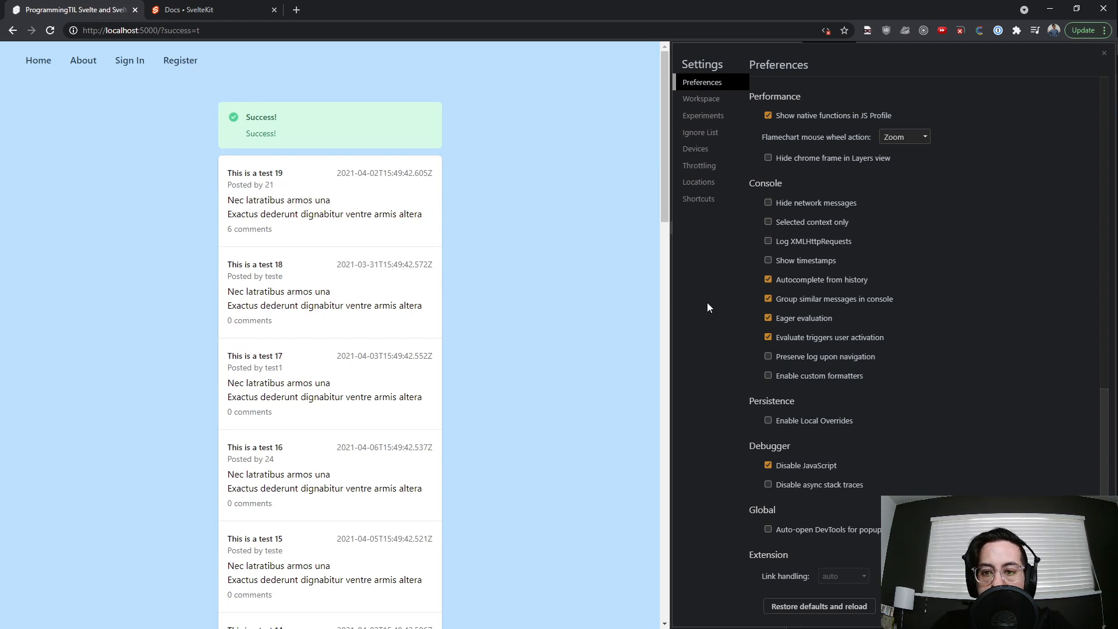
pyautogui.moveTo(692, 258)
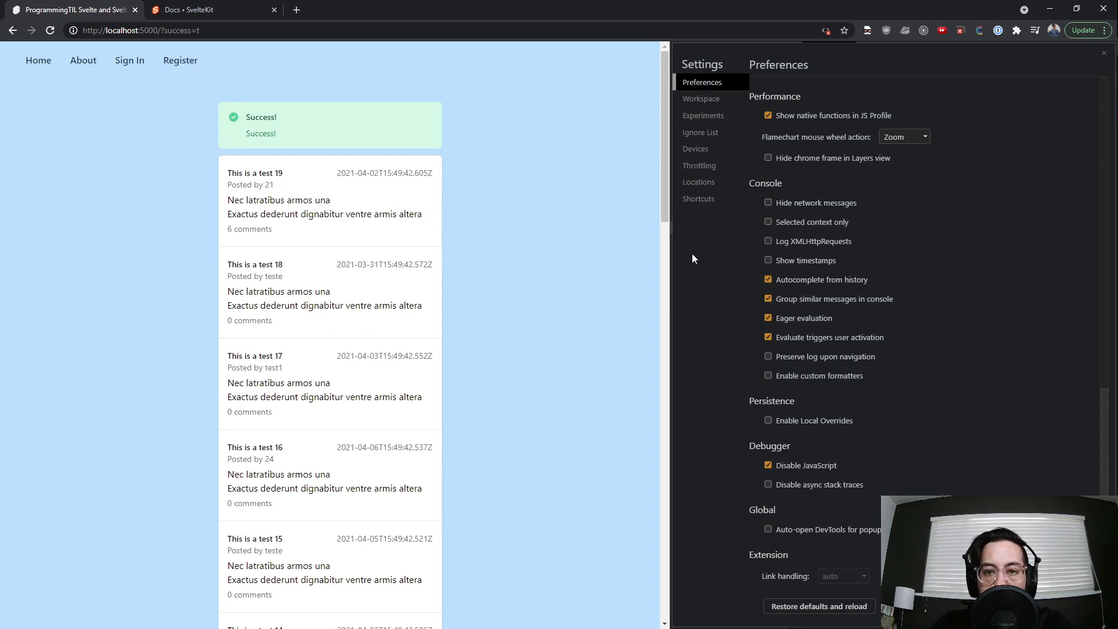
pyautogui.moveTo(441, 217)
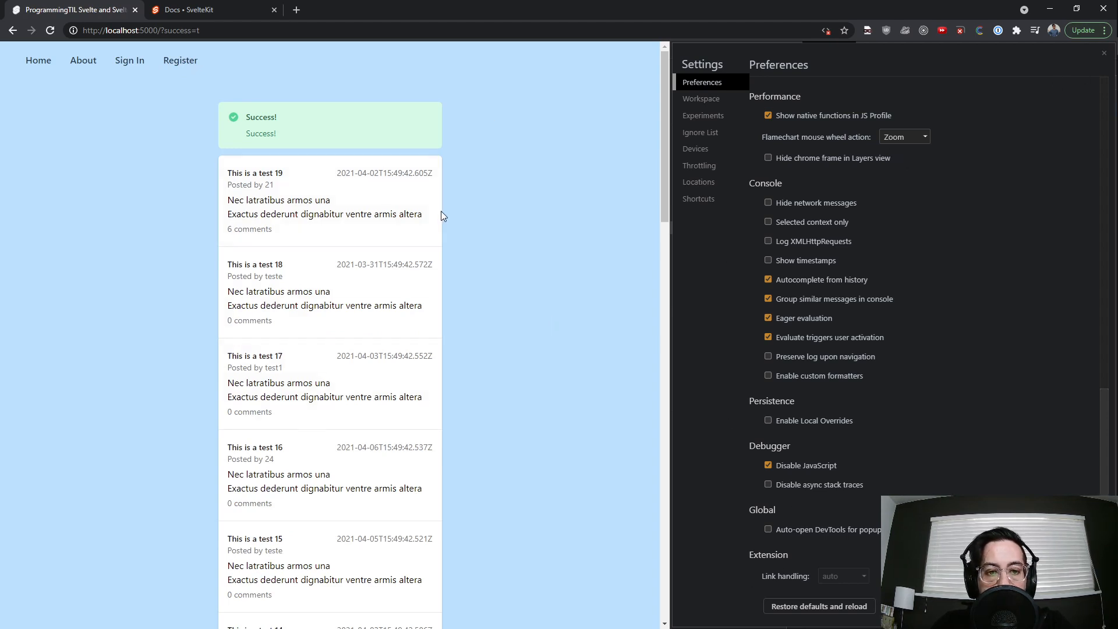
pyautogui.moveTo(172, 110)
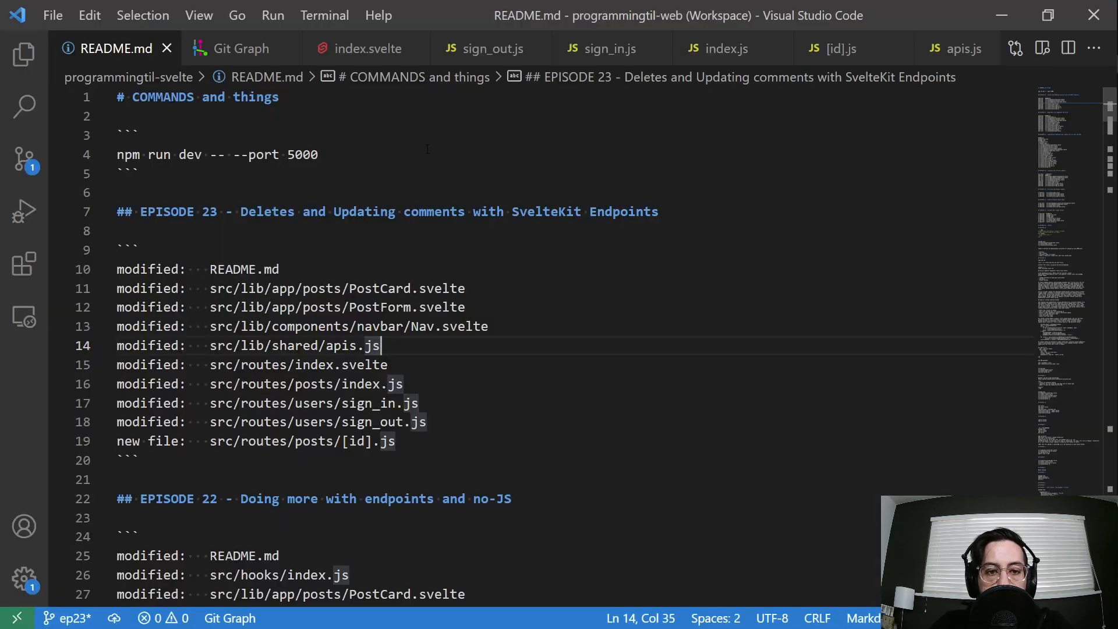
pyautogui.moveTo(484, 49)
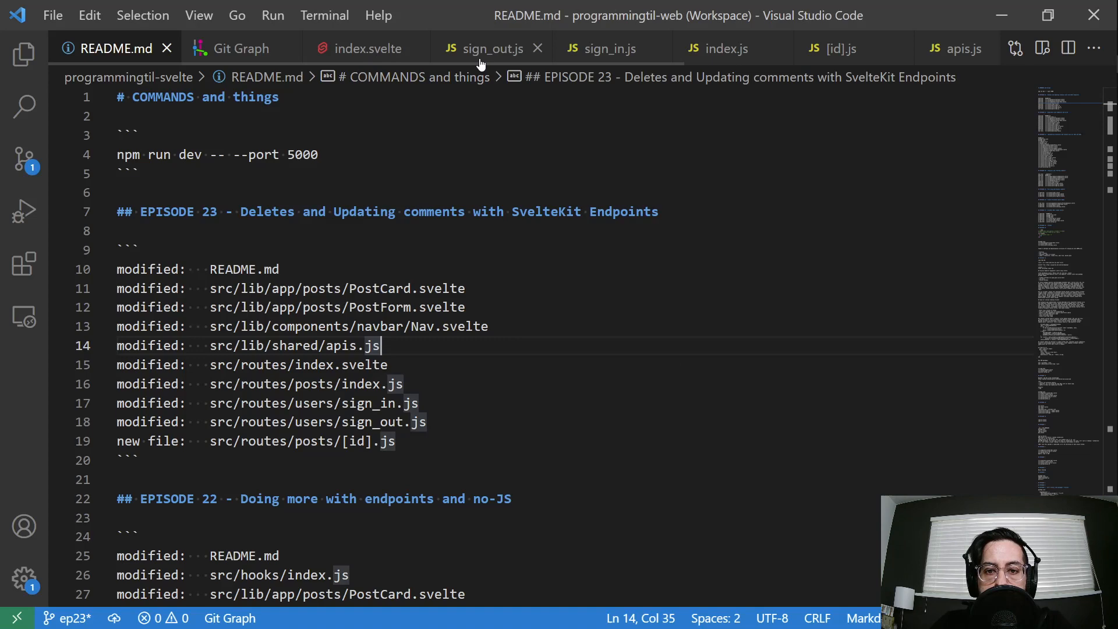
pyautogui.moveTo(488, 48)
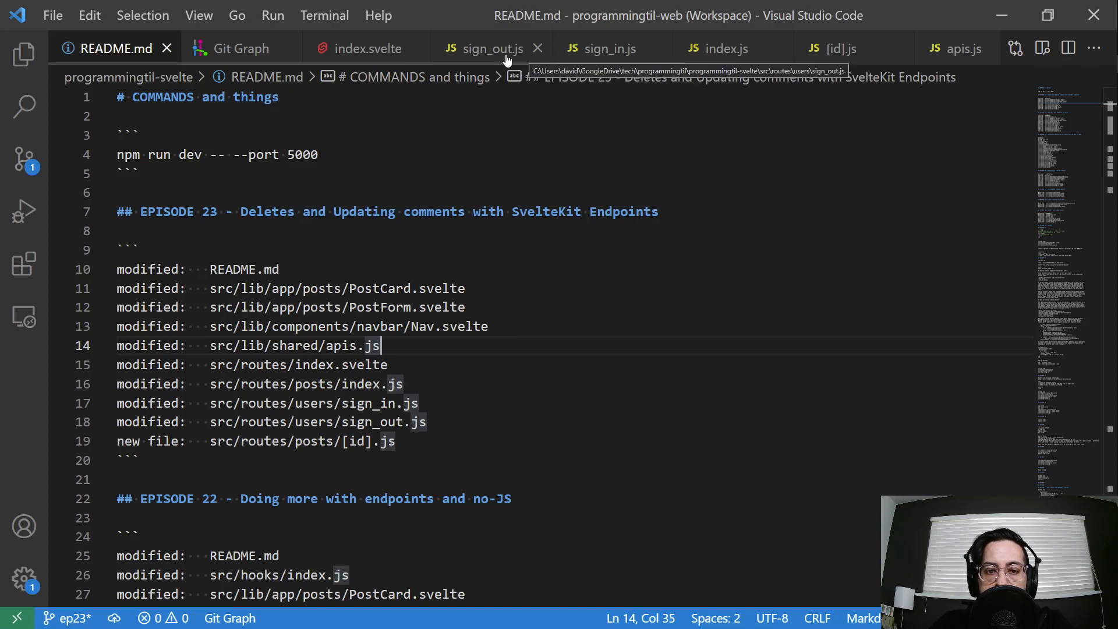
# Review the sign_out.js del handler and its cookie-clearing set-cookie headers
pyautogui.click(491, 48)
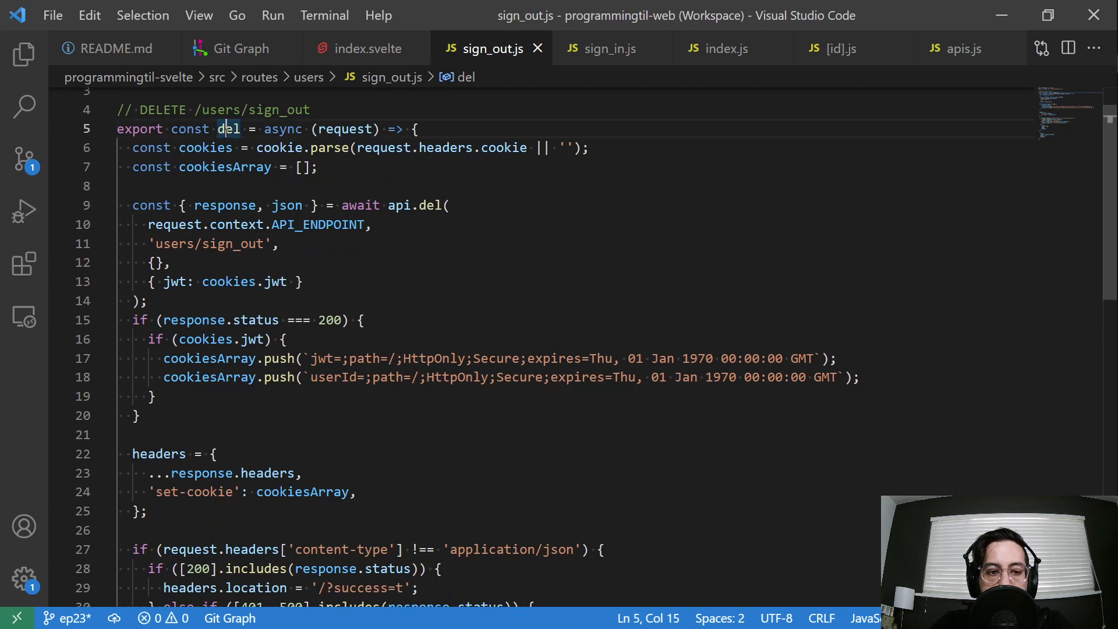
pyautogui.scroll(-3)
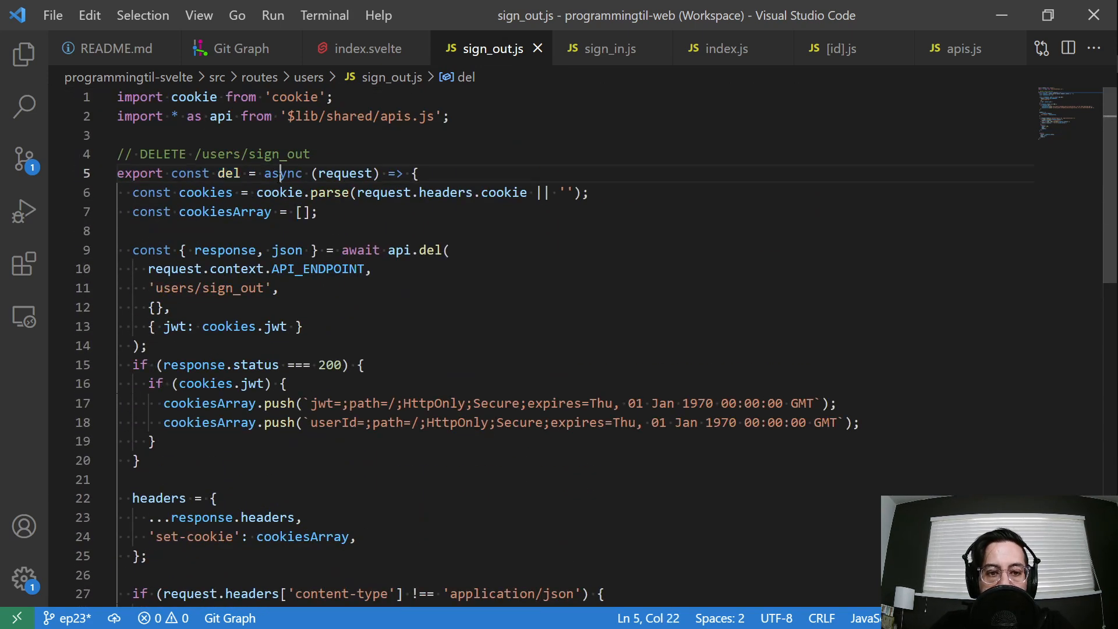
pyautogui.scroll(-3)
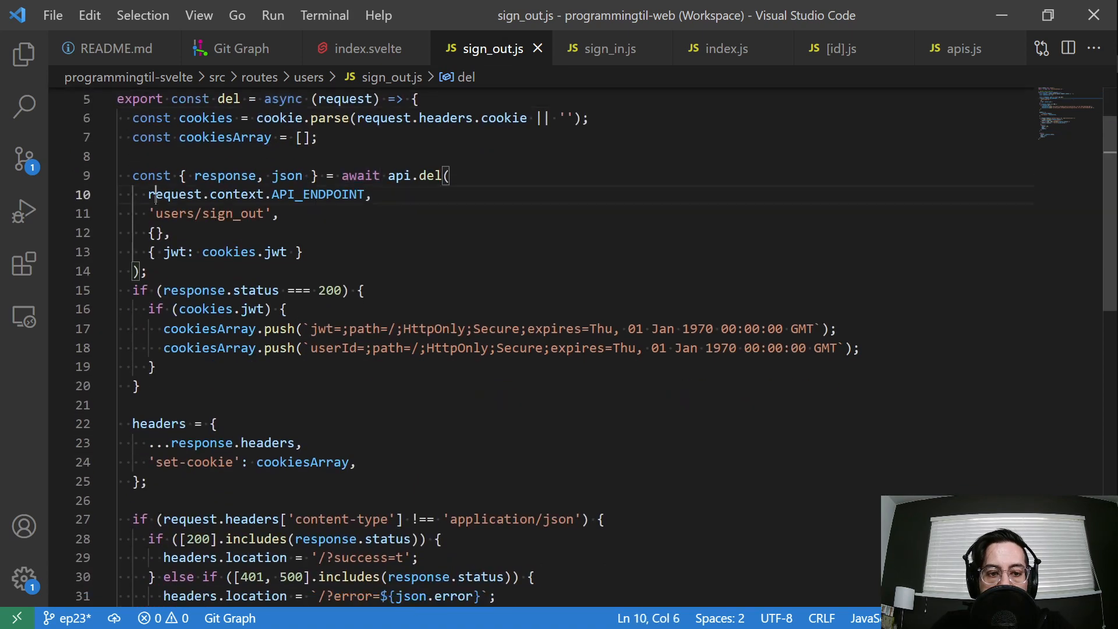
pyautogui.click(281, 329)
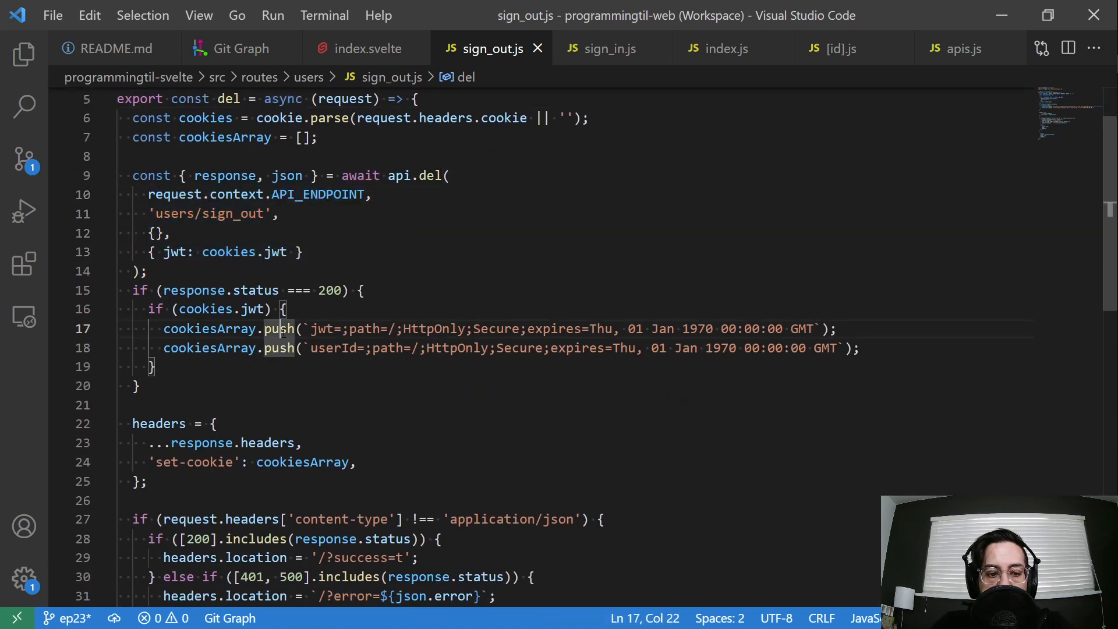
pyautogui.scroll(-3)
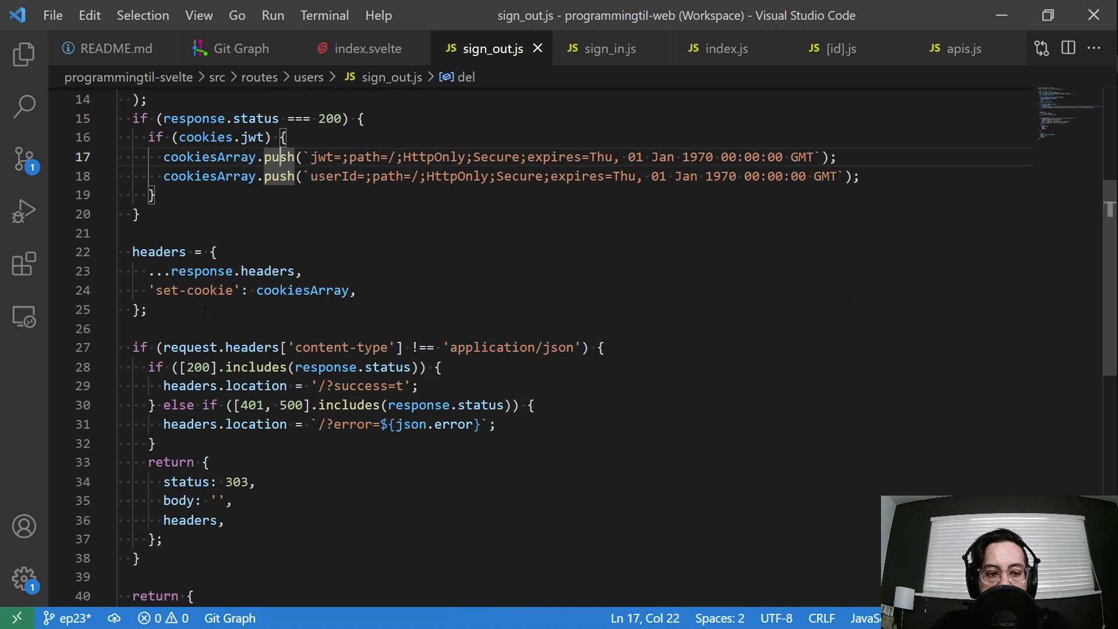
pyautogui.scroll(-3)
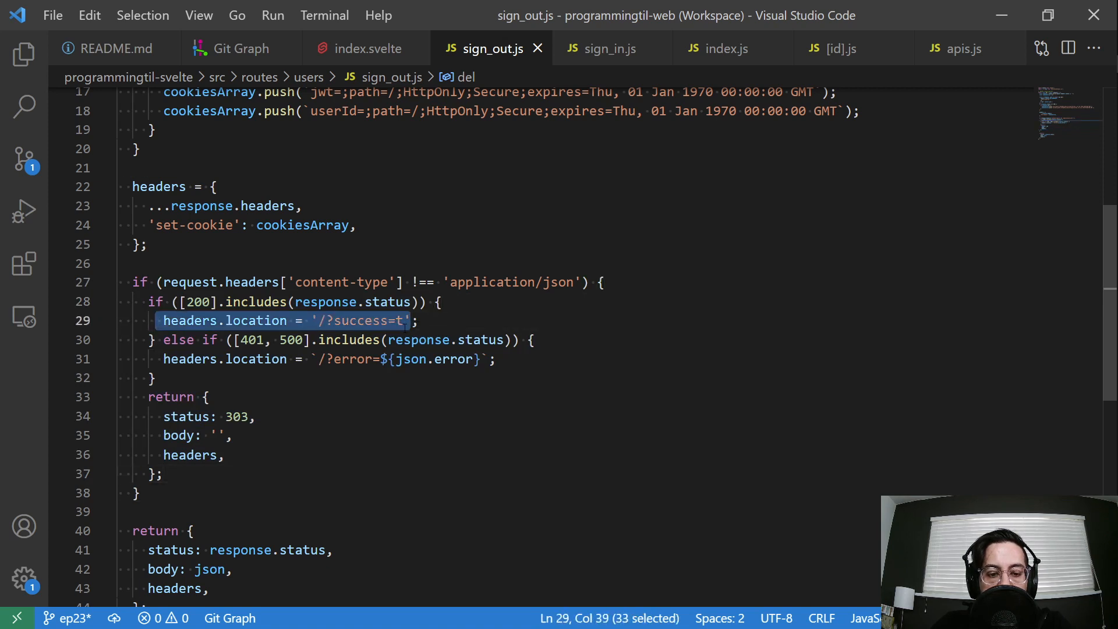
# Review the 303 redirect returned for non-JSON sign-out requests
pyautogui.click(462, 359)
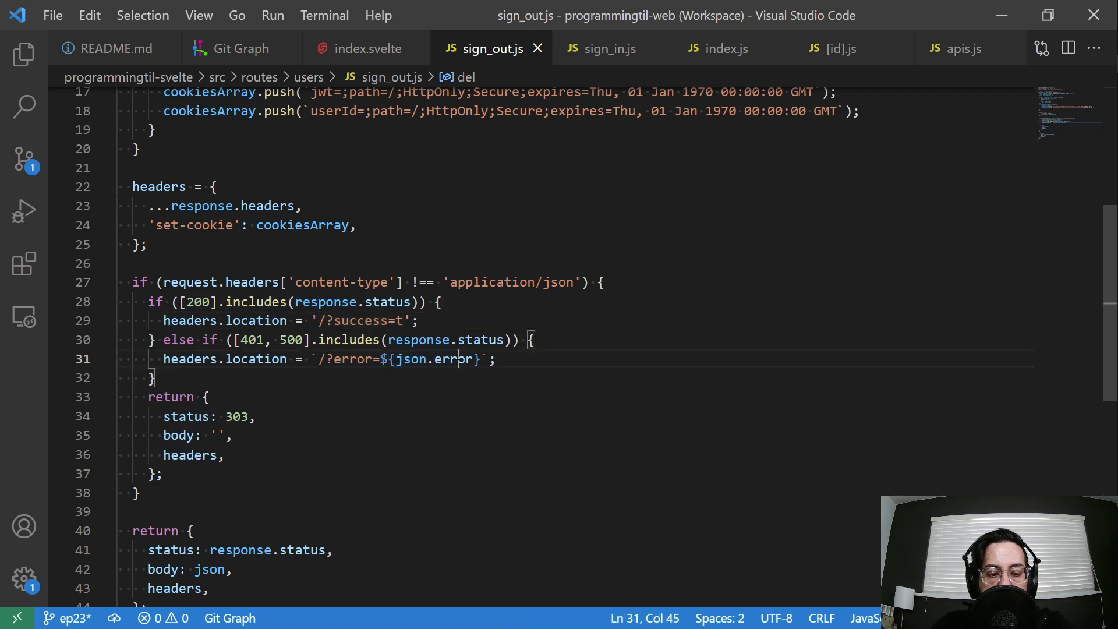
pyautogui.scroll(3)
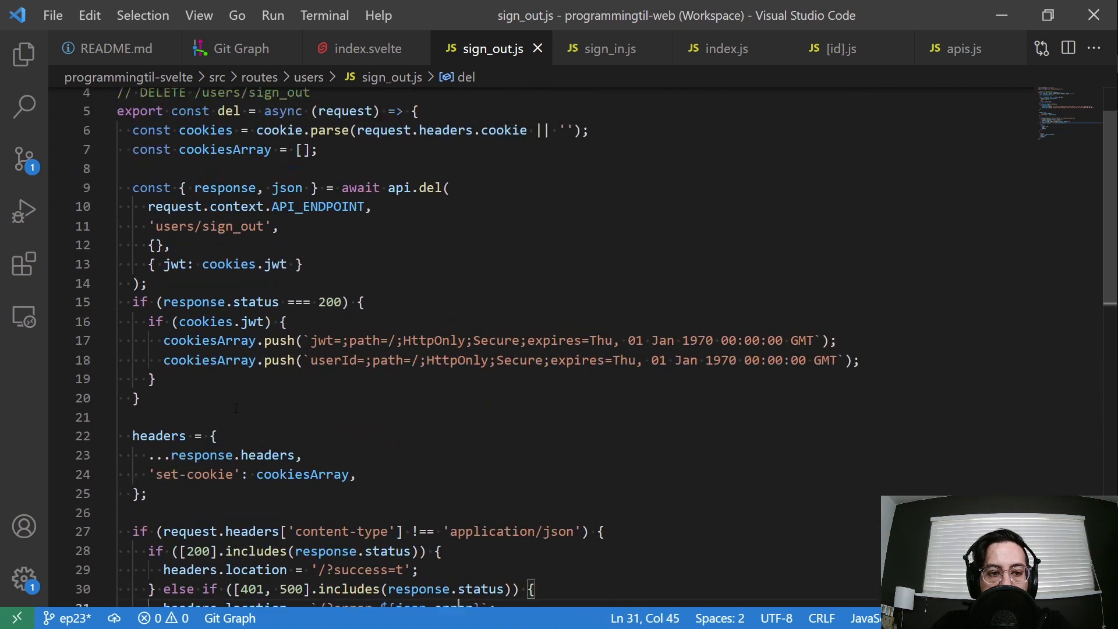
pyautogui.scroll(-3)
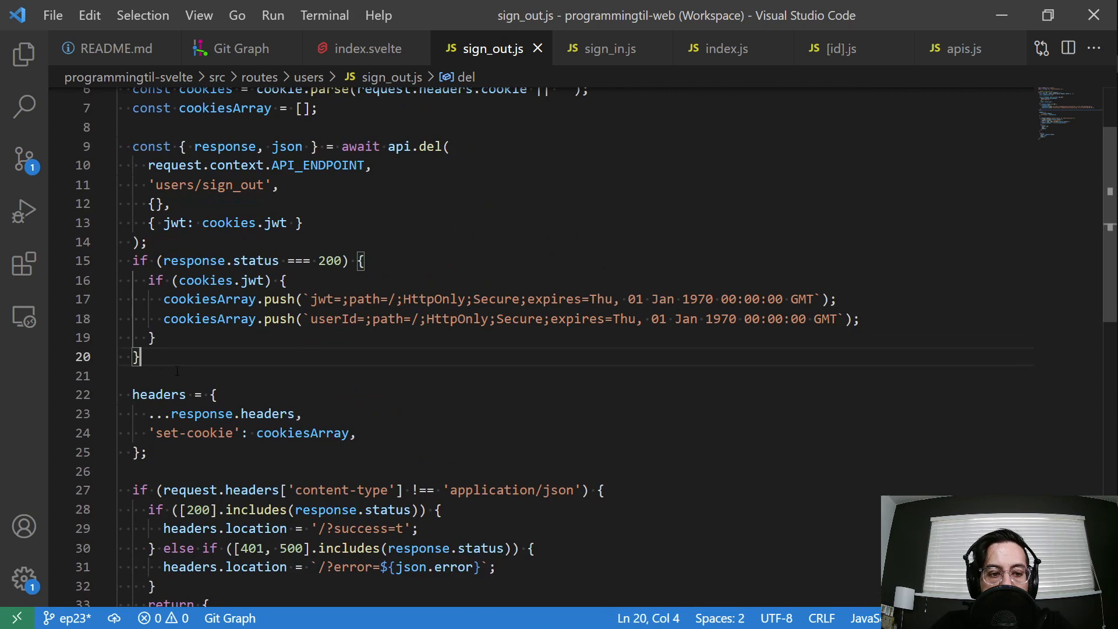
pyautogui.scroll(-3)
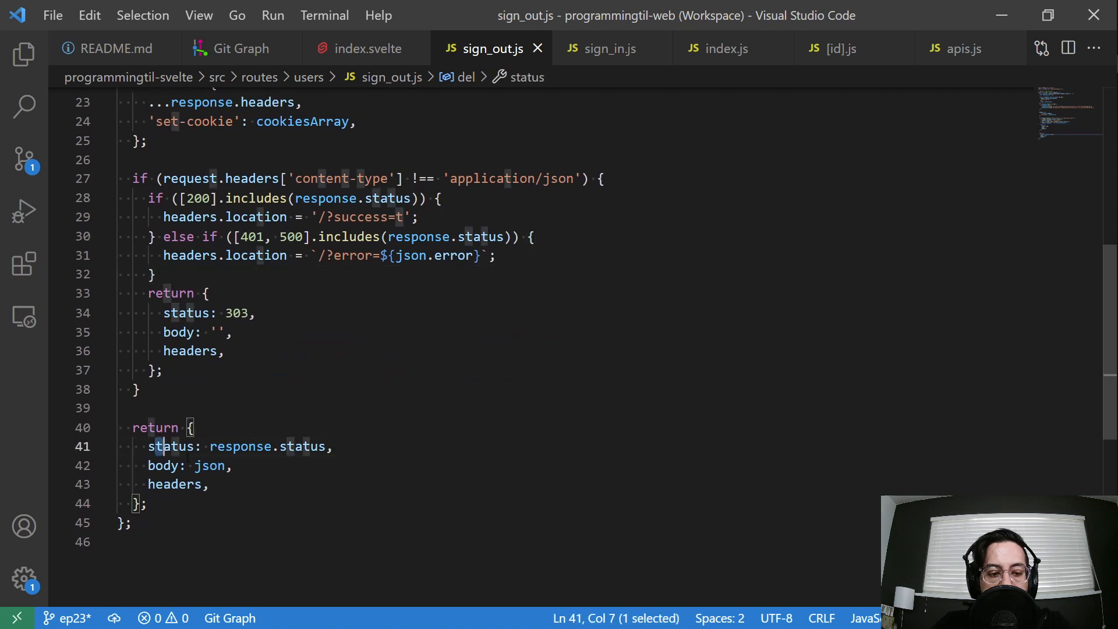
pyautogui.click(133, 427)
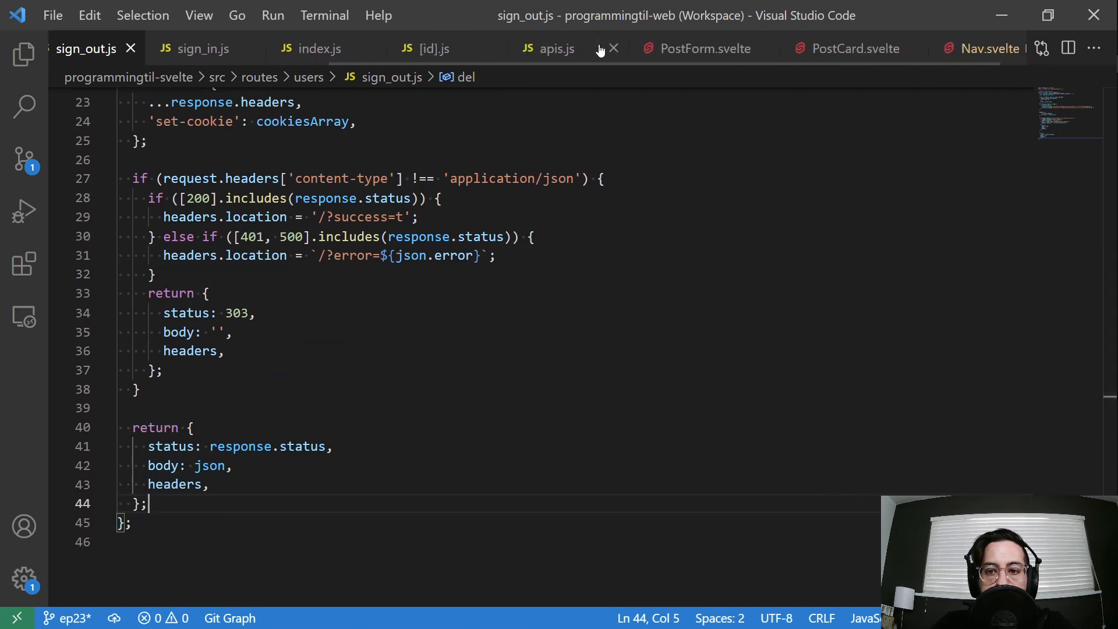
pyautogui.click(987, 48)
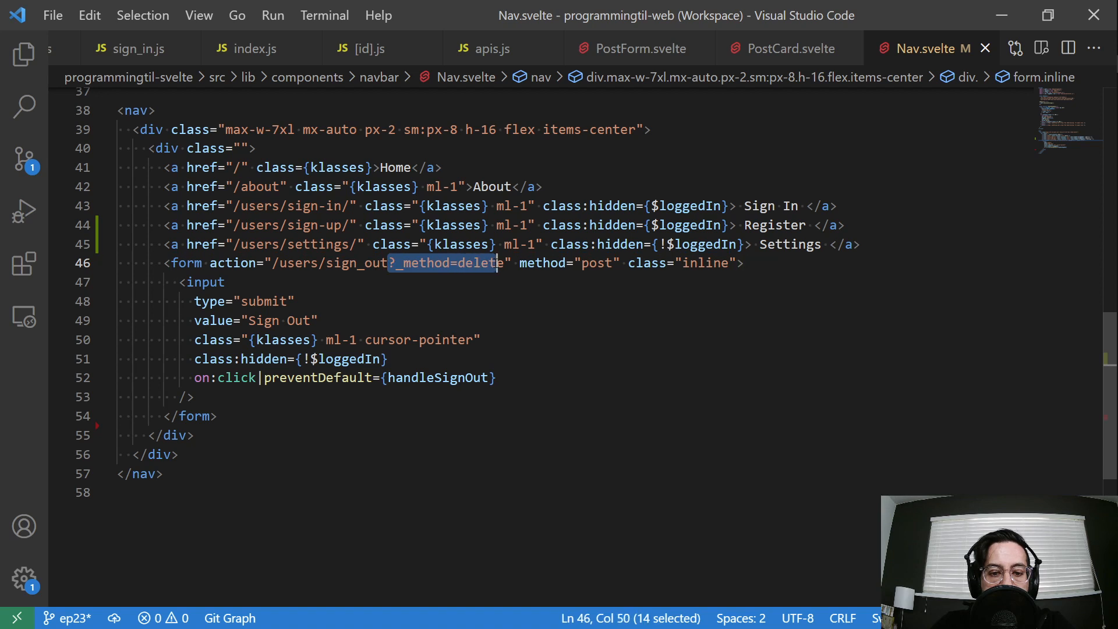
pyautogui.click(595, 262)
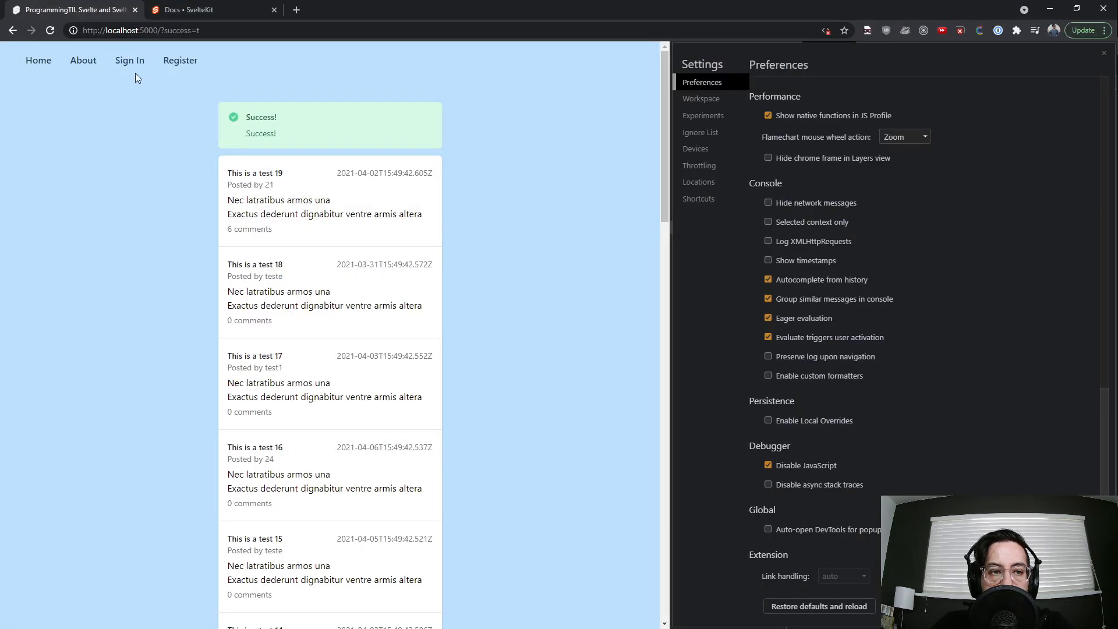
pyautogui.click(129, 59)
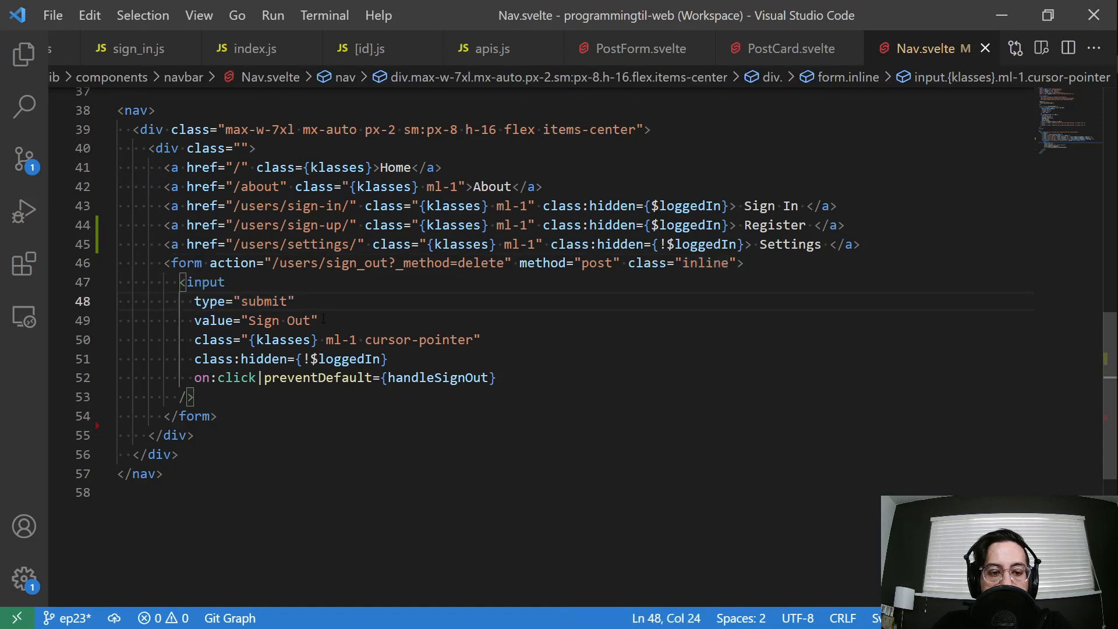
pyautogui.doubleClick(391, 339)
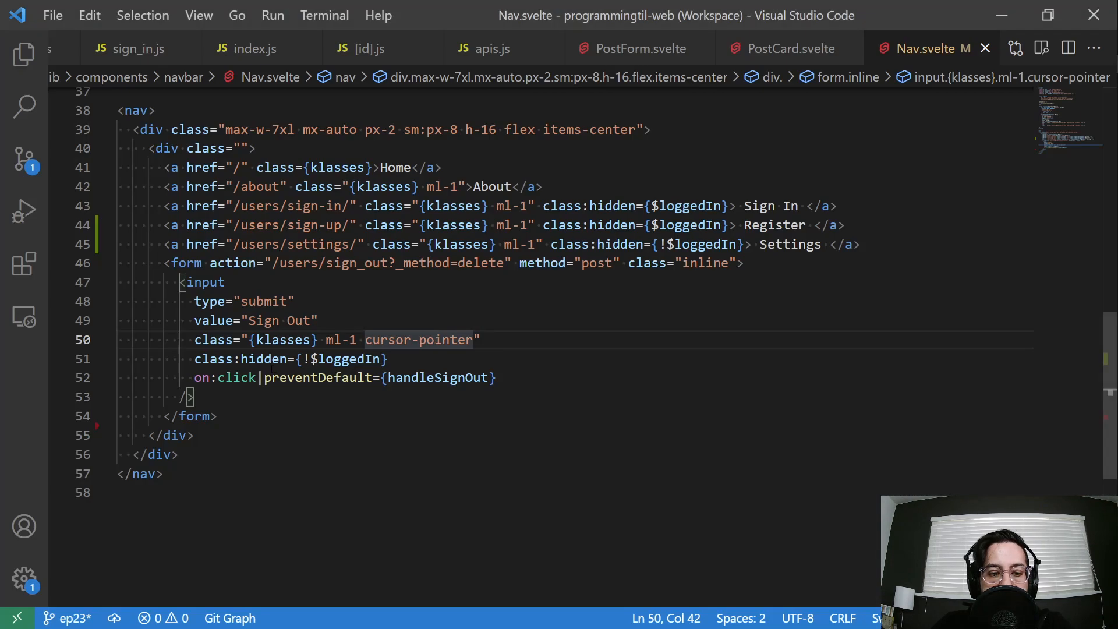
pyautogui.moveTo(230, 377)
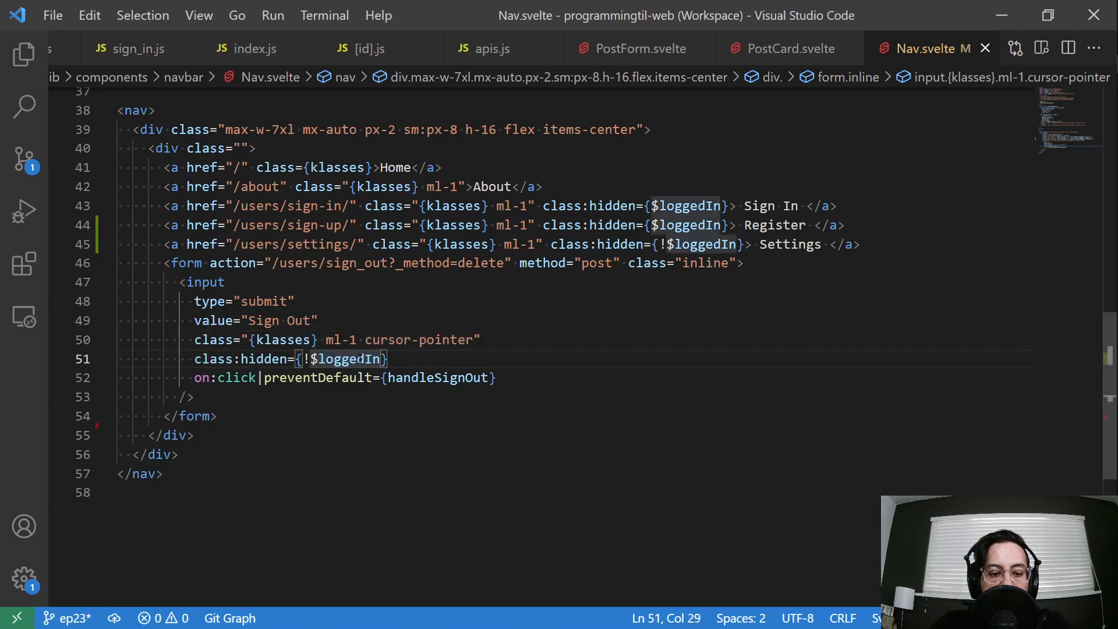
pyautogui.scroll(3)
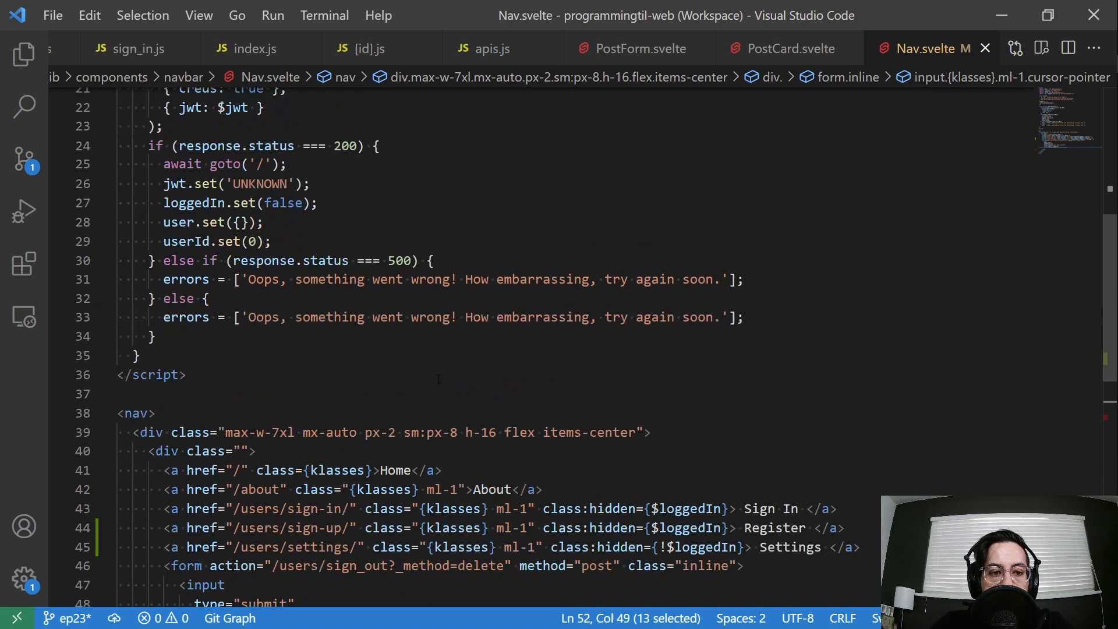
pyautogui.scroll(3)
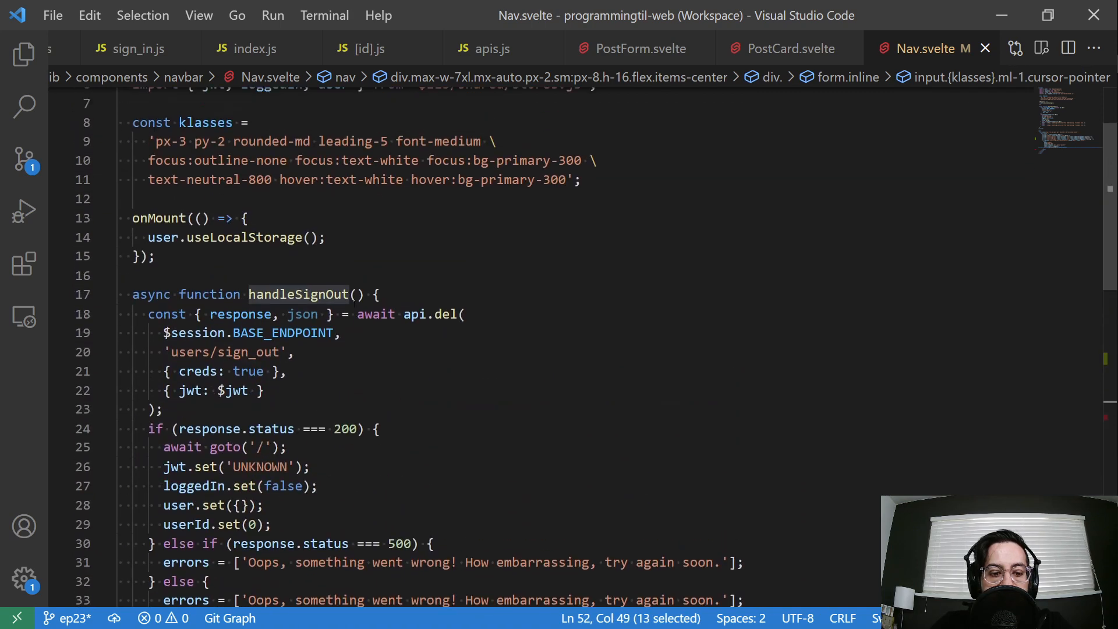
pyautogui.scroll(-3)
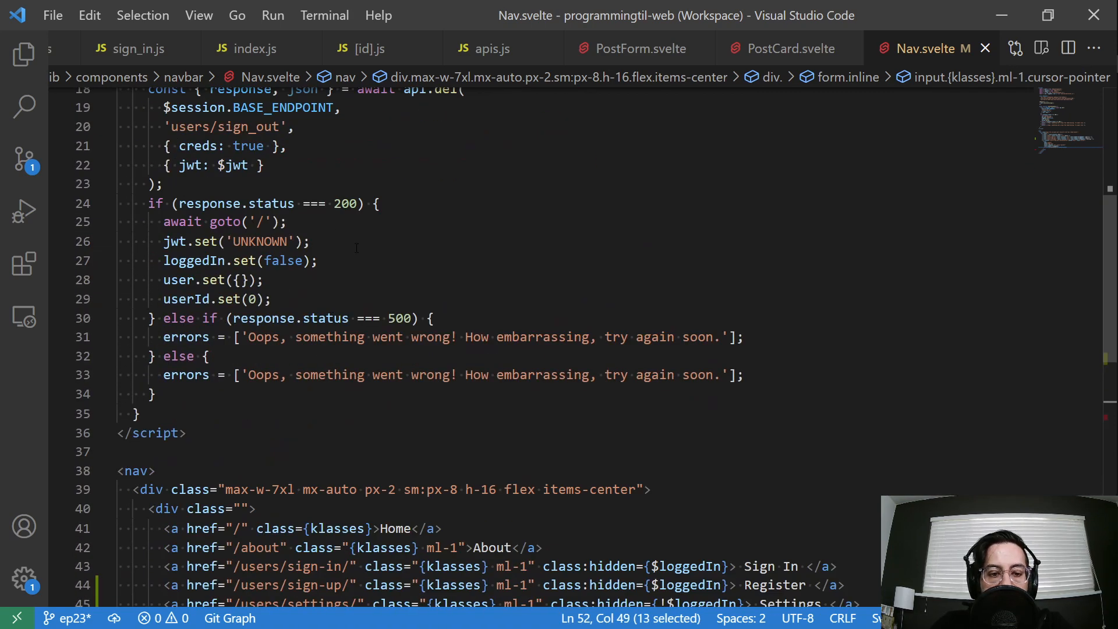
pyautogui.scroll(-3)
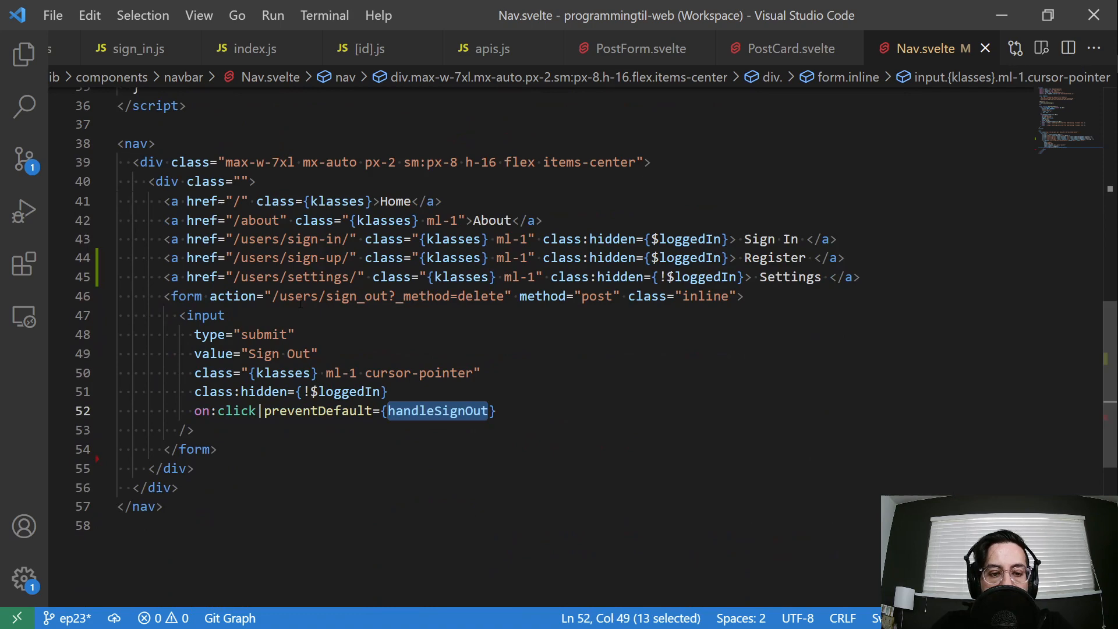
pyautogui.click(396, 296)
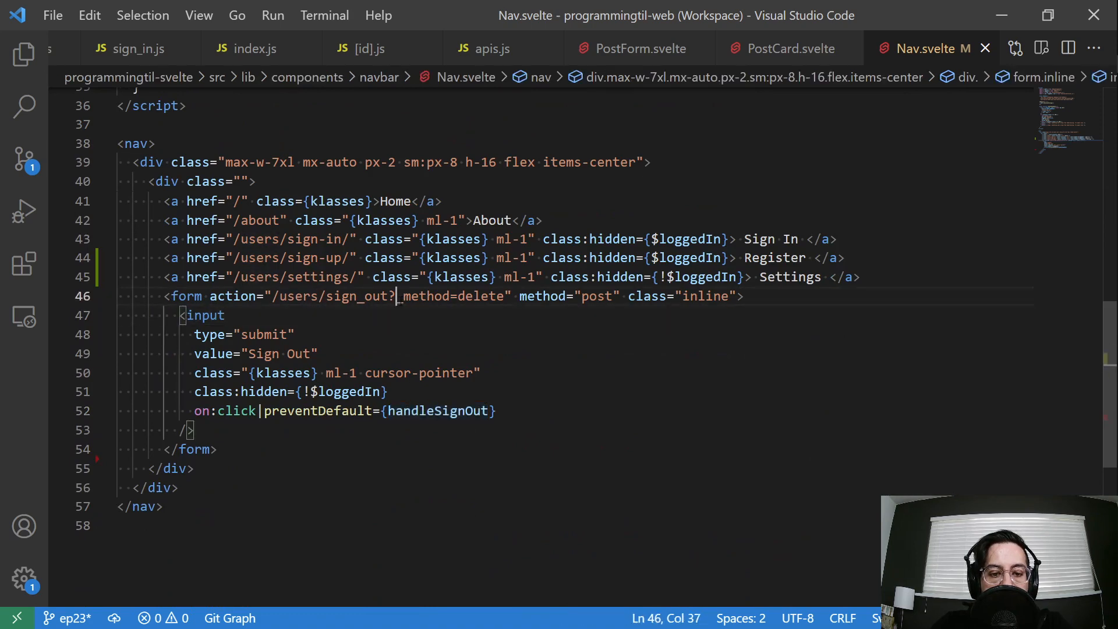
pyautogui.press('ctrl+p')
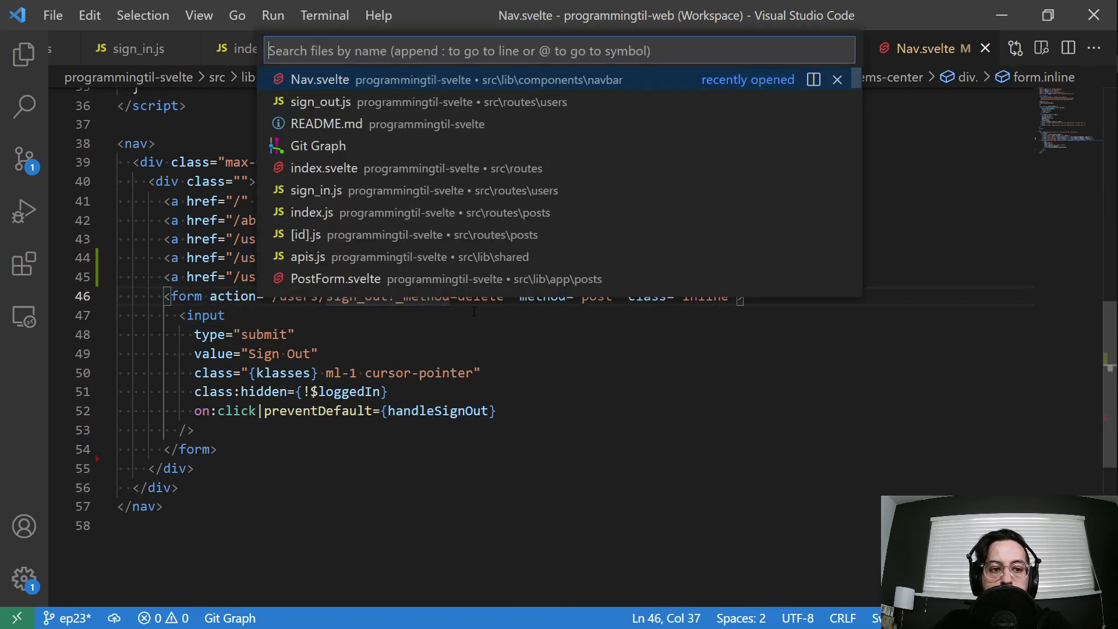
pyautogui.write('hook')
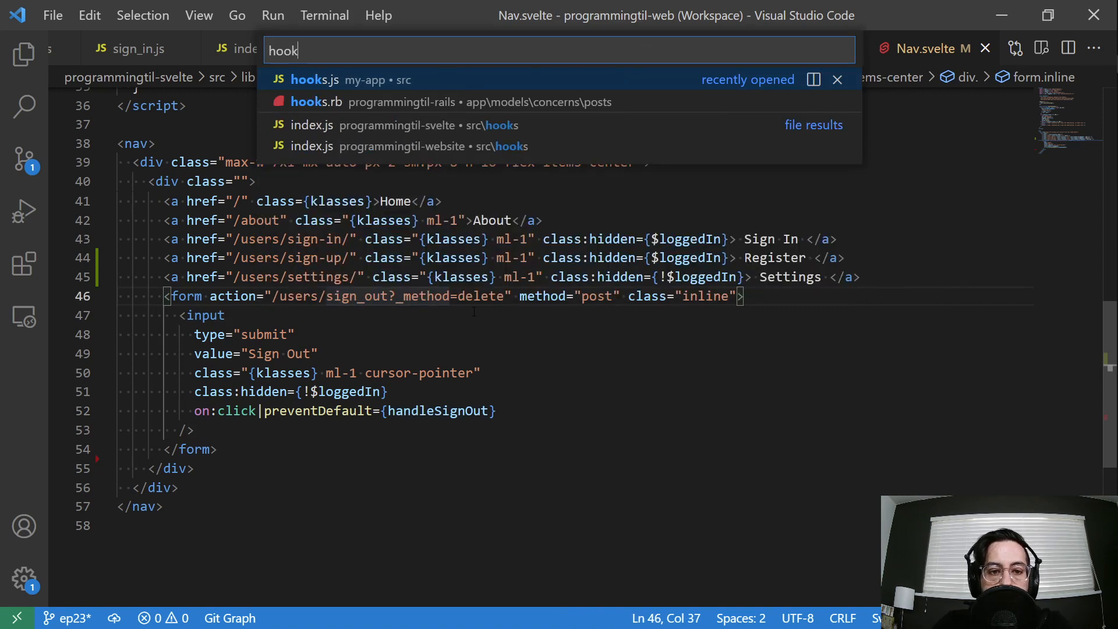
pyautogui.click(312, 125)
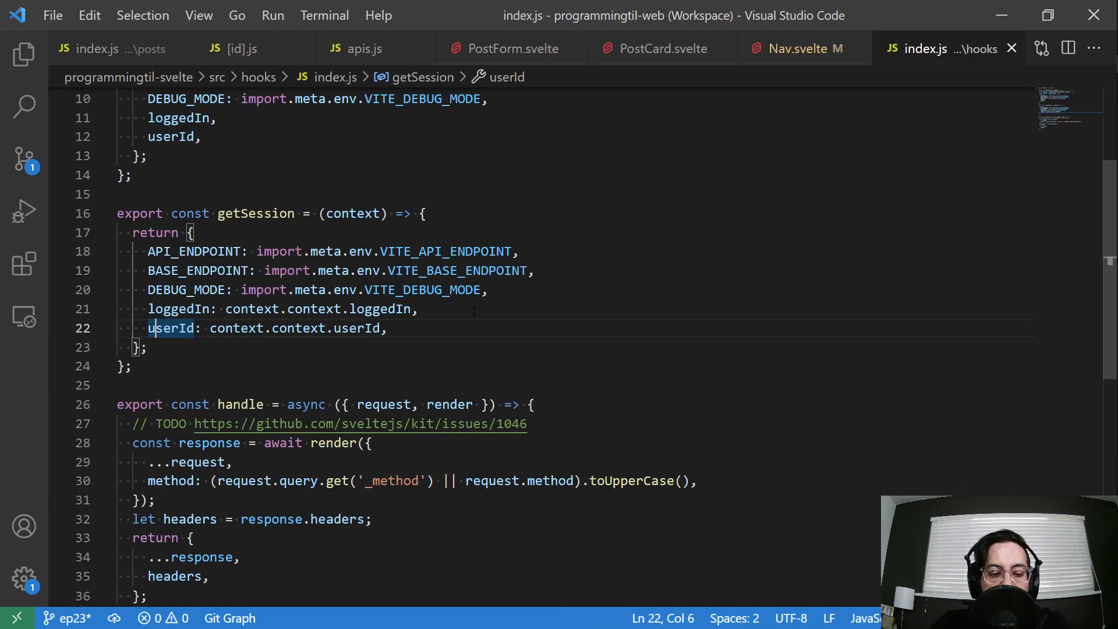
pyautogui.scroll(-3)
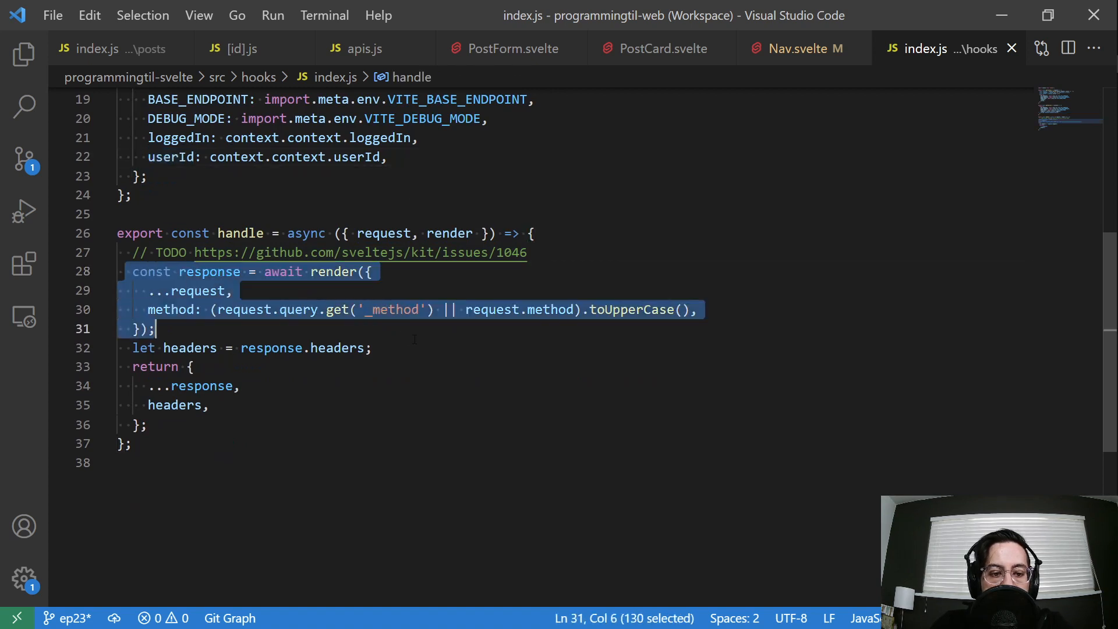
pyautogui.click(371, 347)
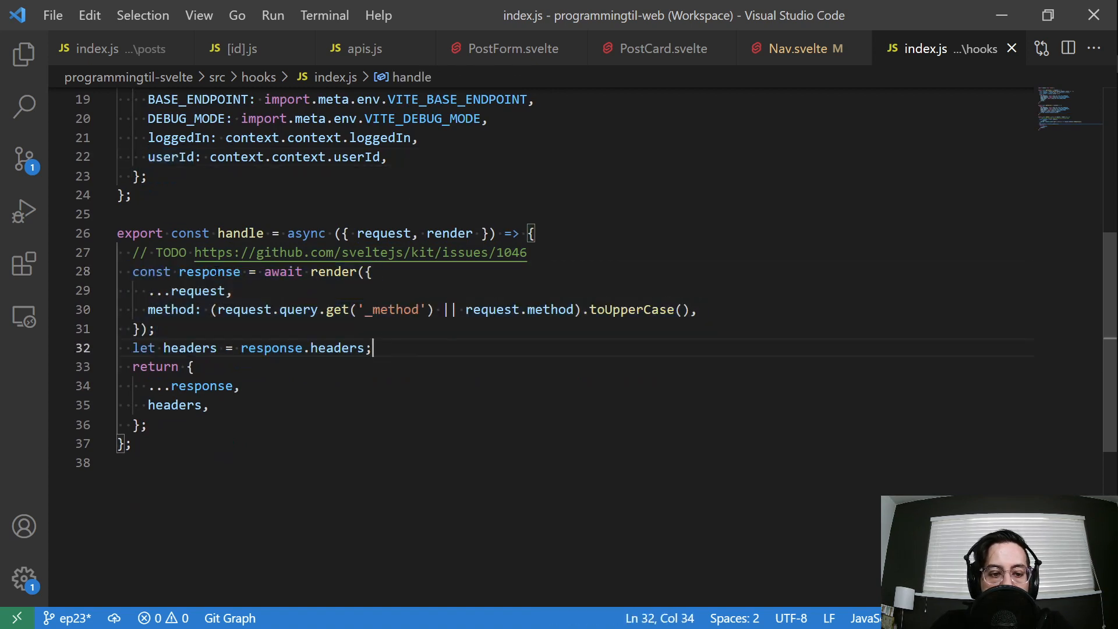
pyautogui.click(235, 310)
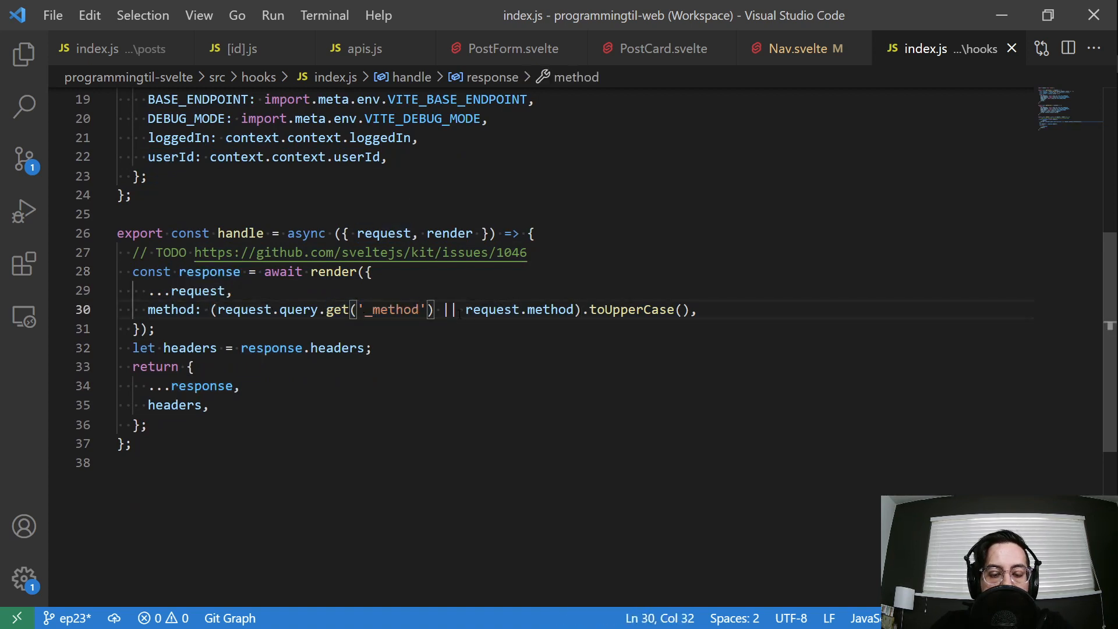
pyautogui.click(799, 49)
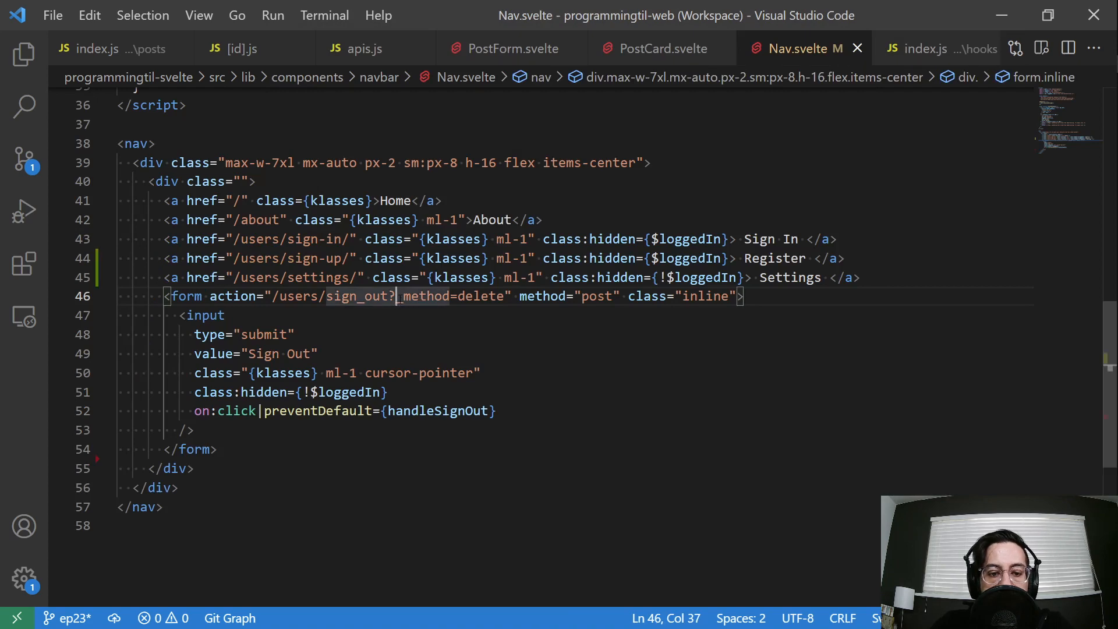
pyautogui.click(948, 49)
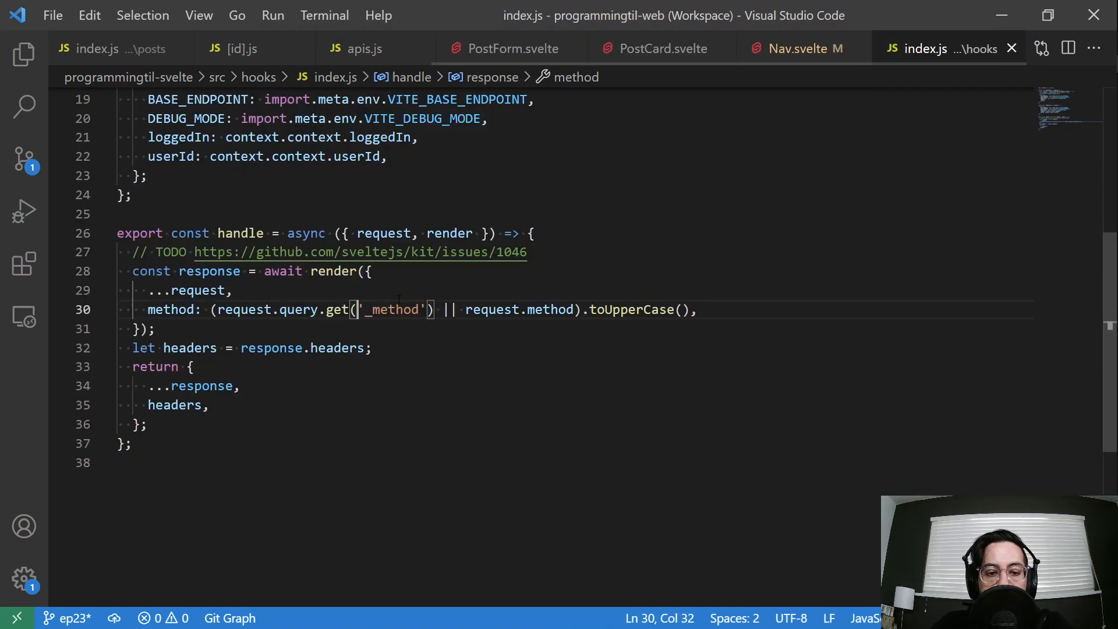
pyautogui.doubleClick(298, 310)
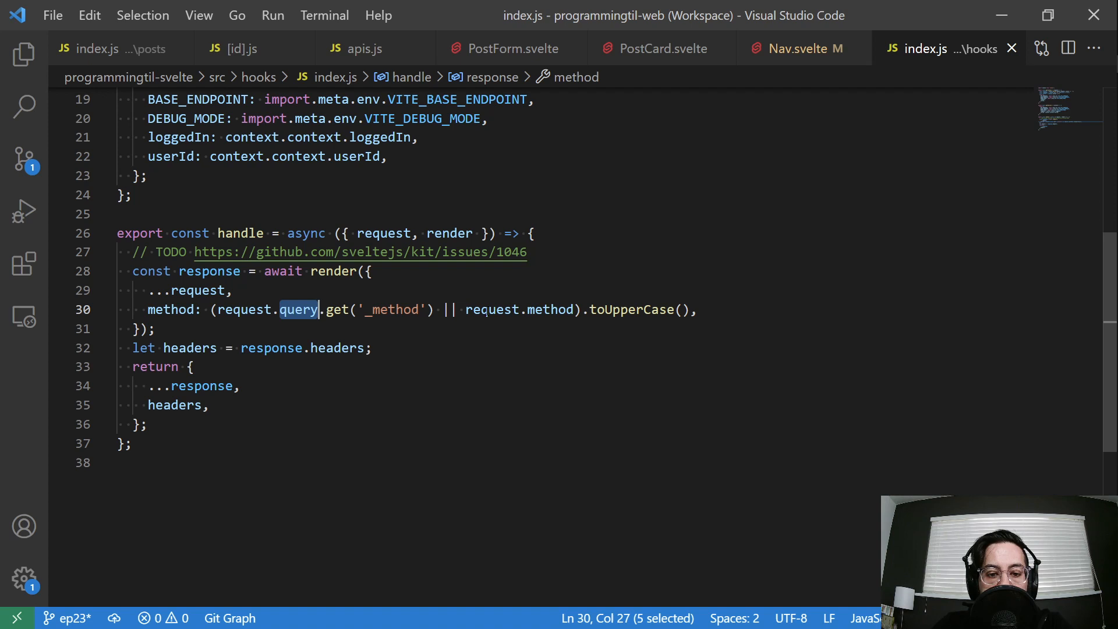
pyautogui.click(578, 310)
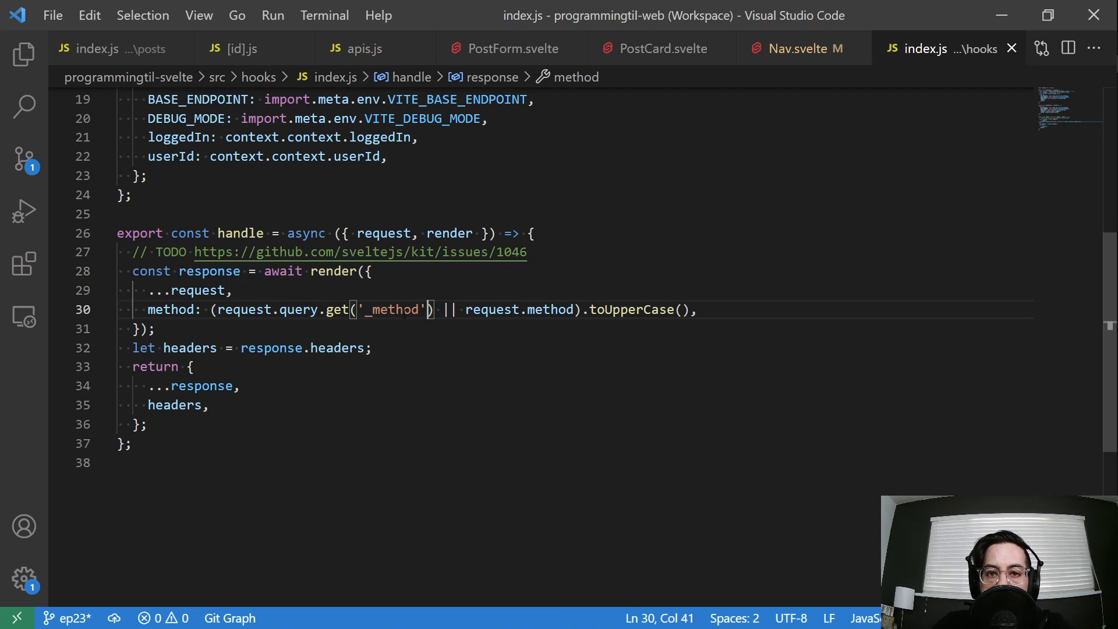
pyautogui.click(799, 49)
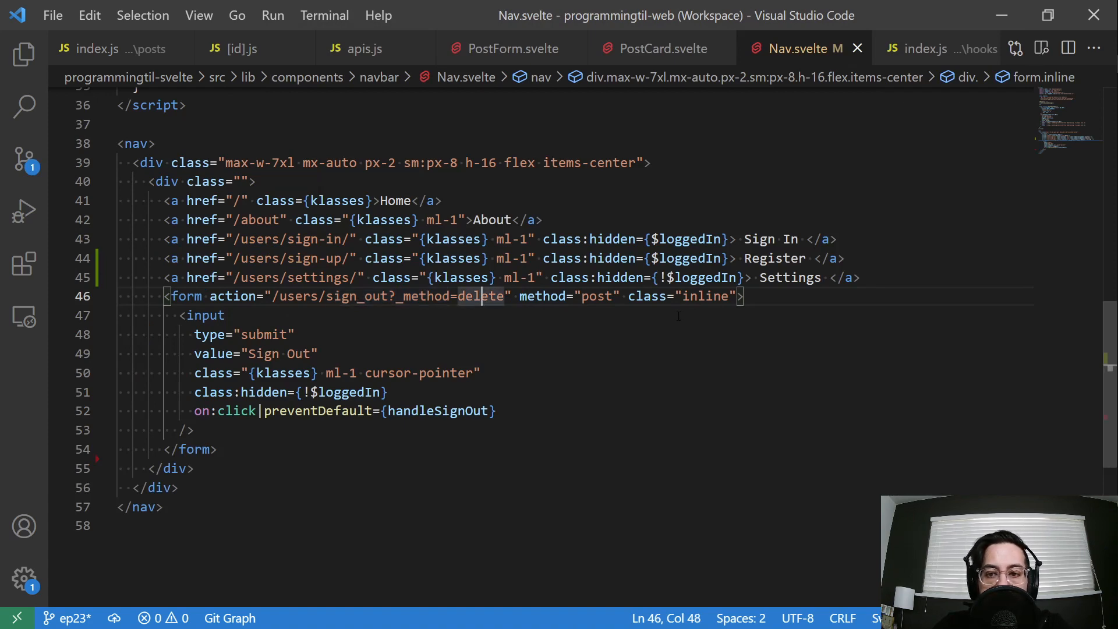
pyautogui.click(924, 49)
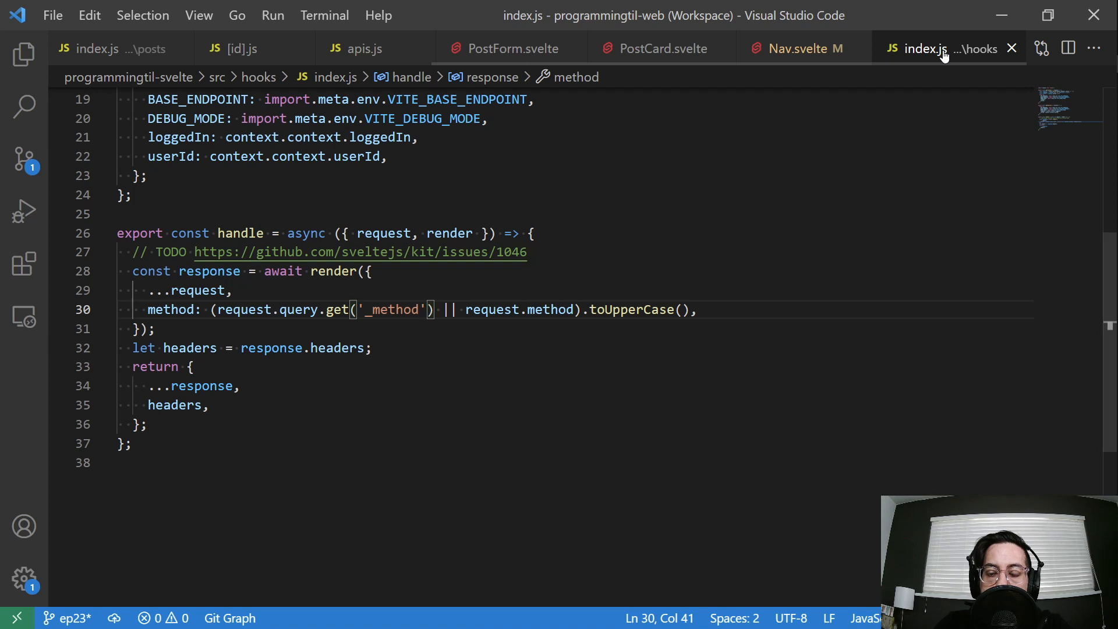
pyautogui.click(805, 49)
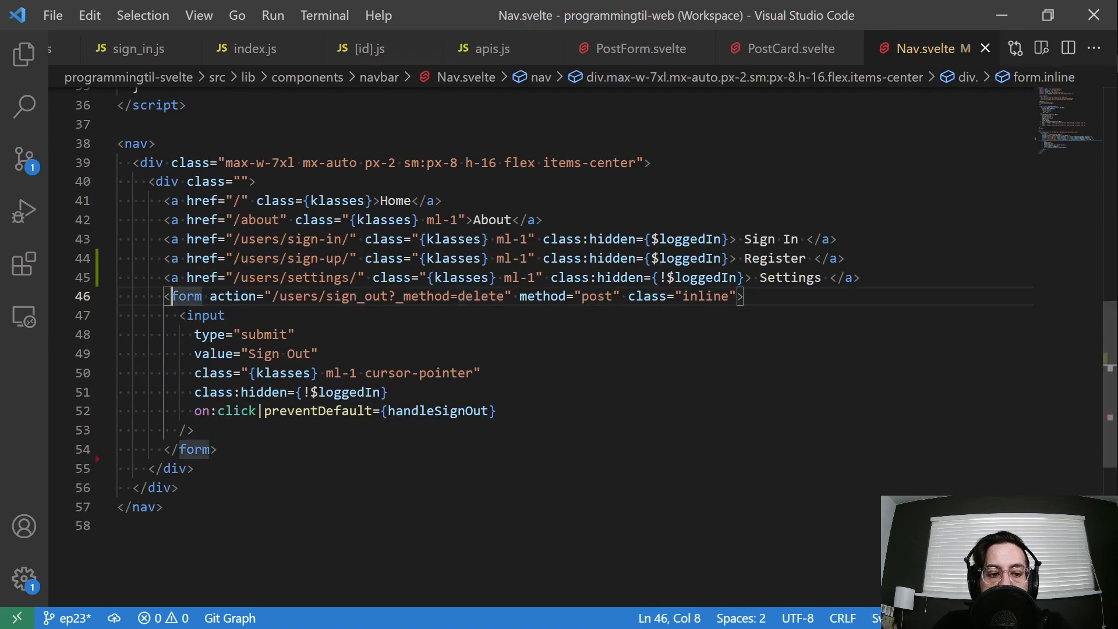
# Reopen and then close sign_out.js, leaving sign_in.js showing
pyautogui.click(214, 448)
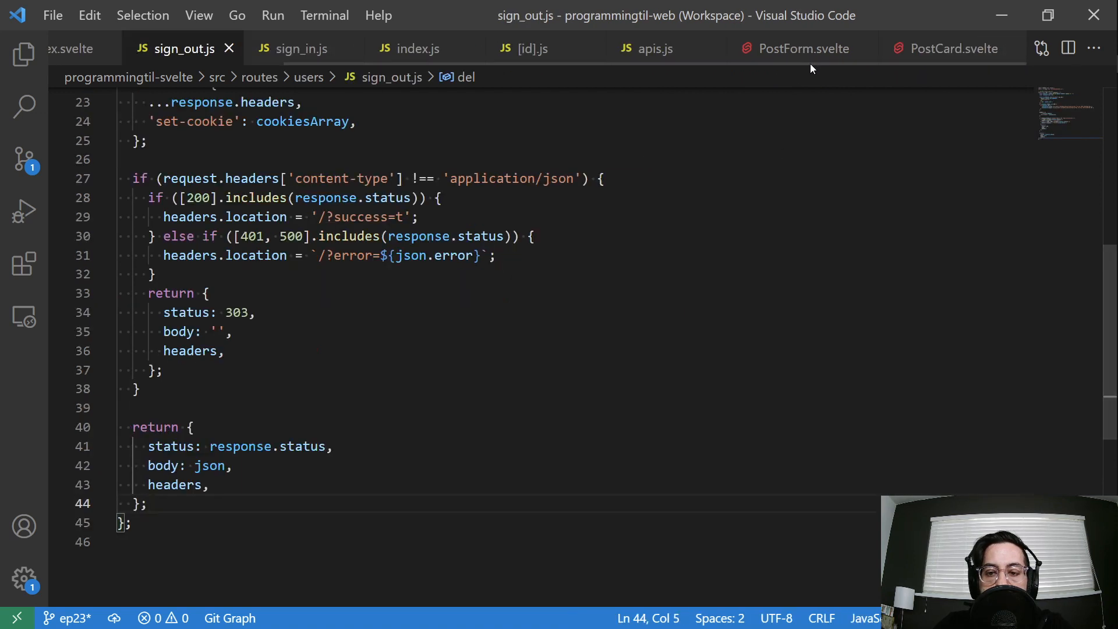
pyautogui.moveTo(229, 49)
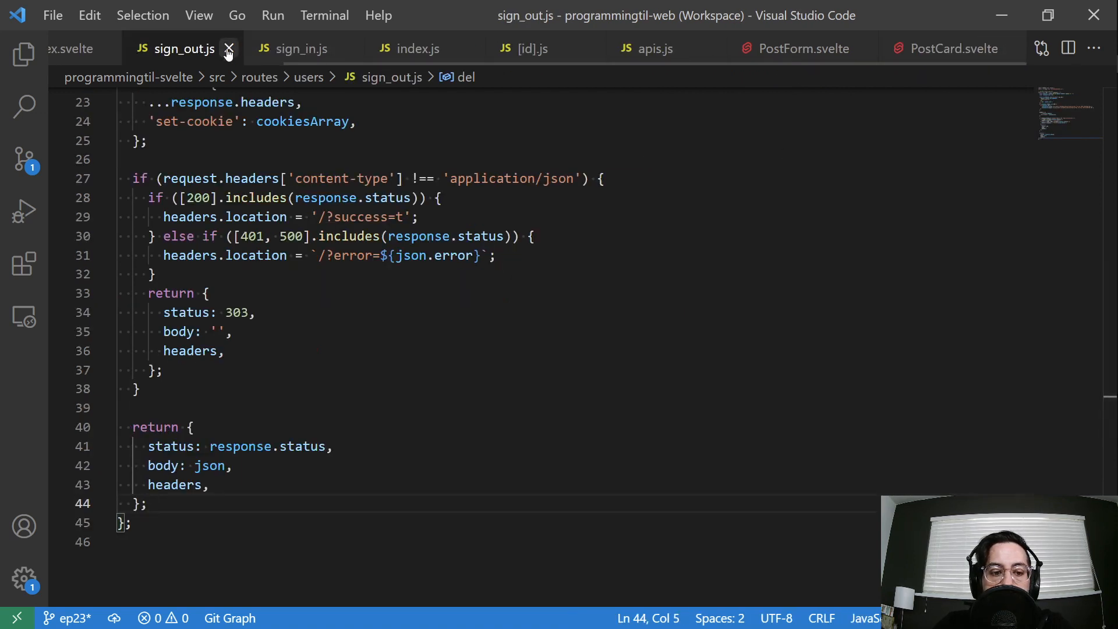
pyautogui.click(229, 49)
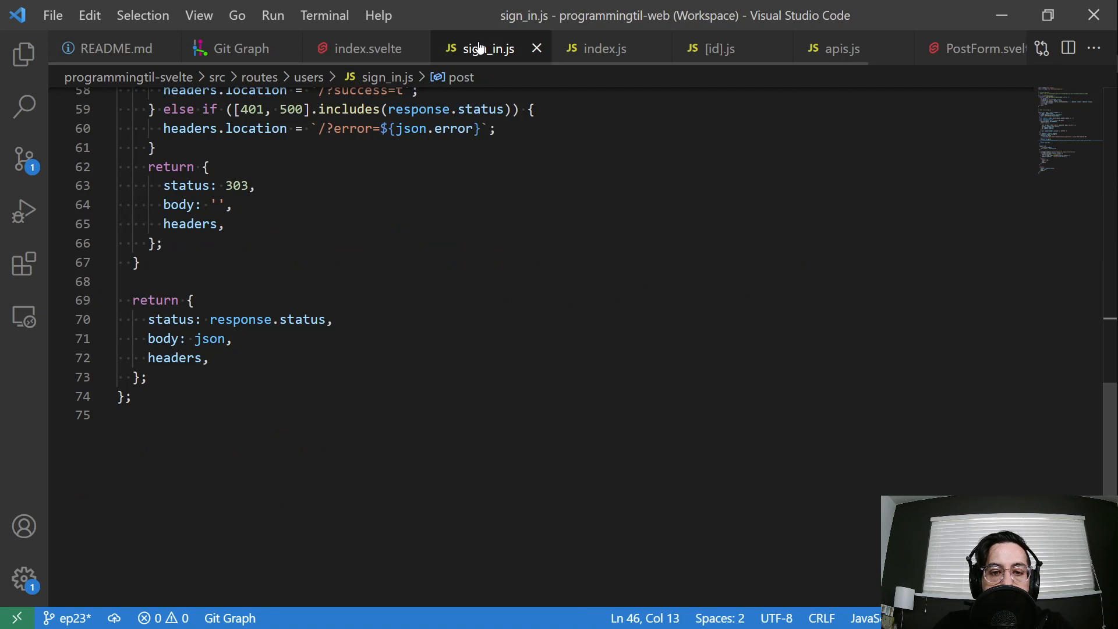
pyautogui.scroll(3)
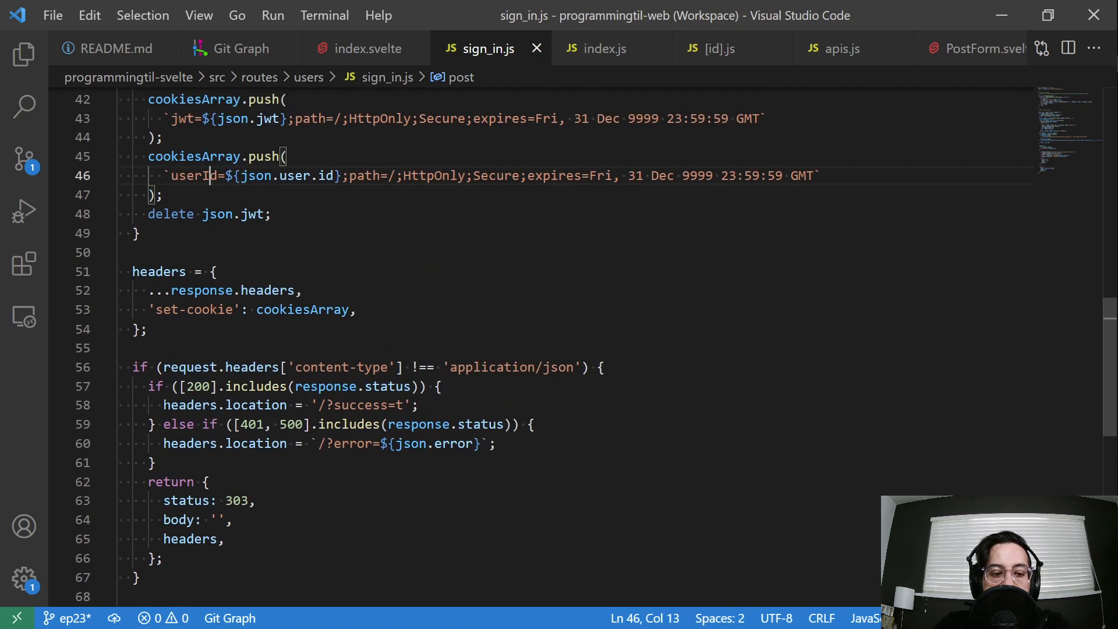
# Inspect sign_in.js error and success headers.location redirects and the cookiesArray code
pyautogui.click(347, 443)
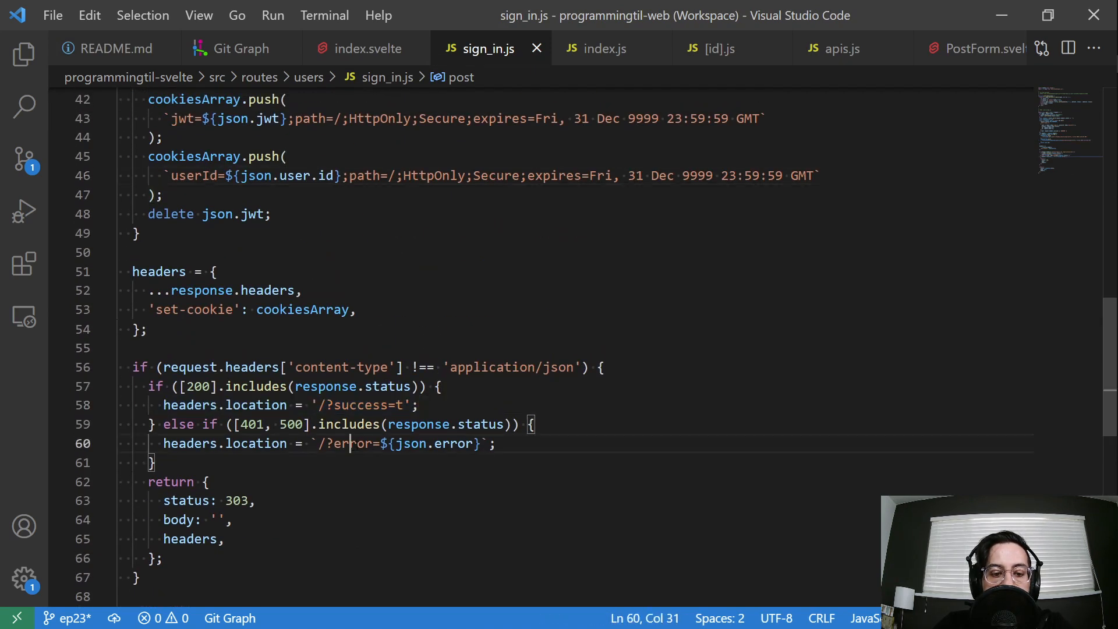
pyautogui.click(403, 405)
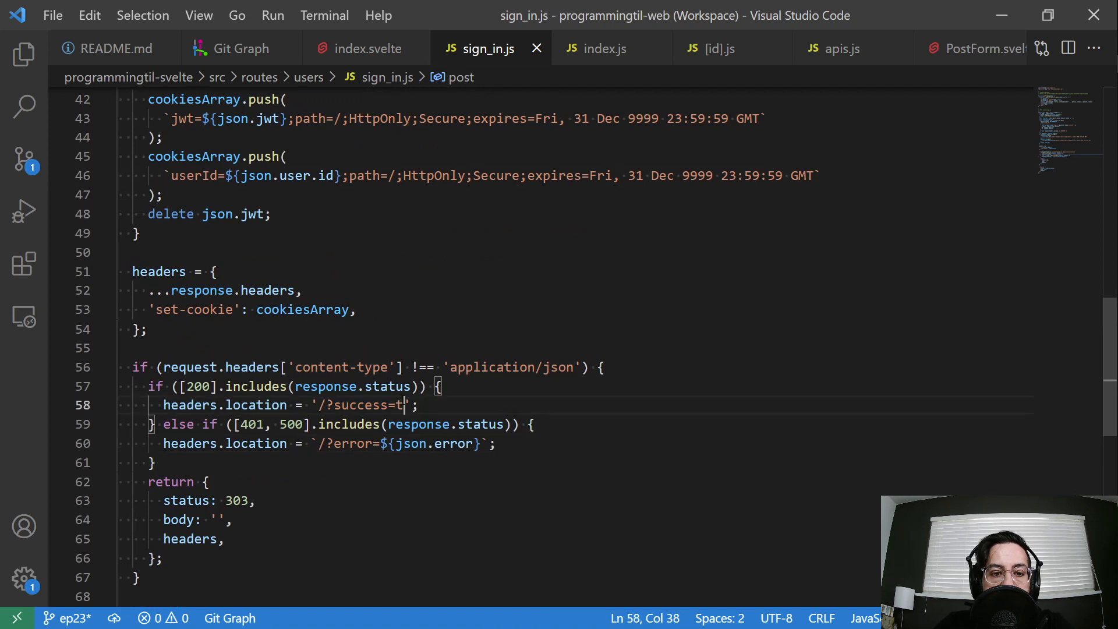
pyautogui.scroll(3)
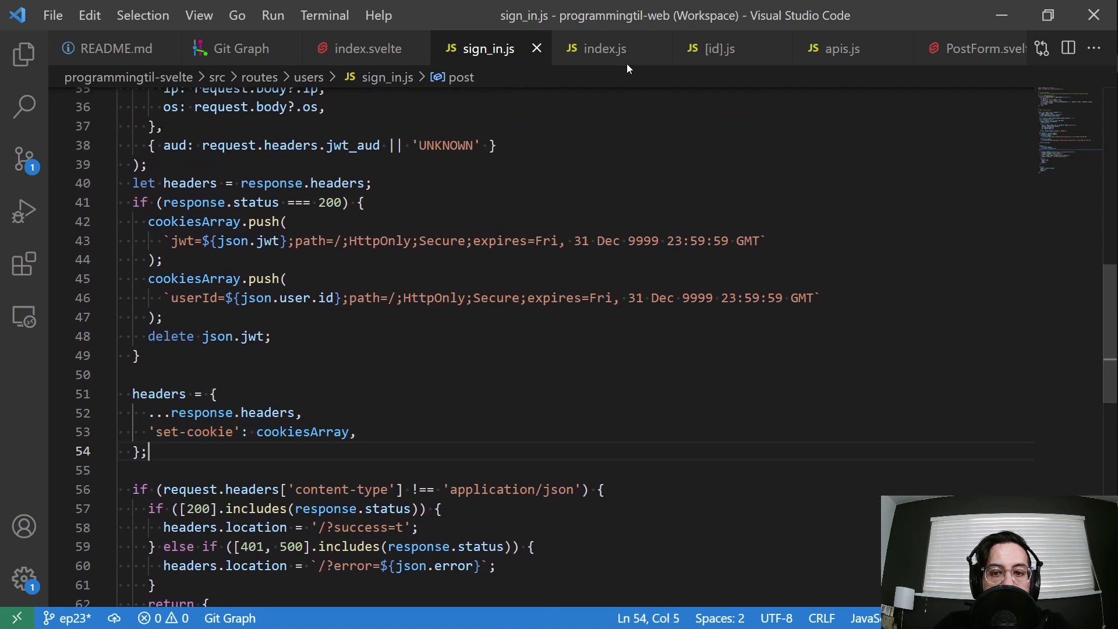
pyautogui.click(605, 49)
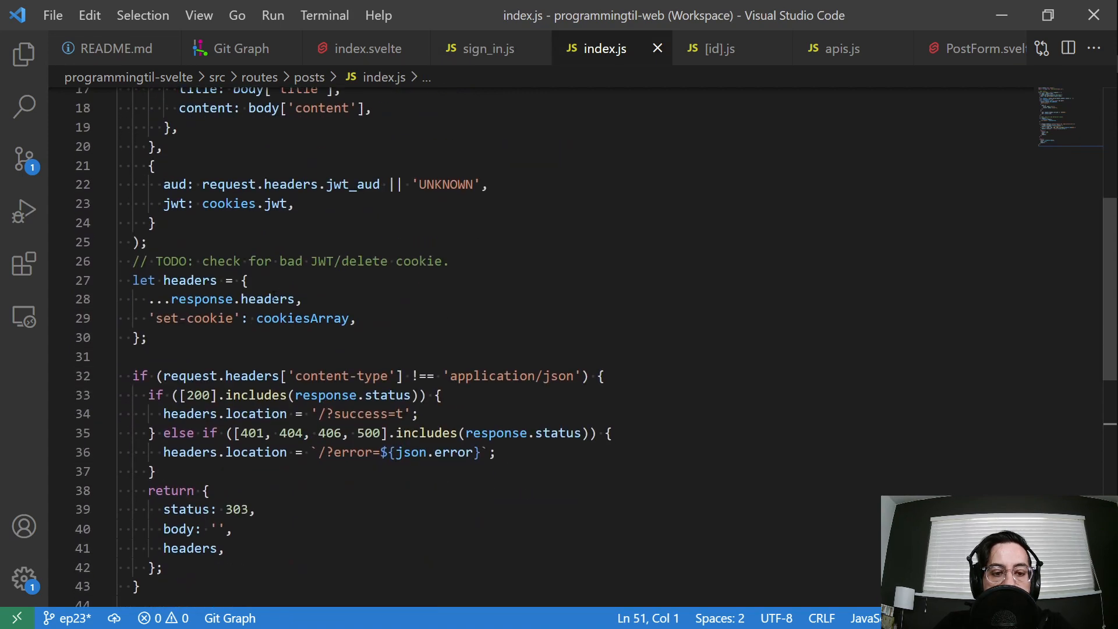
pyautogui.click(142, 338)
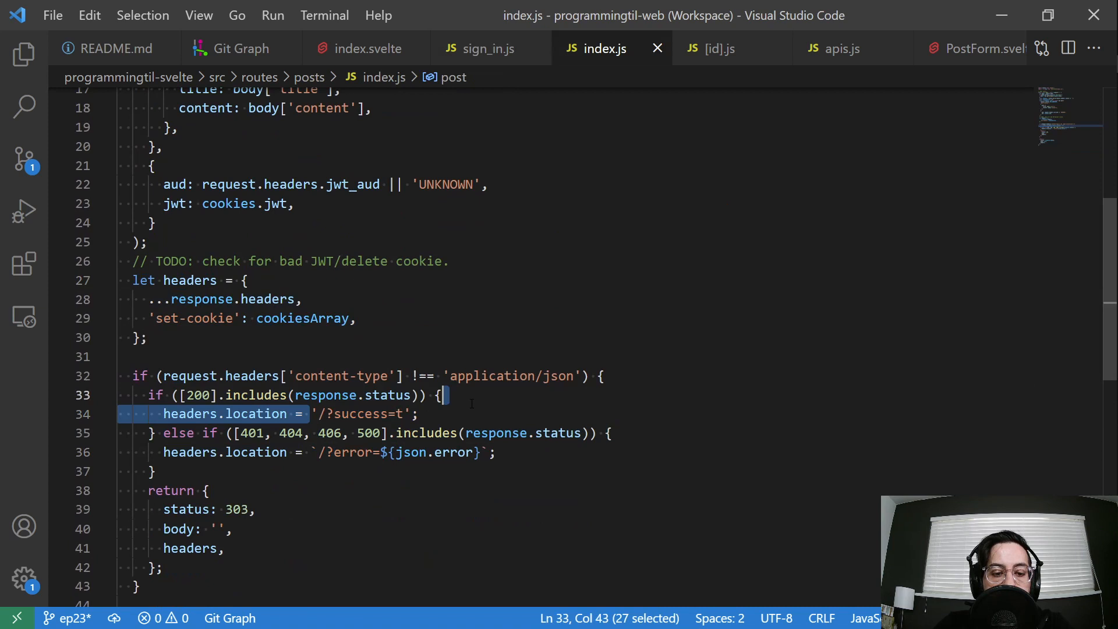
pyautogui.click(434, 452)
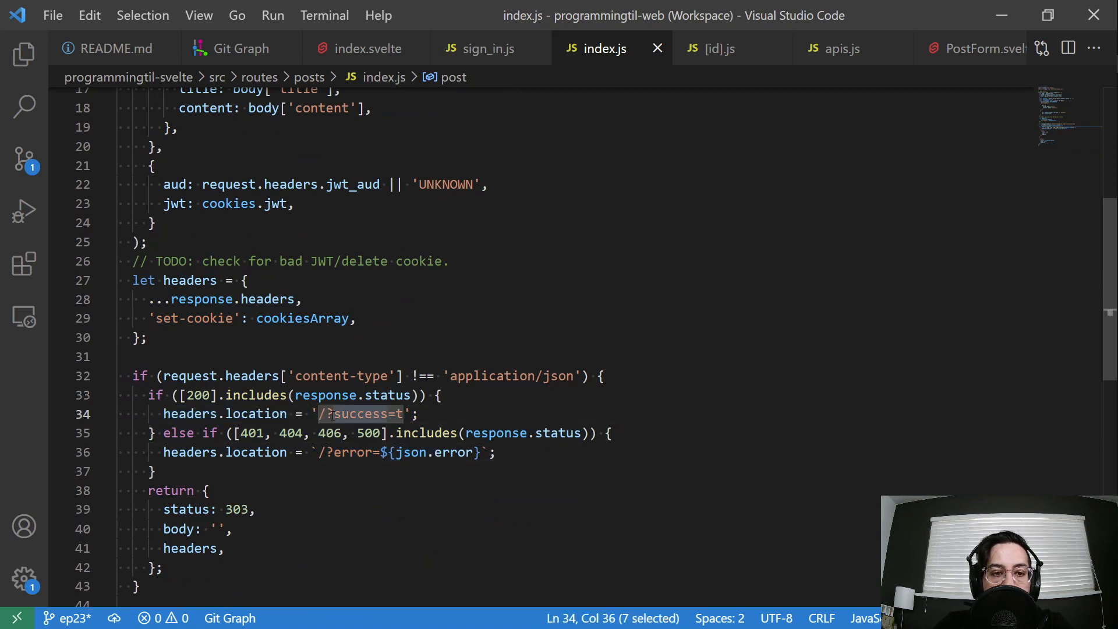
pyautogui.scroll(3)
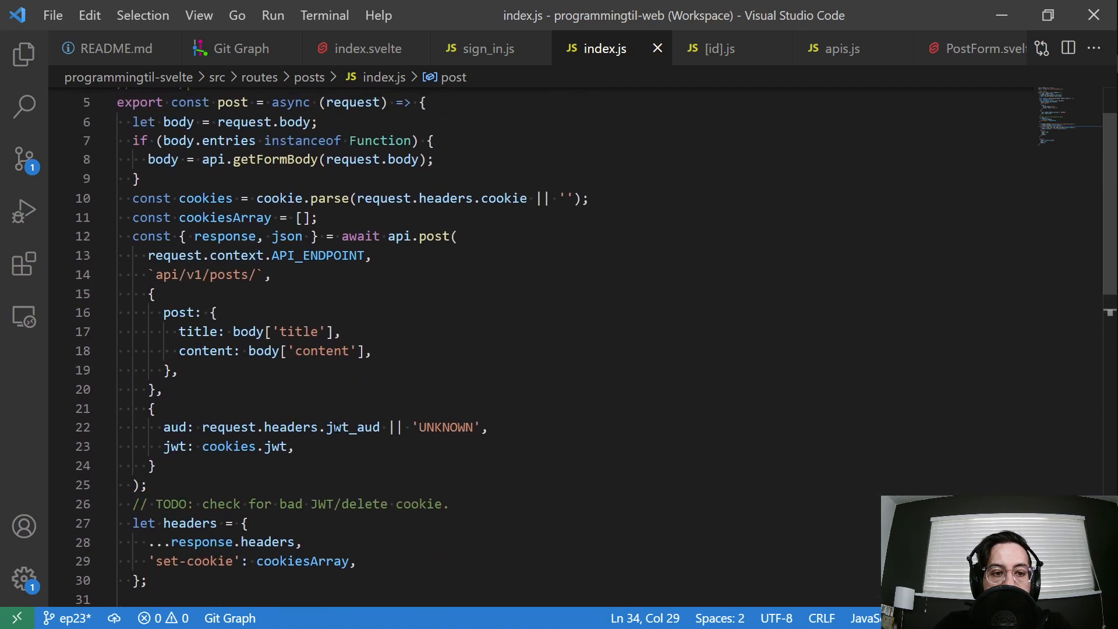
pyautogui.scroll(-3)
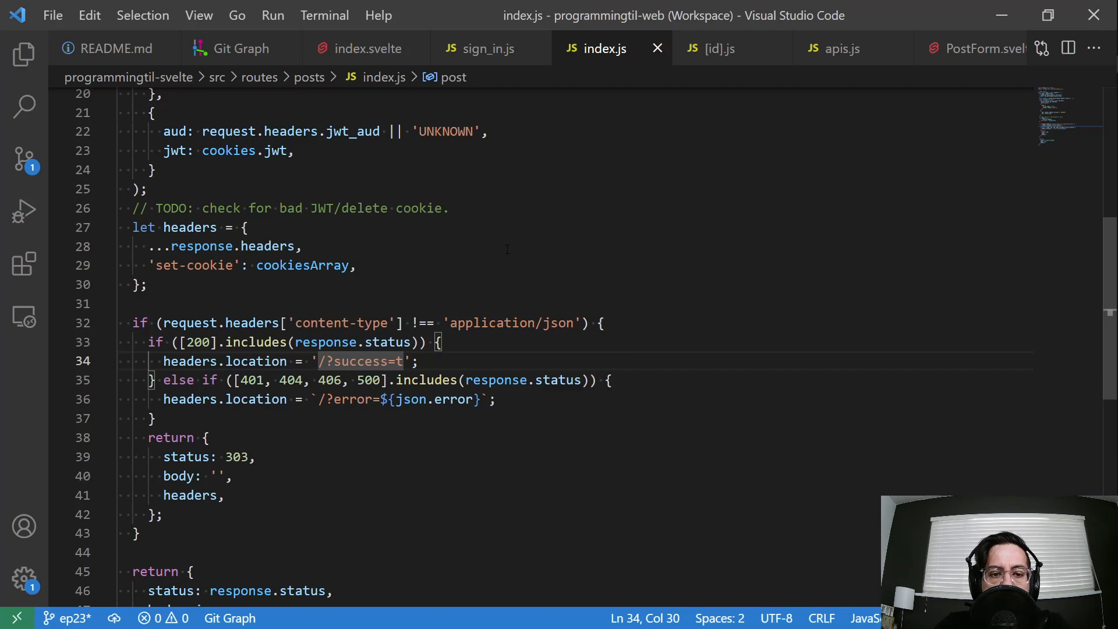
pyautogui.scroll(-3)
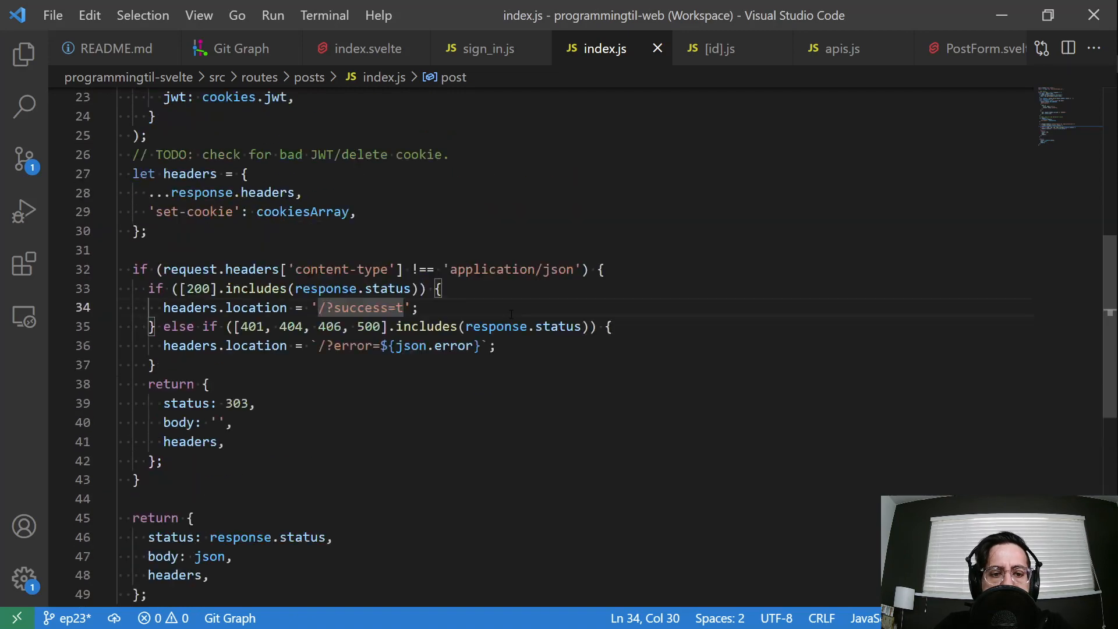
pyautogui.scroll(3)
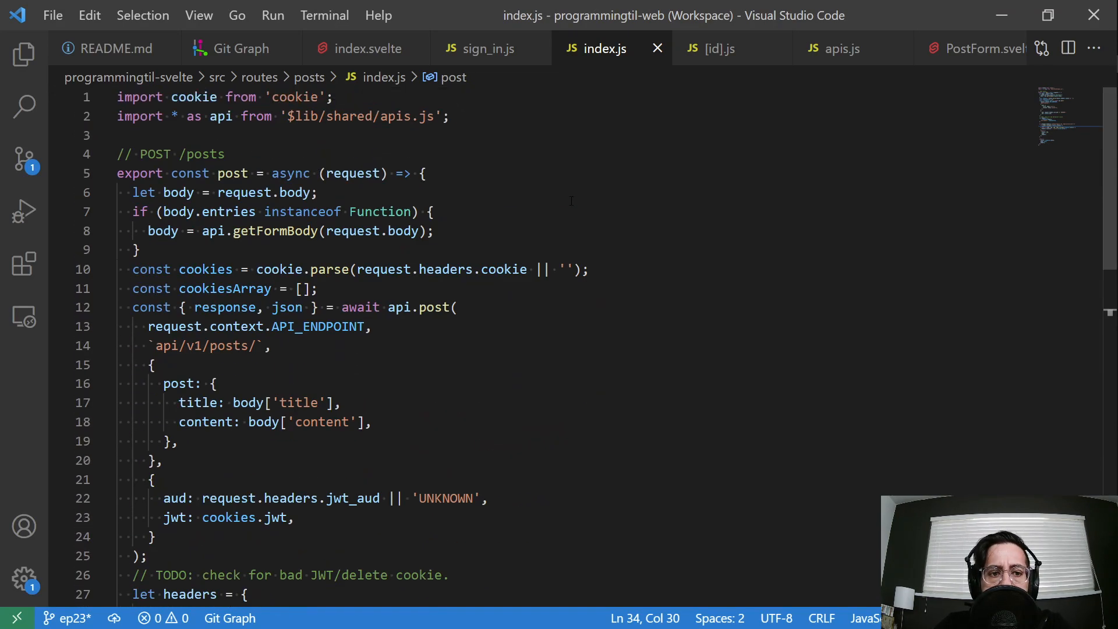
pyautogui.scroll(-3)
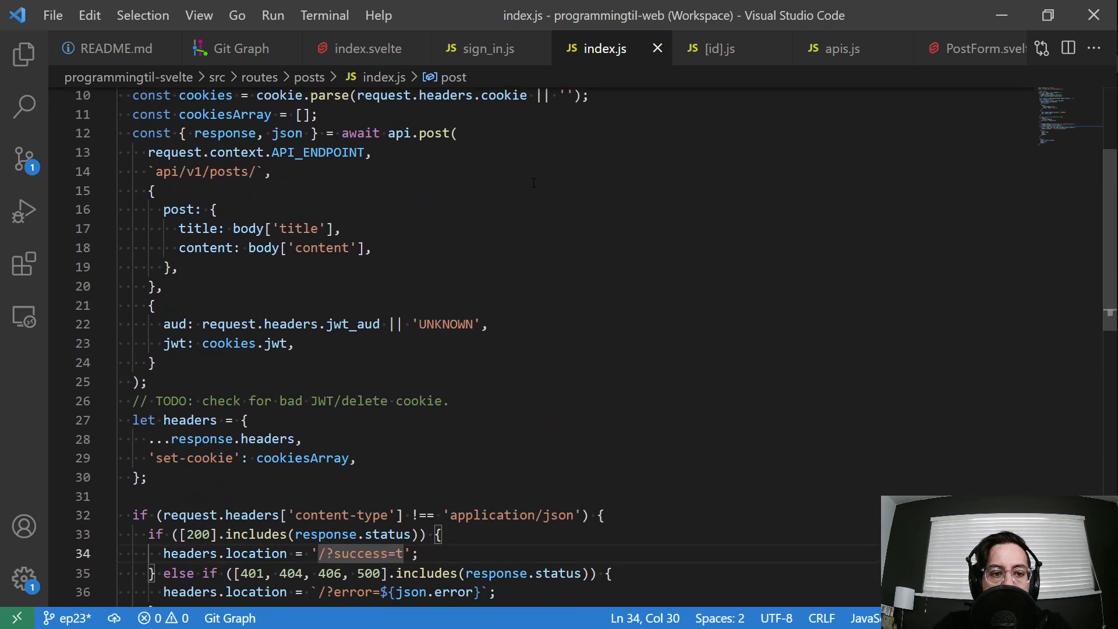
pyautogui.click(248, 229)
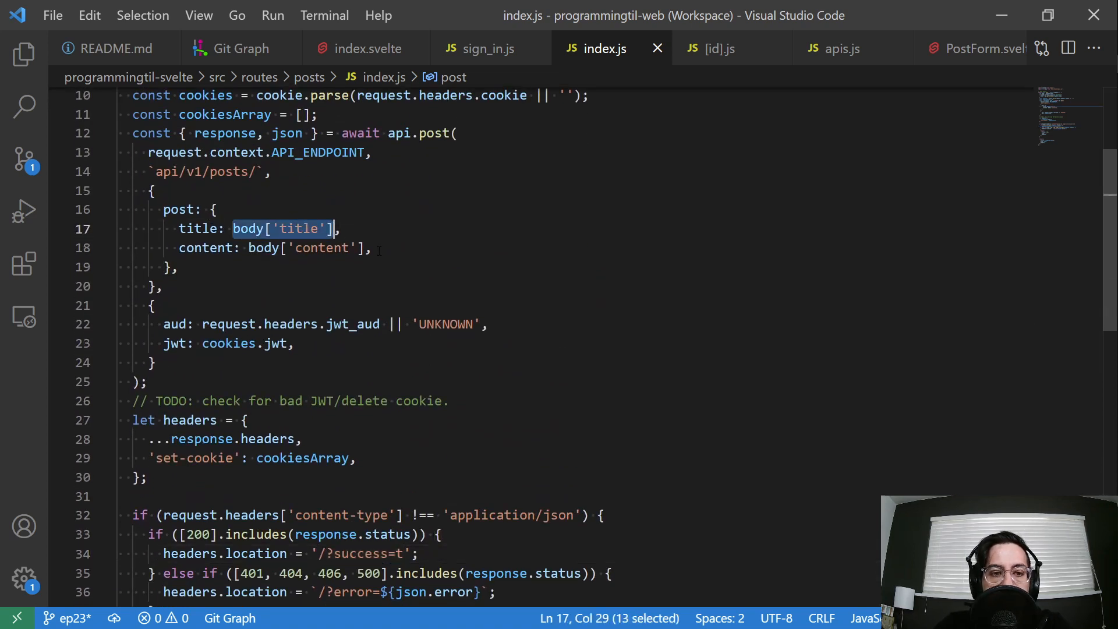
pyautogui.click(484, 49)
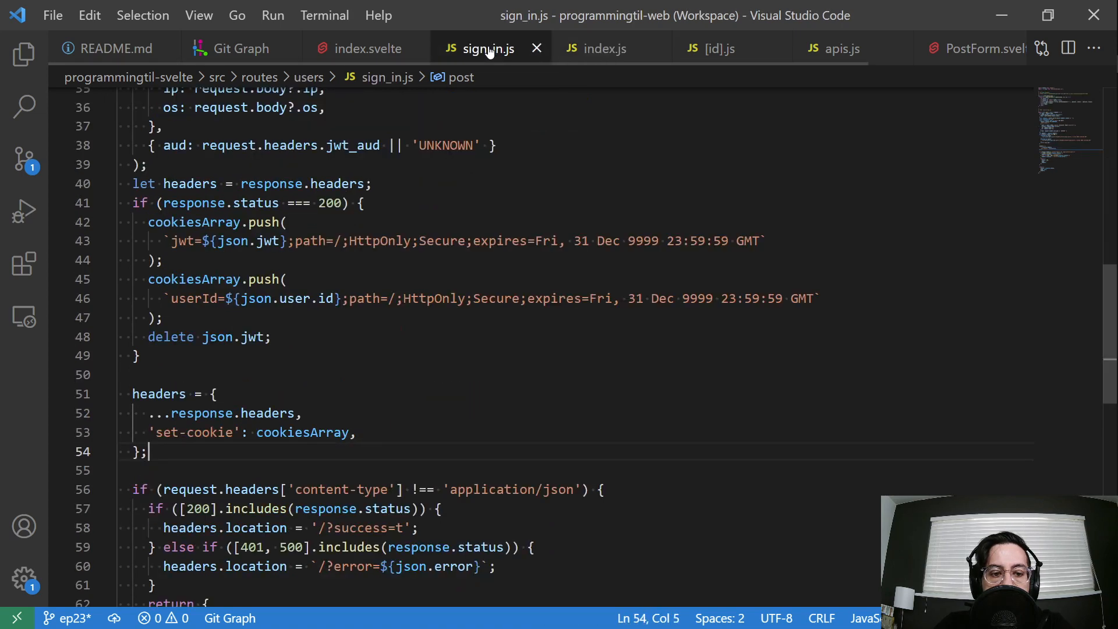
pyautogui.scroll(3)
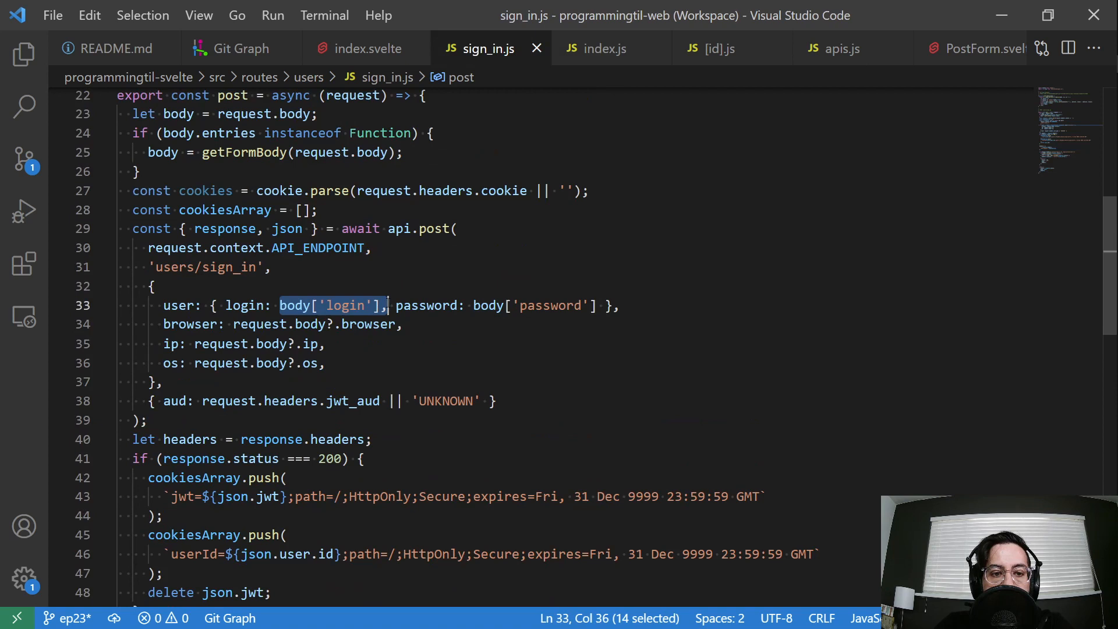
pyautogui.moveTo(604, 48)
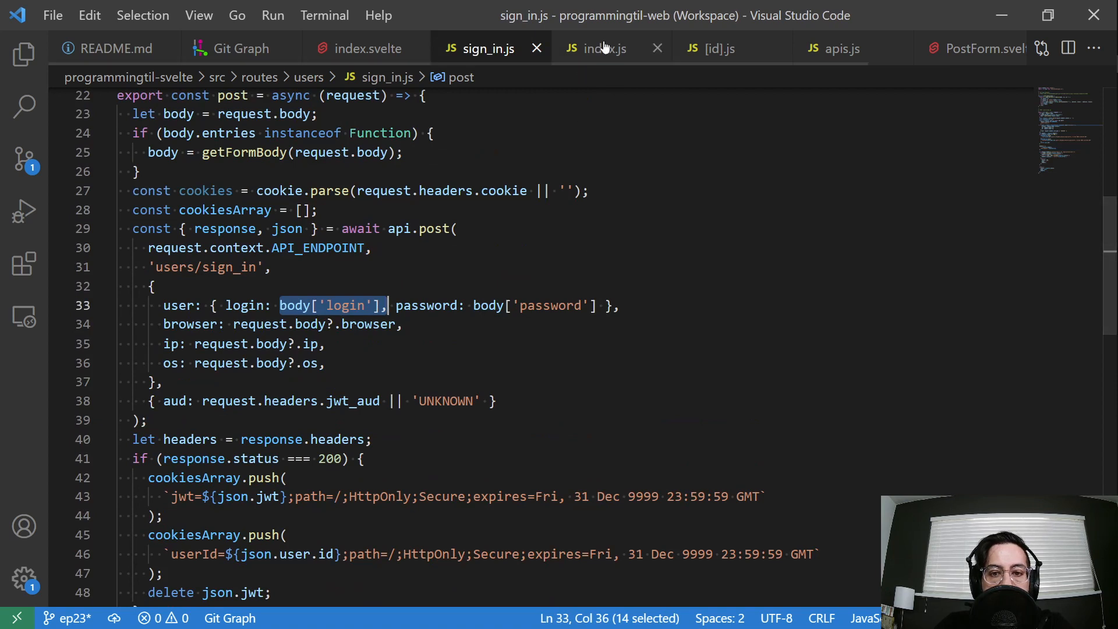
pyautogui.click(605, 47)
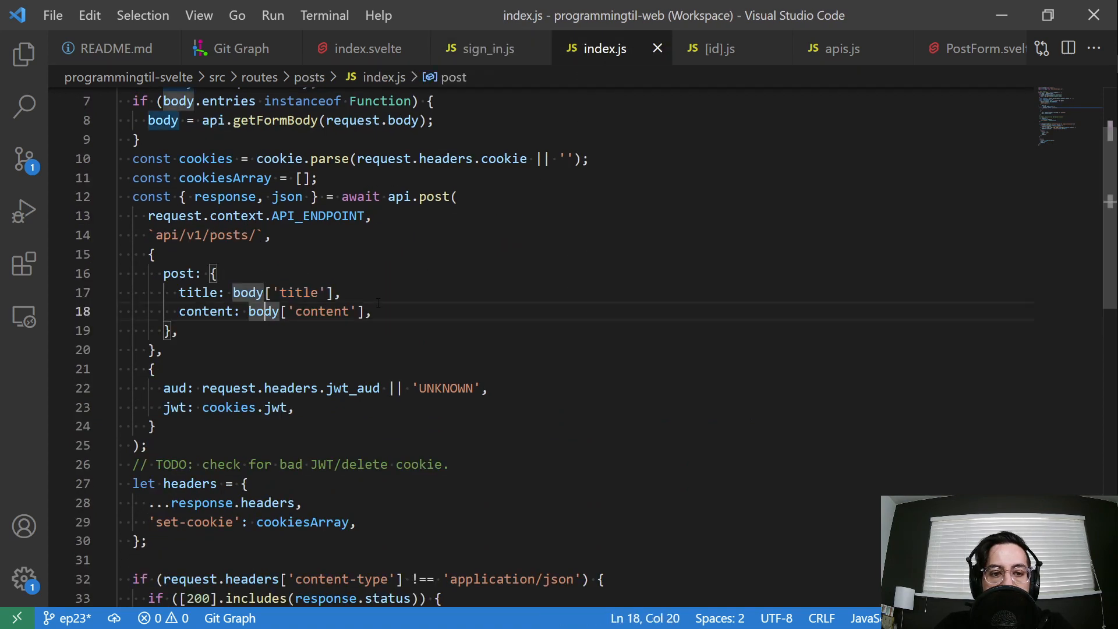
# In PostForm.svelte review the data object and api call, typing 'ut' to make the method put
pyautogui.click(830, 48)
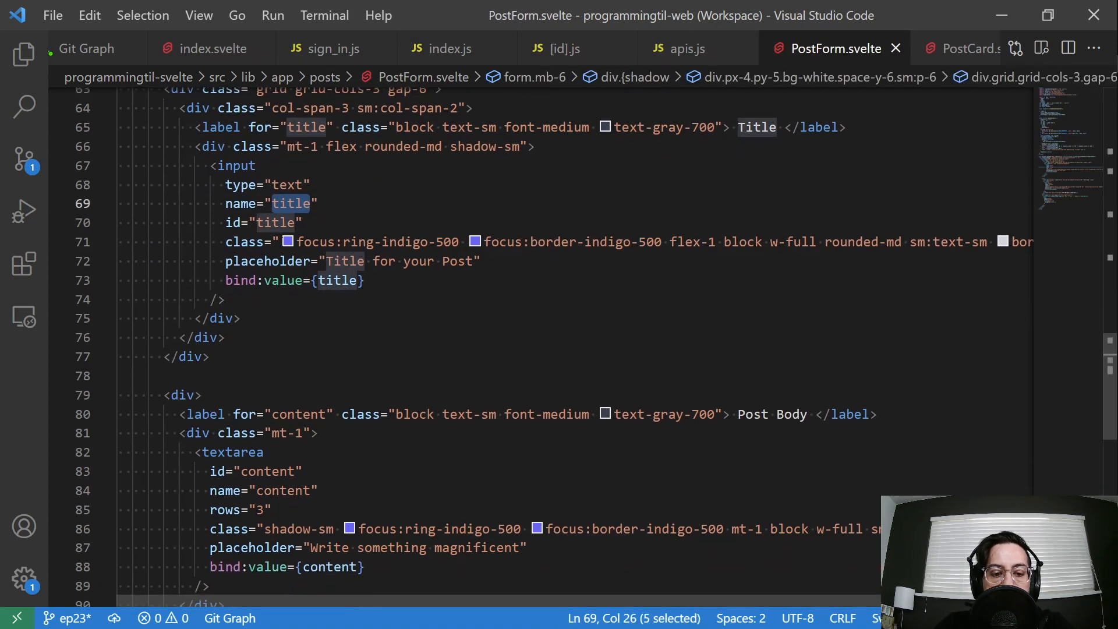
pyautogui.scroll(3)
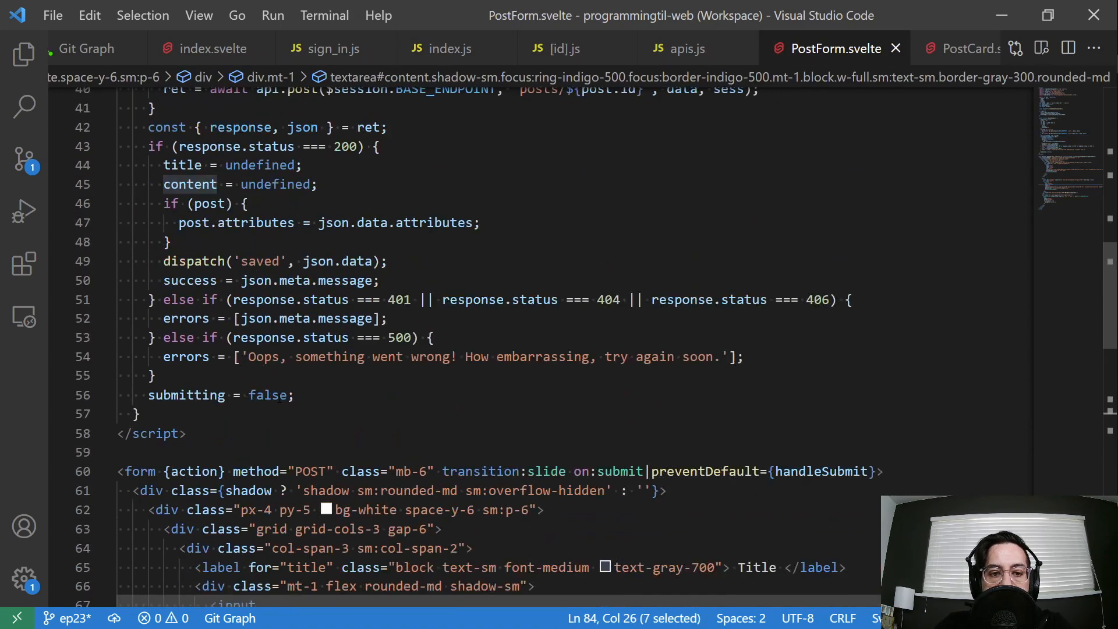
pyautogui.scroll(3)
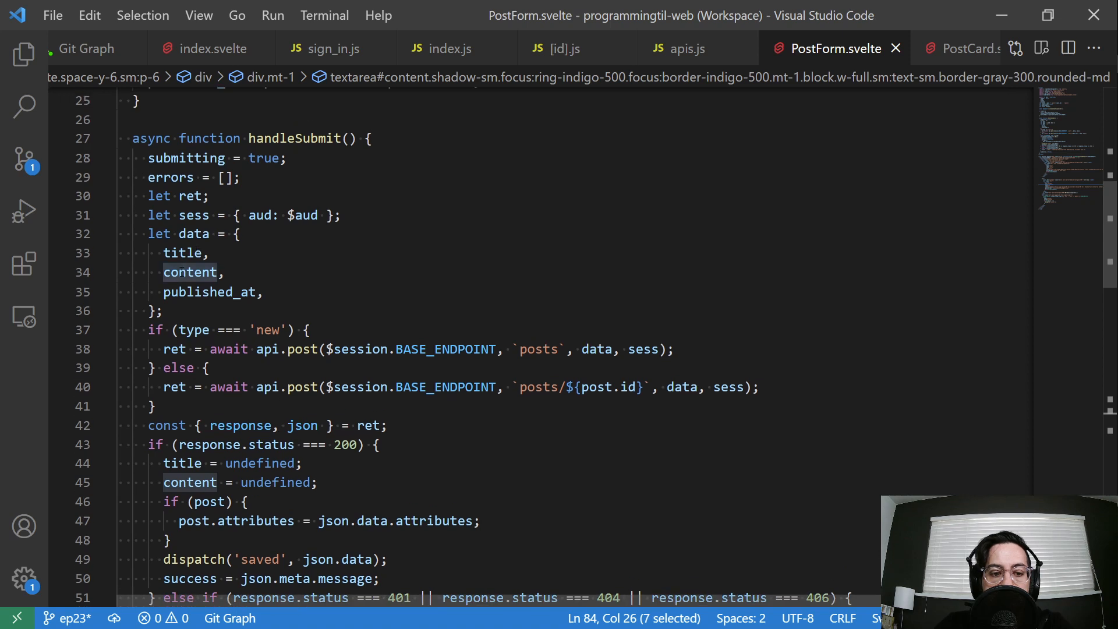
pyautogui.click(192, 272)
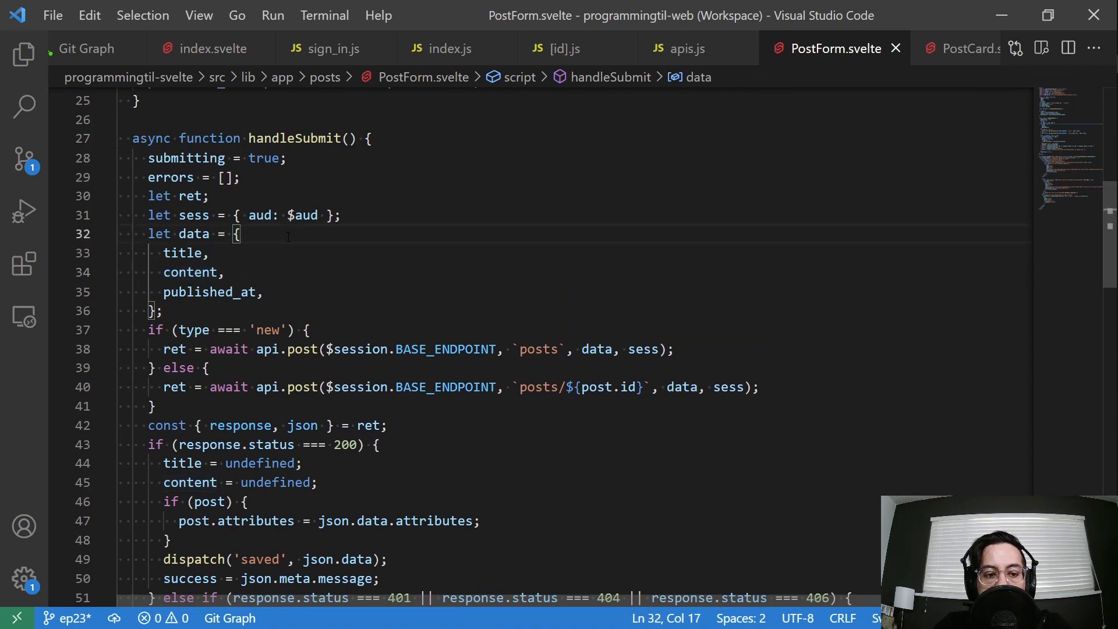
pyautogui.doubleClick(300, 348)
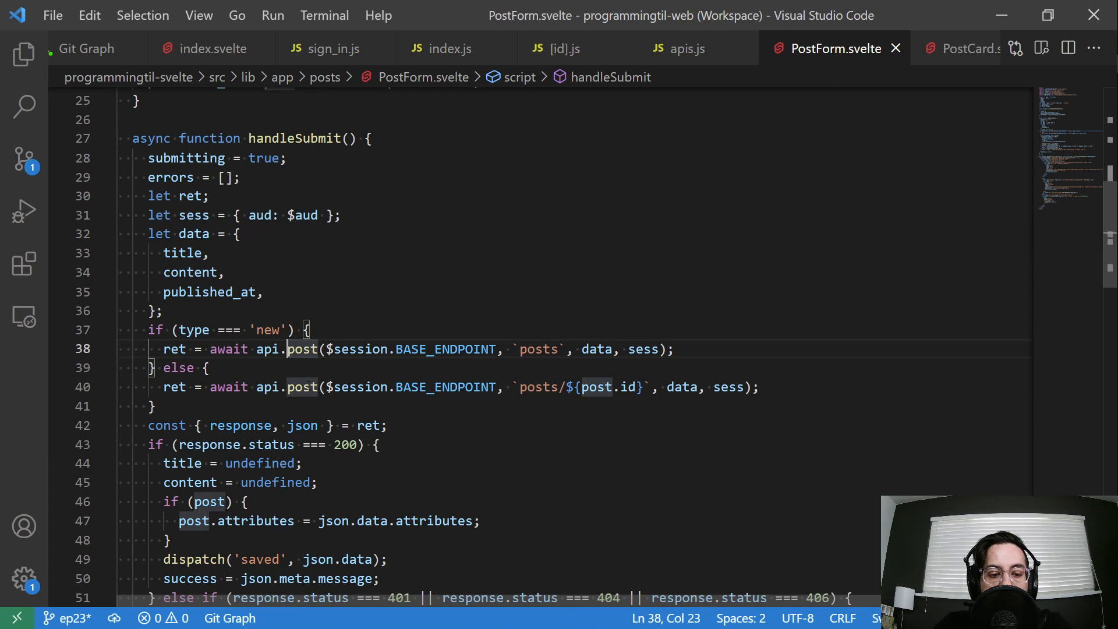
pyautogui.click(310, 386)
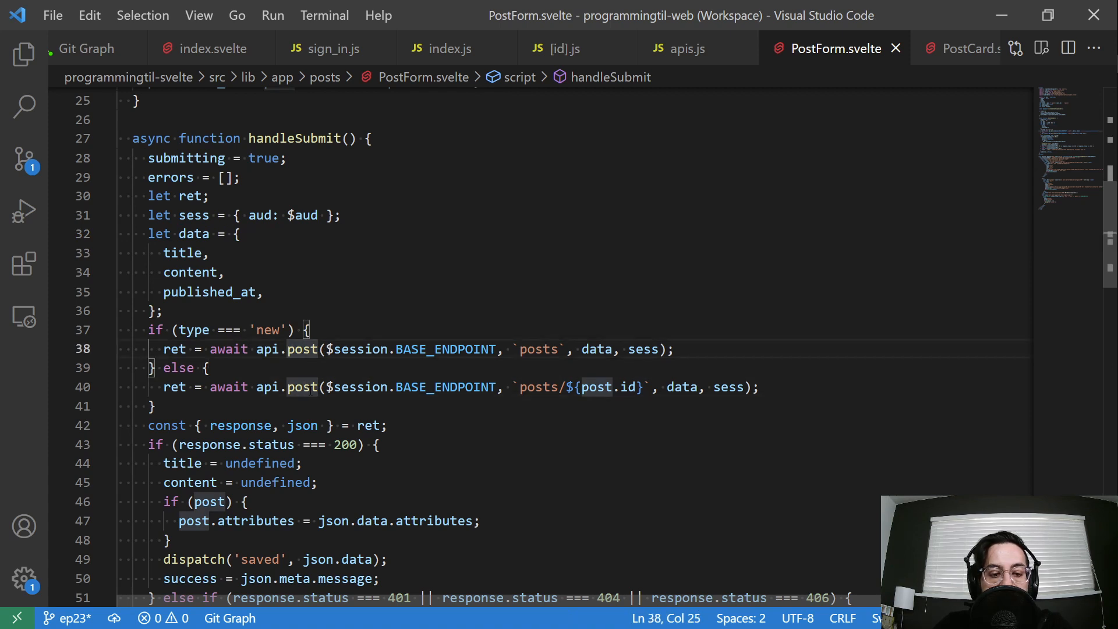
pyautogui.write('ut')
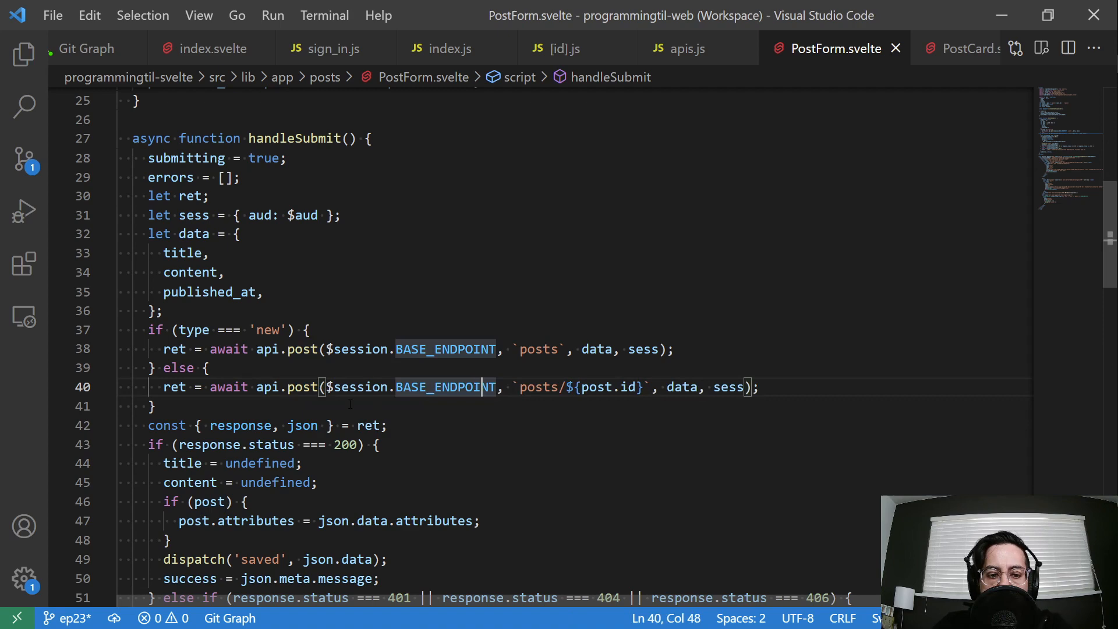
# Locate the action variable and select the /posts action path text
pyautogui.scroll(-3)
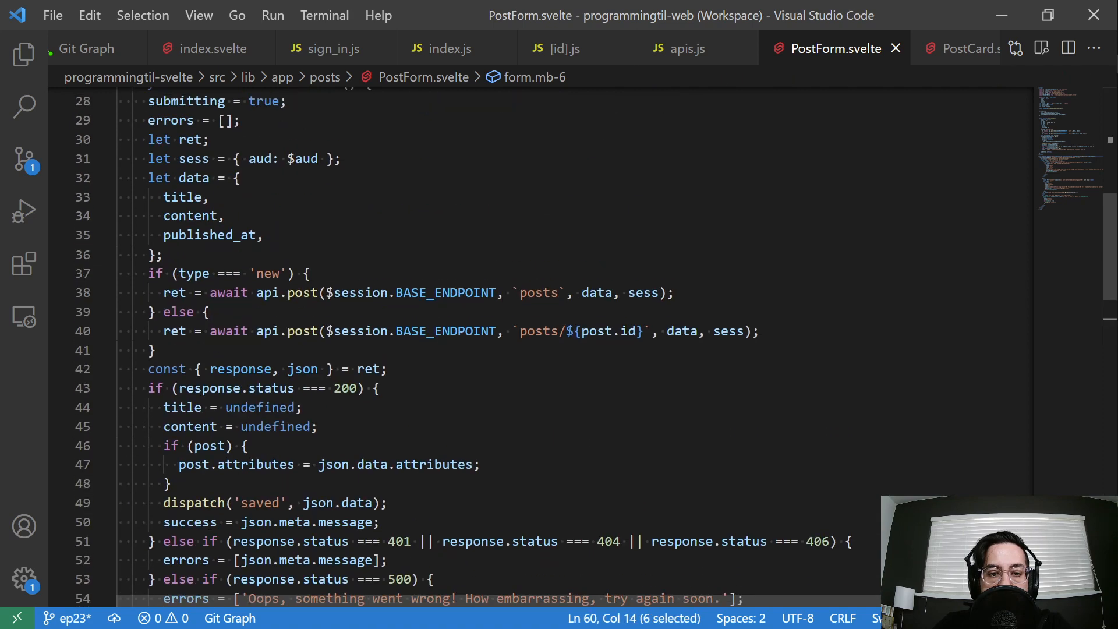
pyautogui.scroll(3)
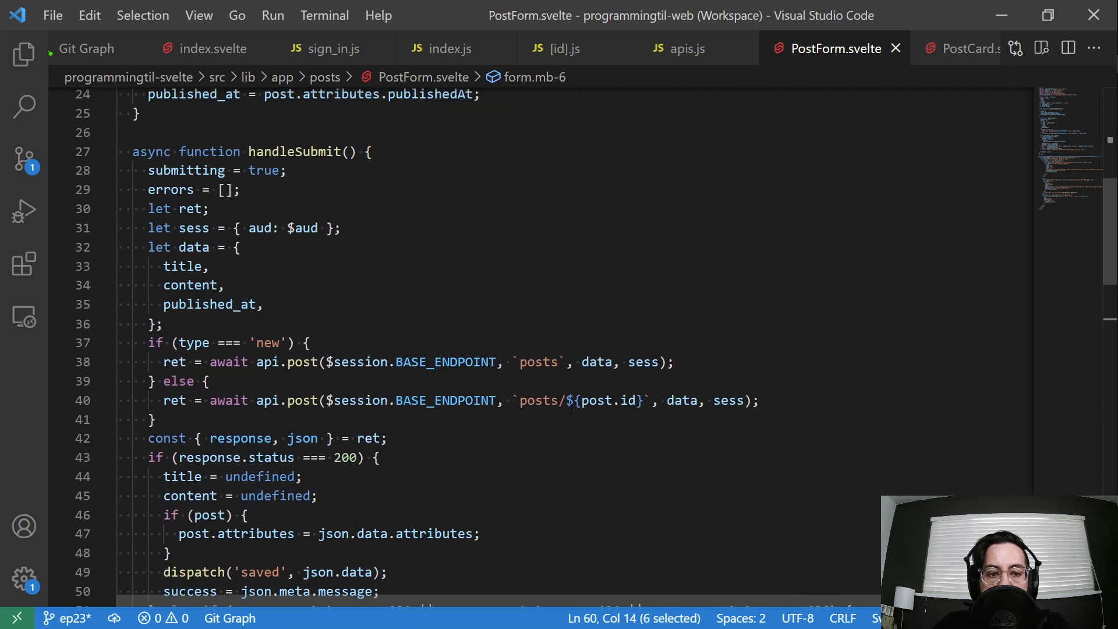
pyautogui.scroll(3)
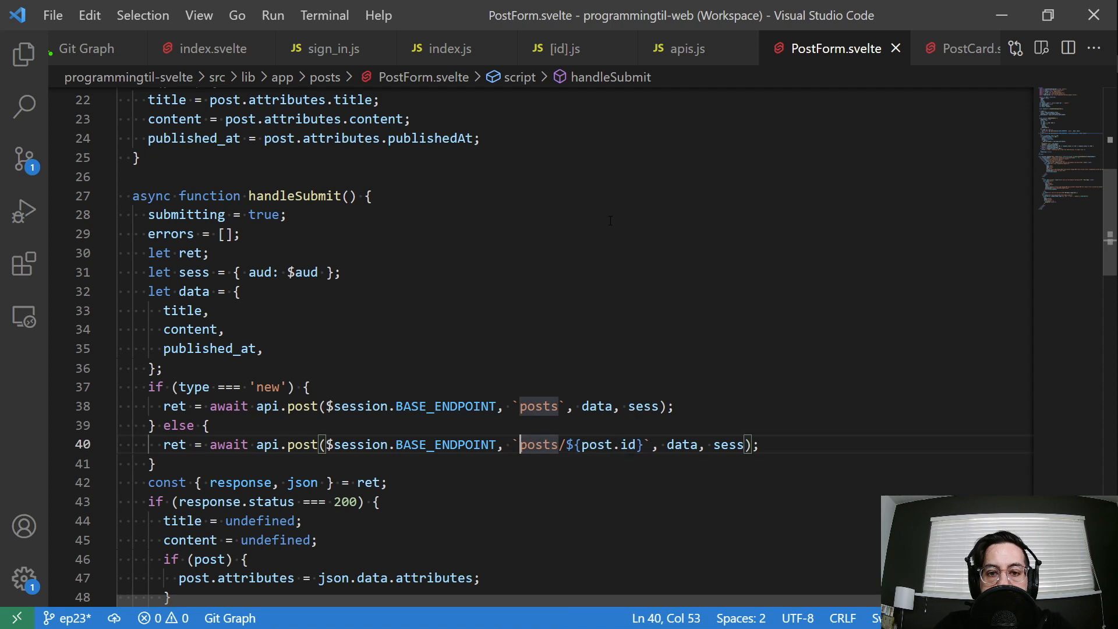
pyautogui.scroll(3)
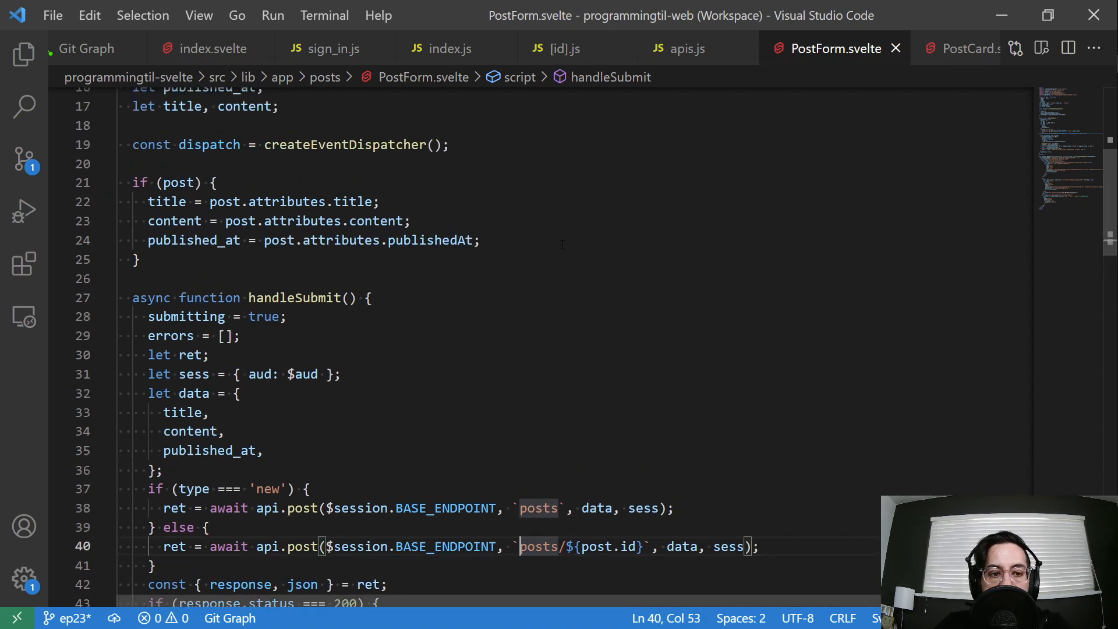
pyautogui.scroll(3)
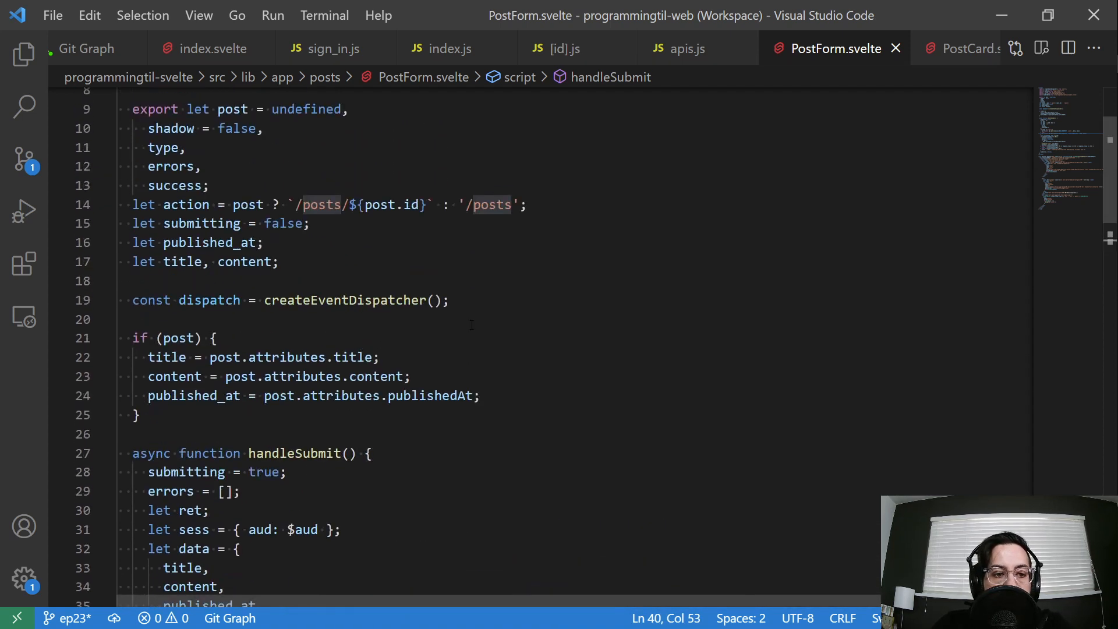
pyautogui.click(227, 244)
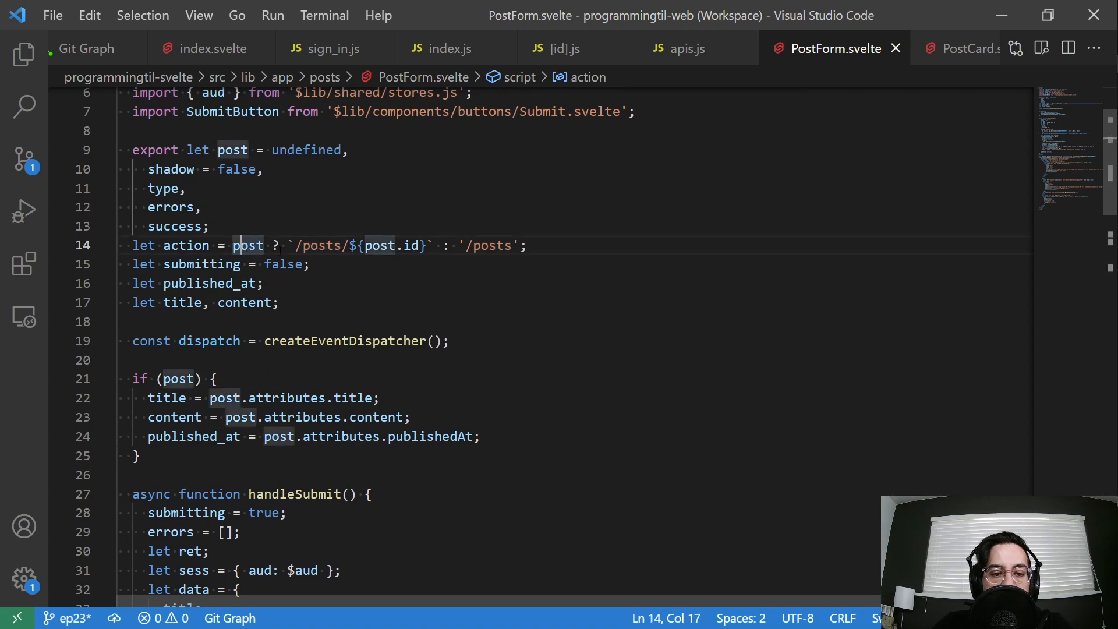
pyautogui.moveTo(295, 246); pyautogui.dragTo(425, 246)
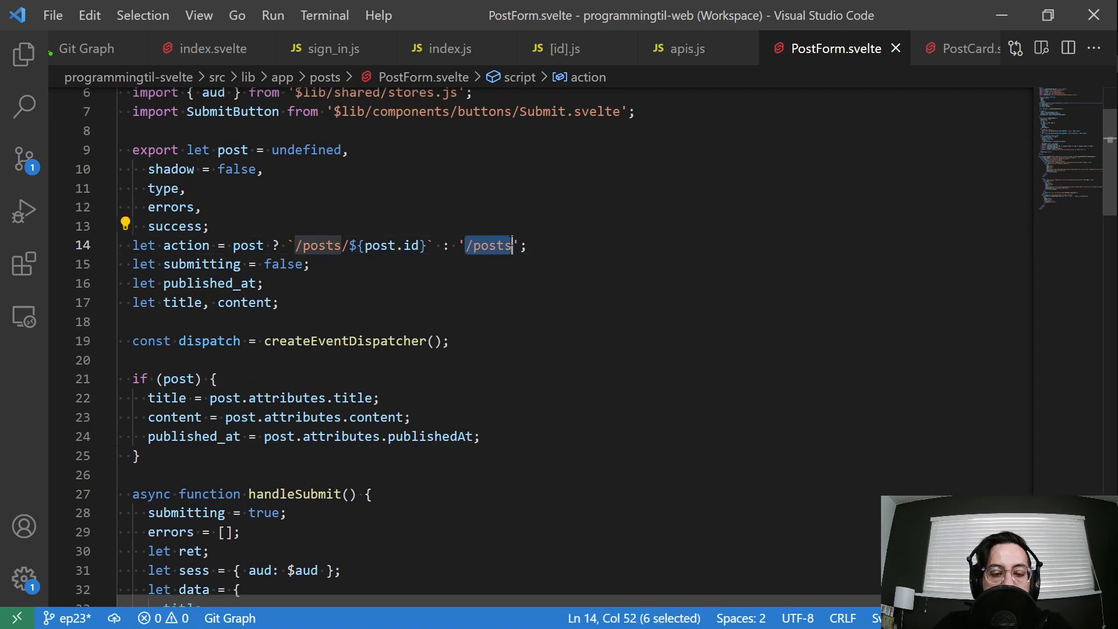
# Review the /posts/id update endpoint and the form markup with method POST
pyautogui.scroll(-3)
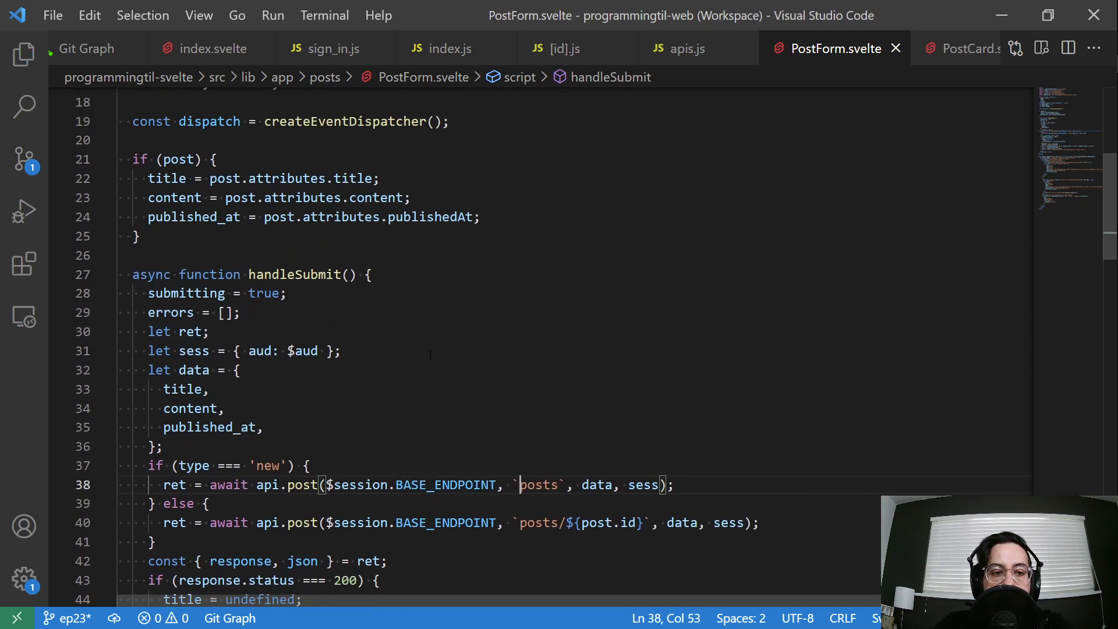
pyautogui.scroll(-3)
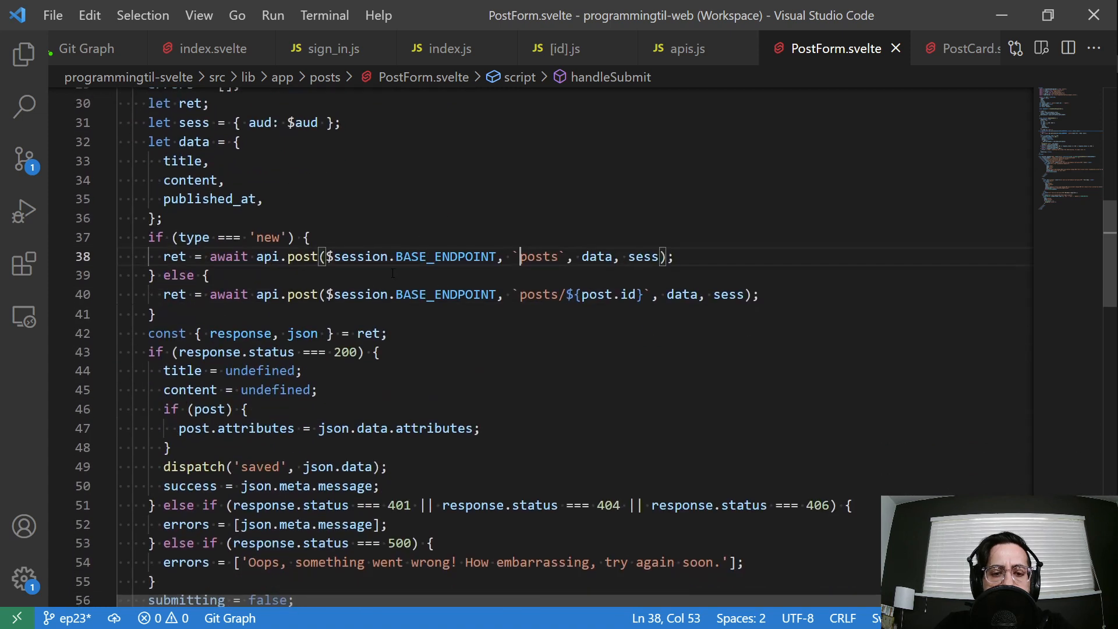
pyautogui.scroll(-3)
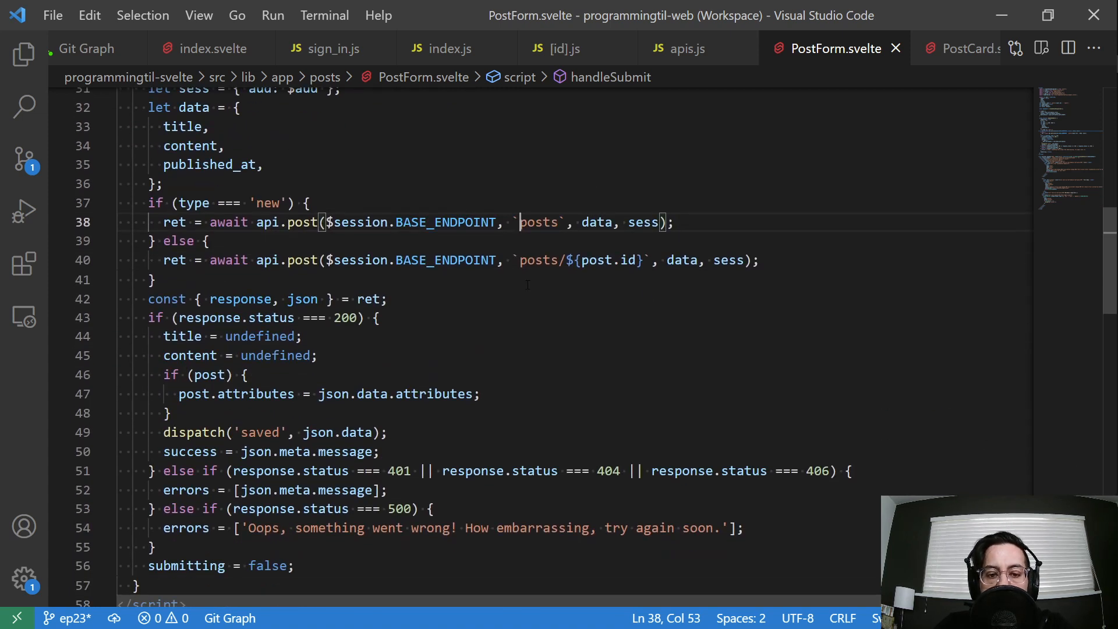
pyautogui.click(517, 260)
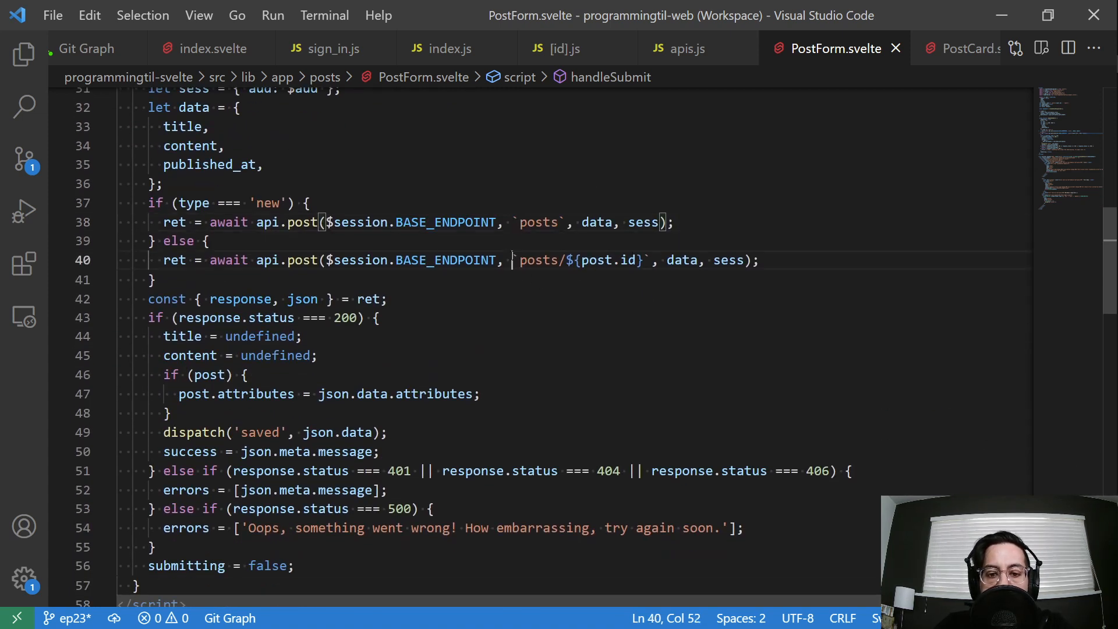
pyautogui.scroll(-3)
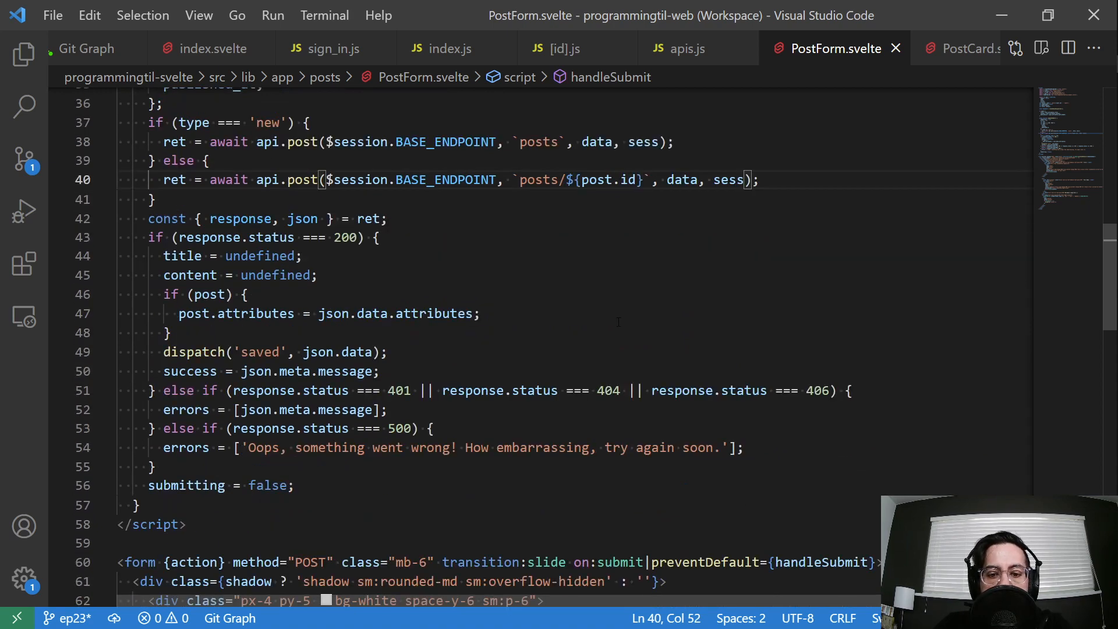
pyautogui.scroll(-3)
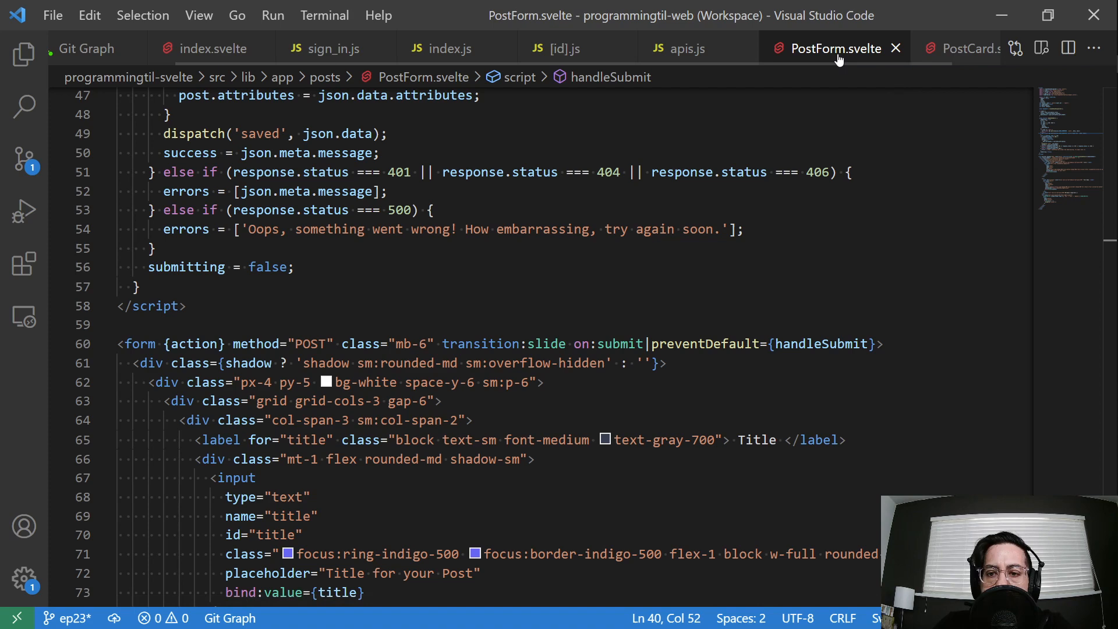
pyautogui.moveTo(479, 71)
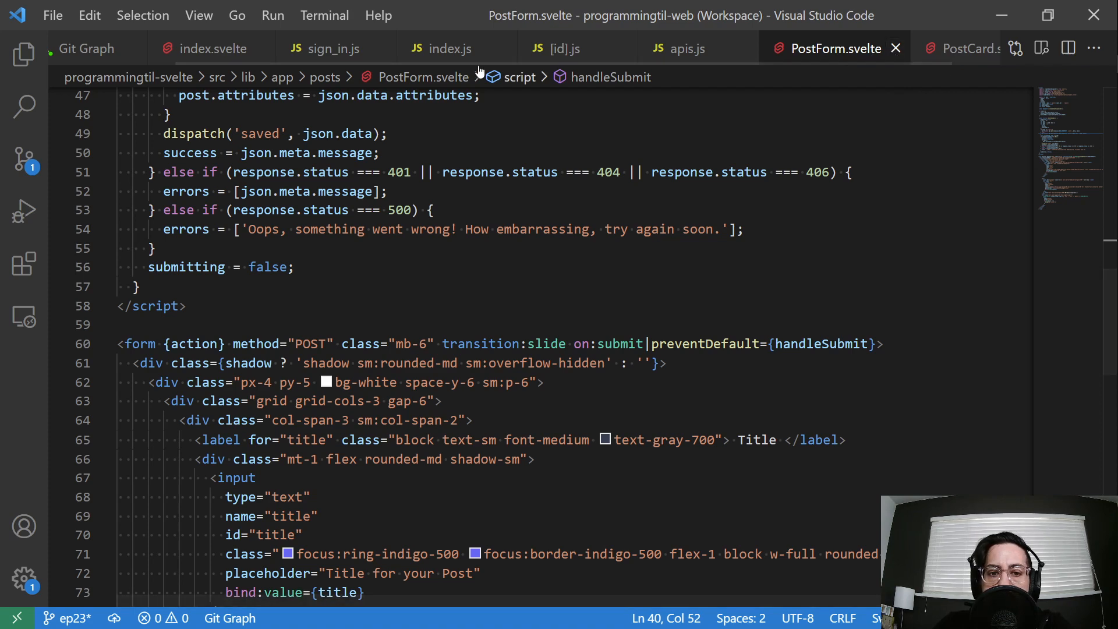
# Review the posts route index.js create handler
pyautogui.click(448, 47)
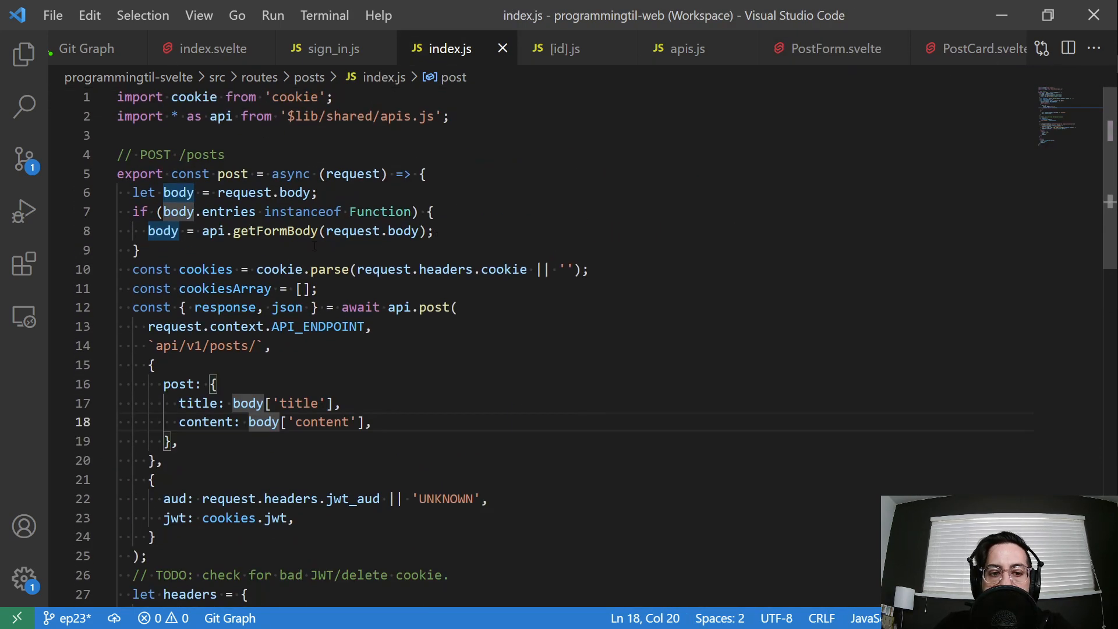
pyautogui.moveTo(502, 49)
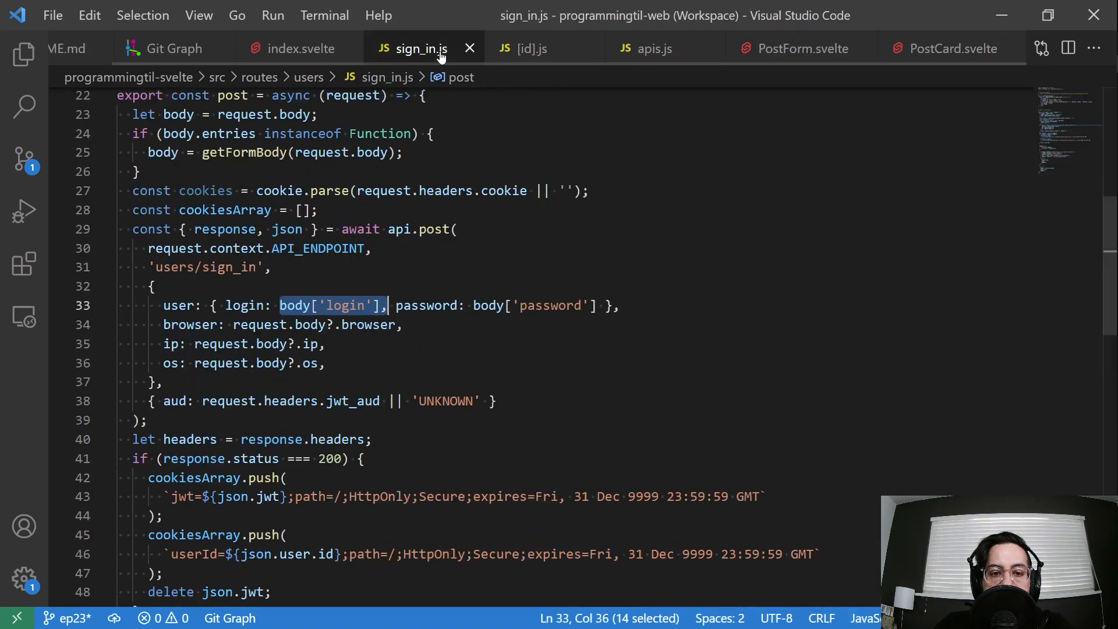
pyautogui.scroll(-3)
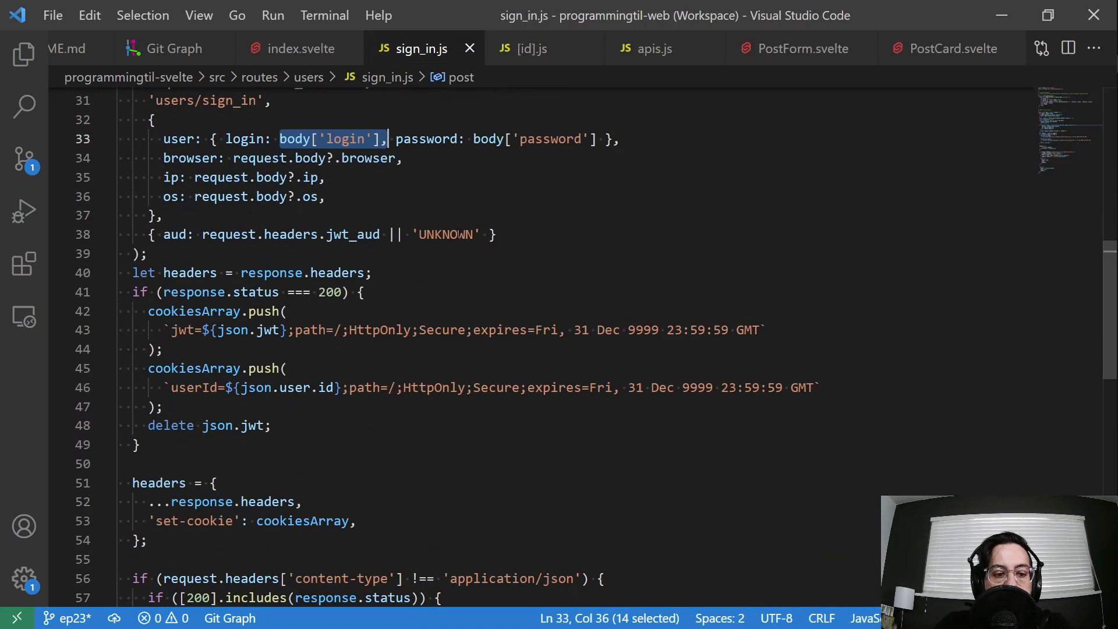
pyautogui.scroll(-3)
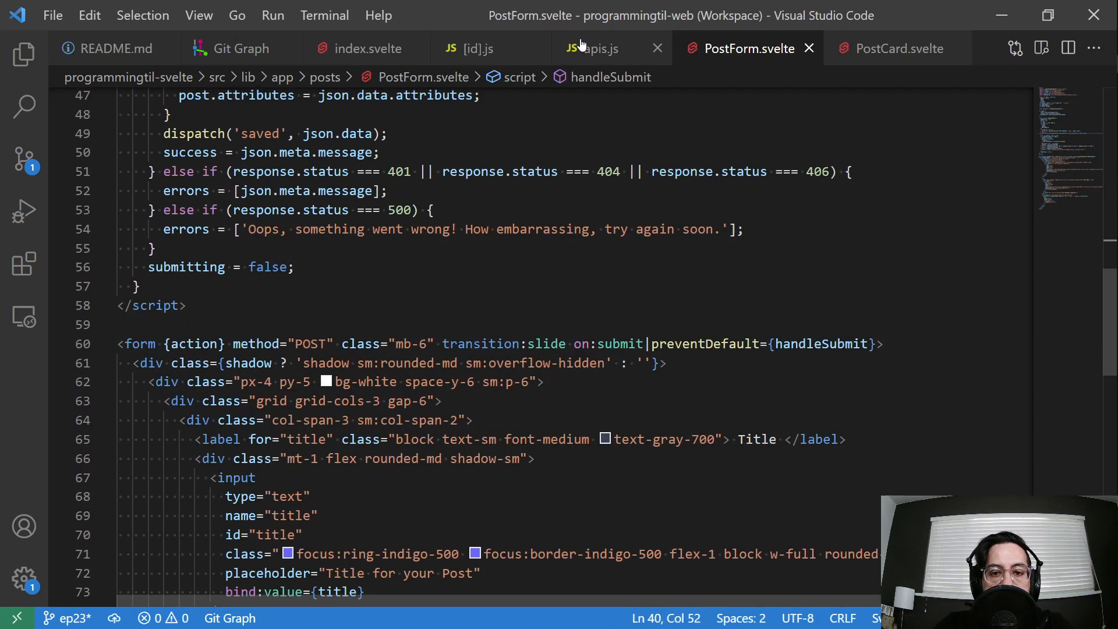
# Show the getFormBody helper at the end of apis.js
pyautogui.click(602, 49)
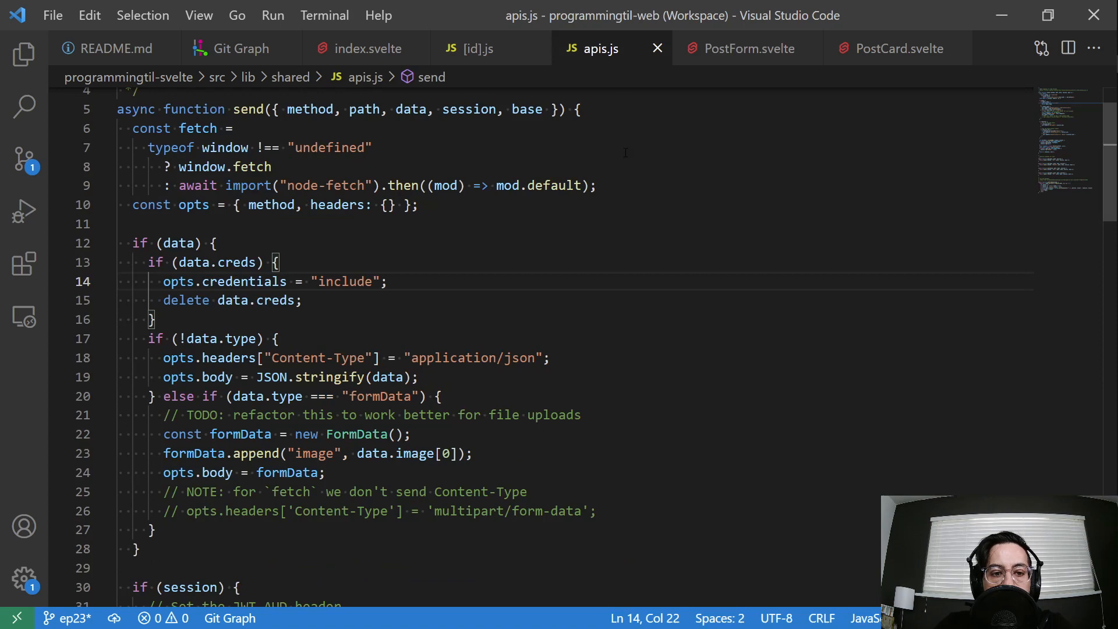
pyautogui.scroll(-3)
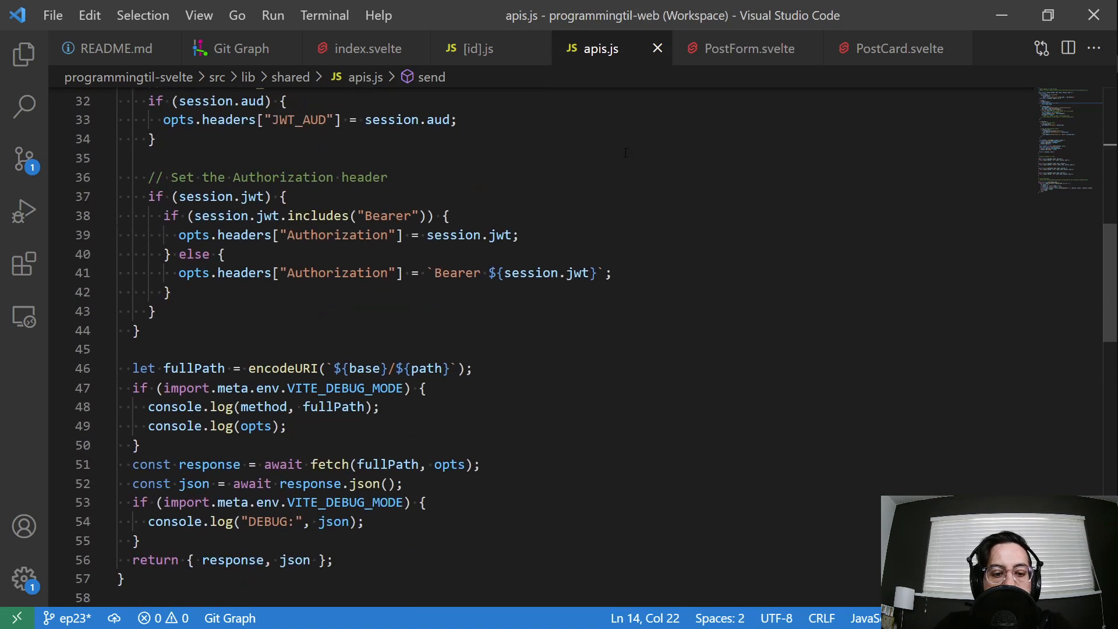
pyautogui.scroll(-3)
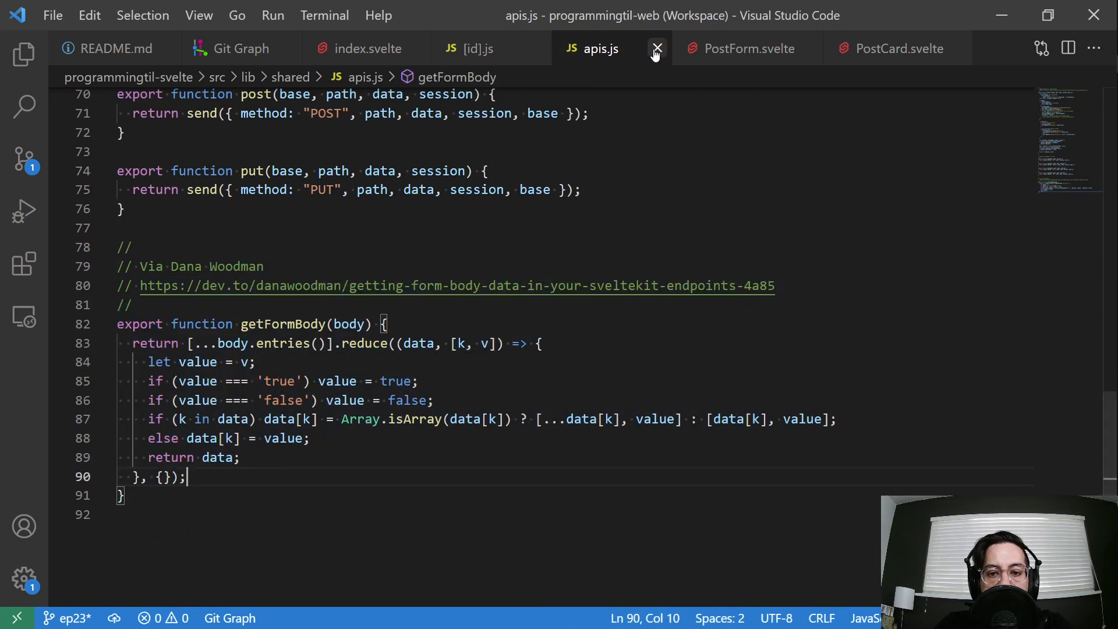
# Close apis.js and review the [id].js post handler
pyautogui.click(657, 49)
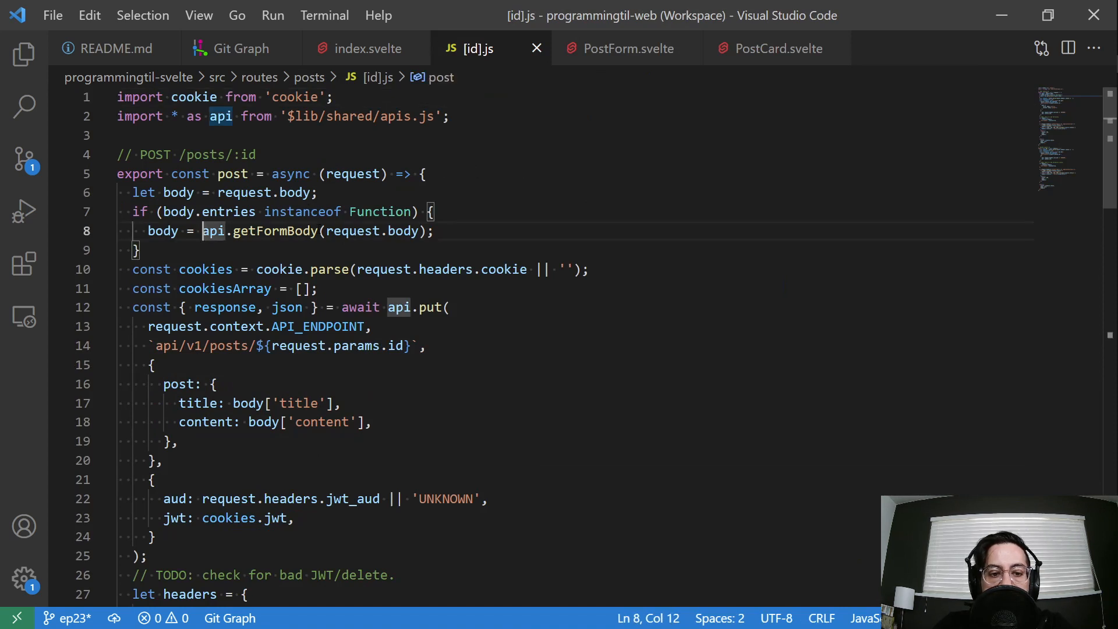
pyautogui.click(319, 231)
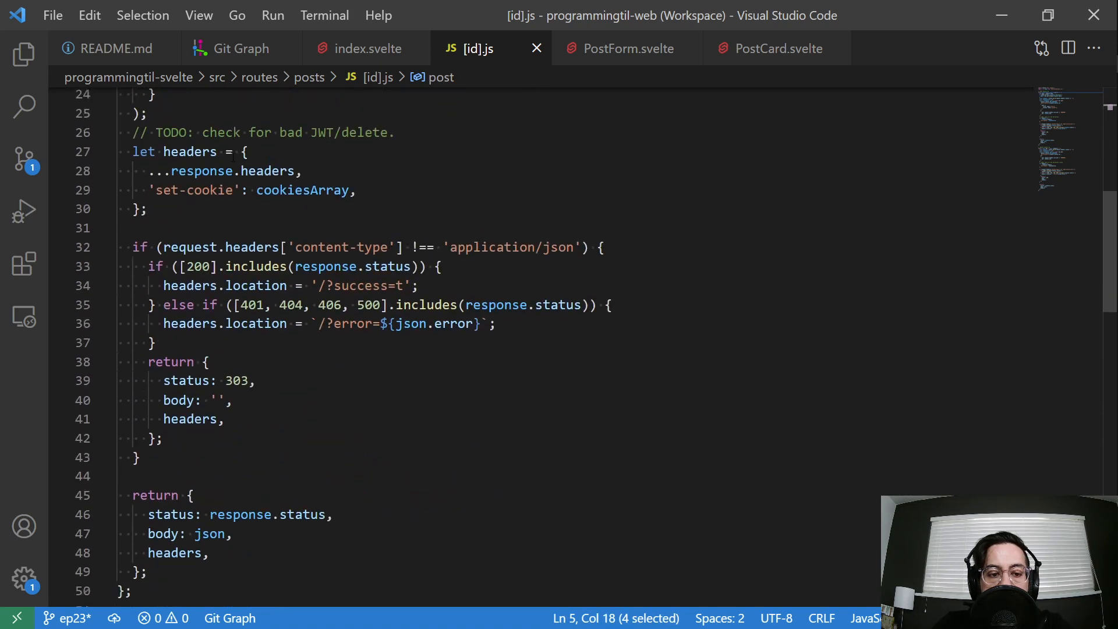
pyautogui.scroll(-3)
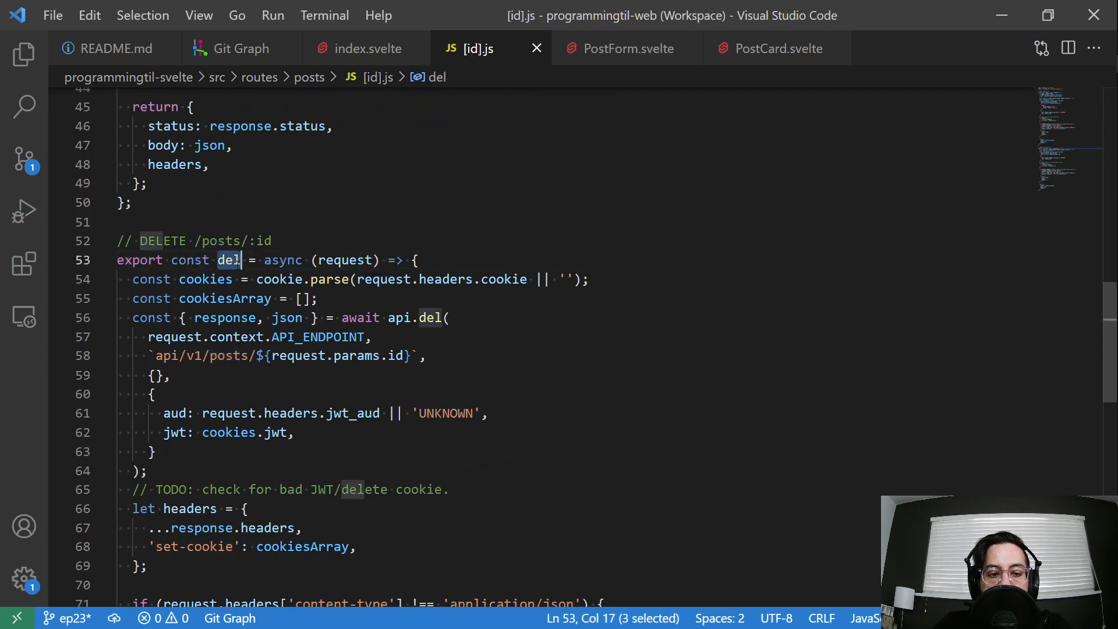
pyautogui.scroll(3)
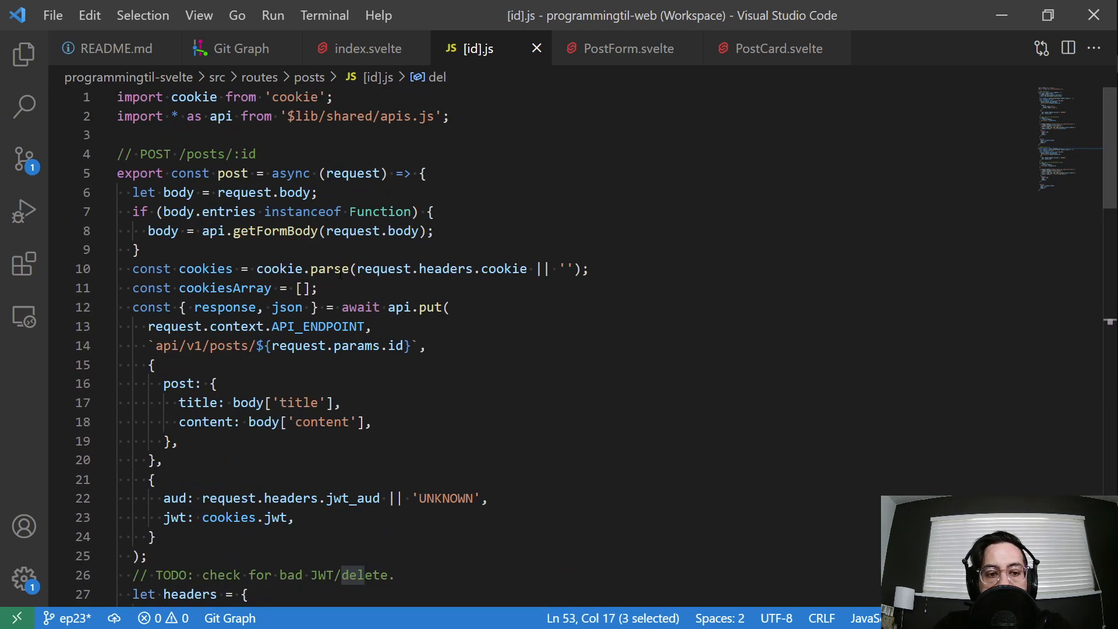
pyautogui.scroll(-3)
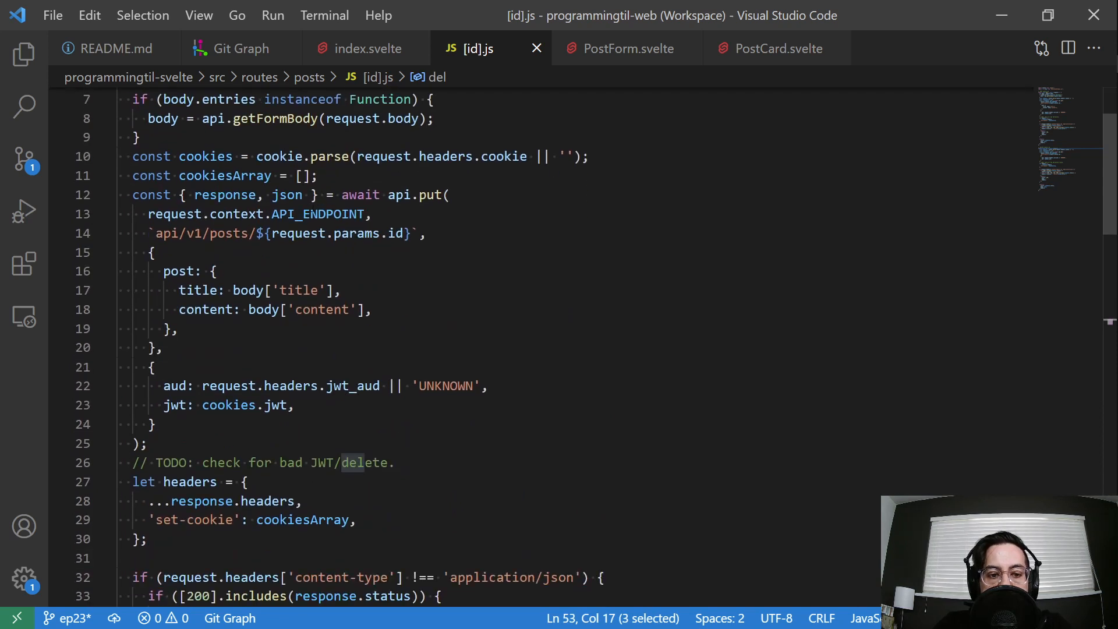
pyautogui.scroll(3)
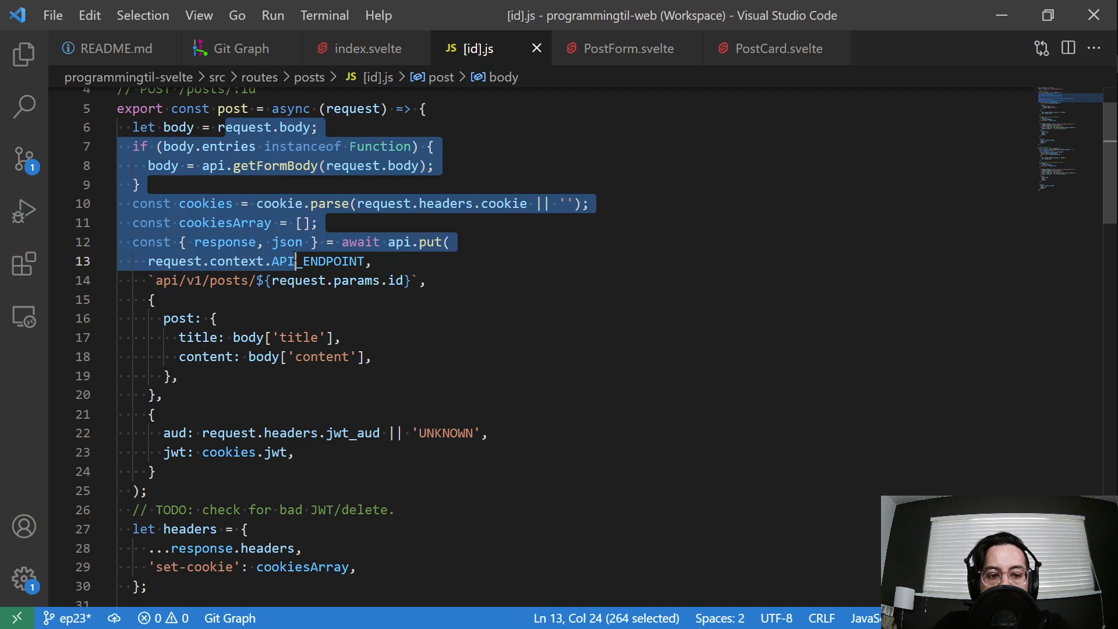
# Scroll to the put handler's redirect block and rename content to 'postcont' in the update payload
pyautogui.click(317, 223)
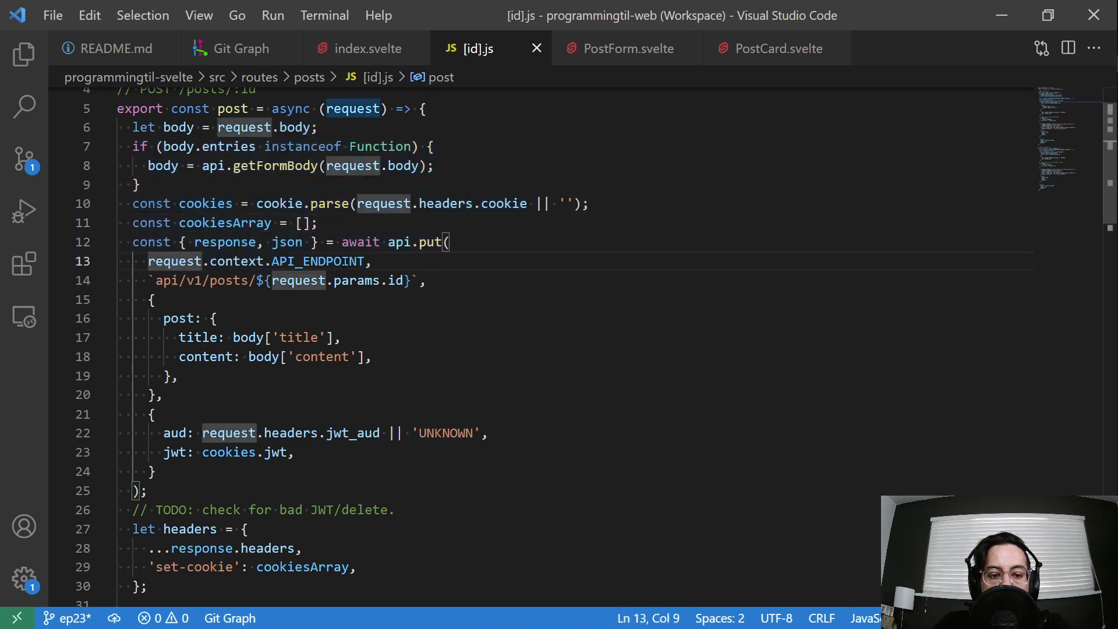
pyautogui.click(273, 281)
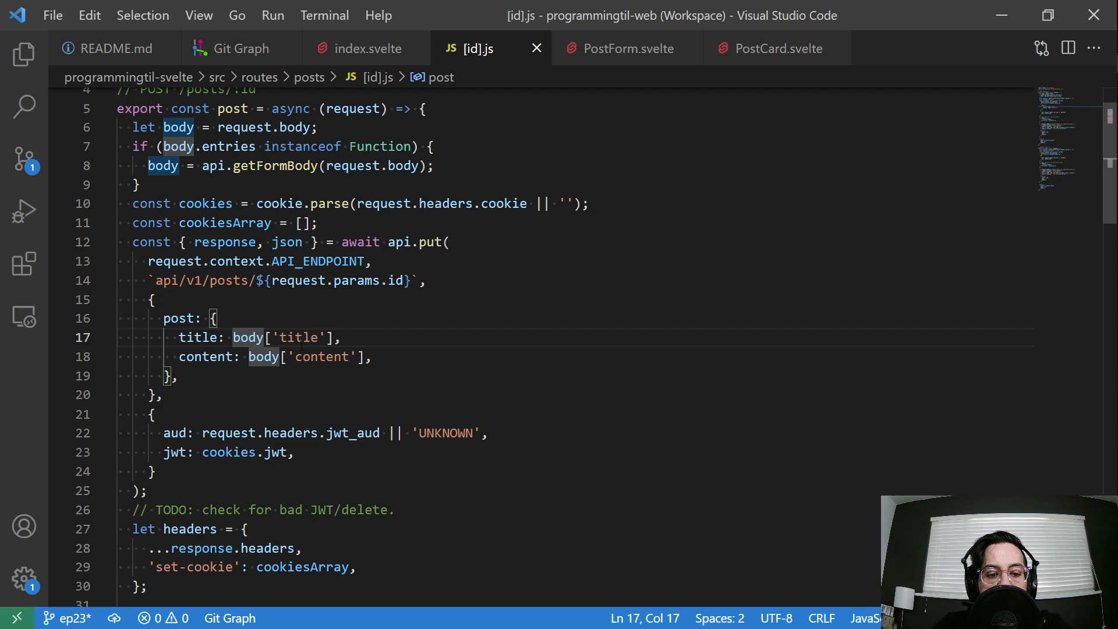
pyautogui.scroll(-3)
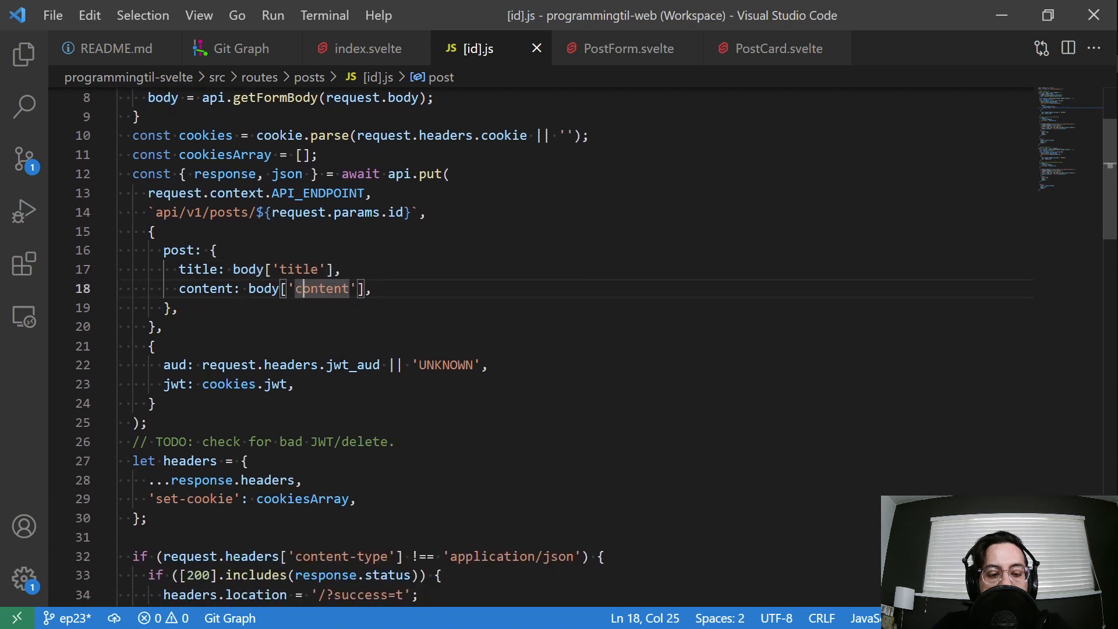
pyautogui.doubleClick(354, 328)
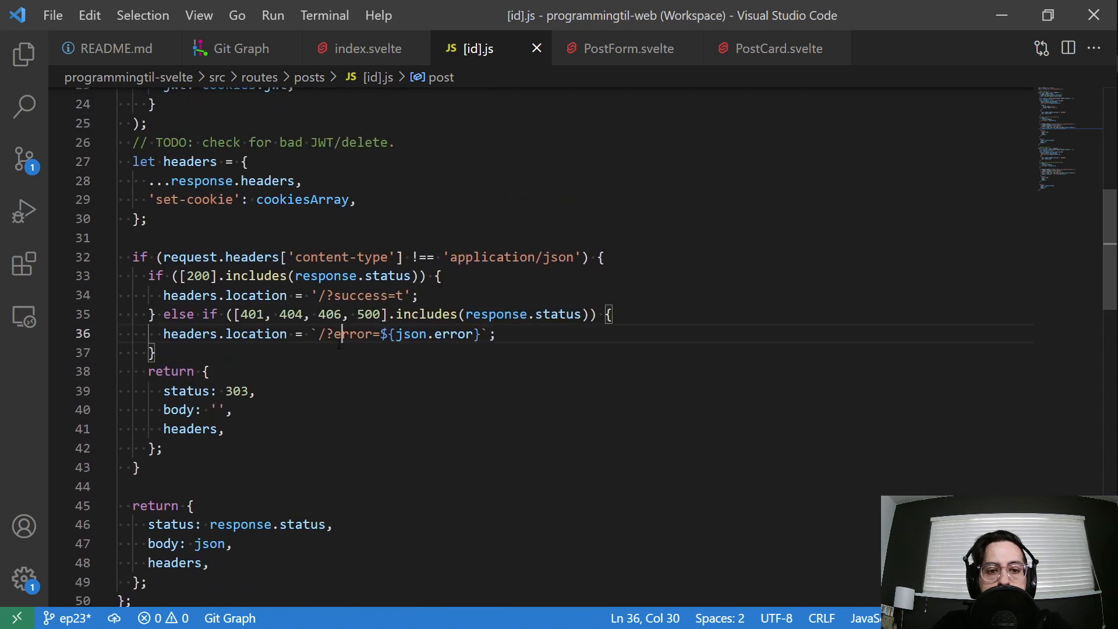
pyautogui.write('postcont')
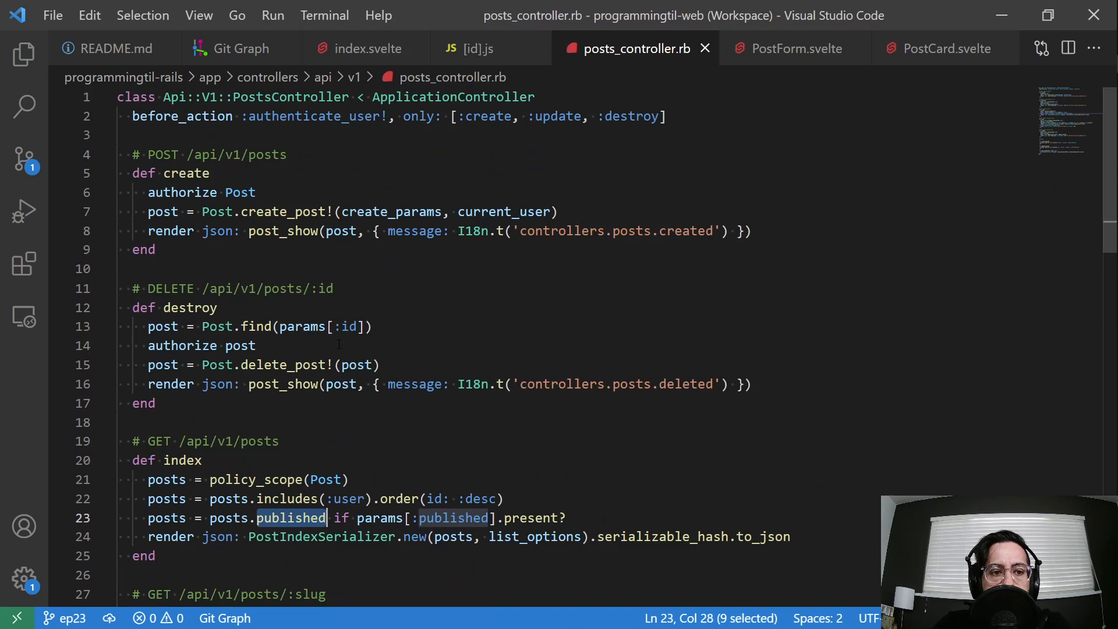
# Open posts_controller.rb via Quick Open and switch to the Chrome blog window
pyautogui.press('Enter')
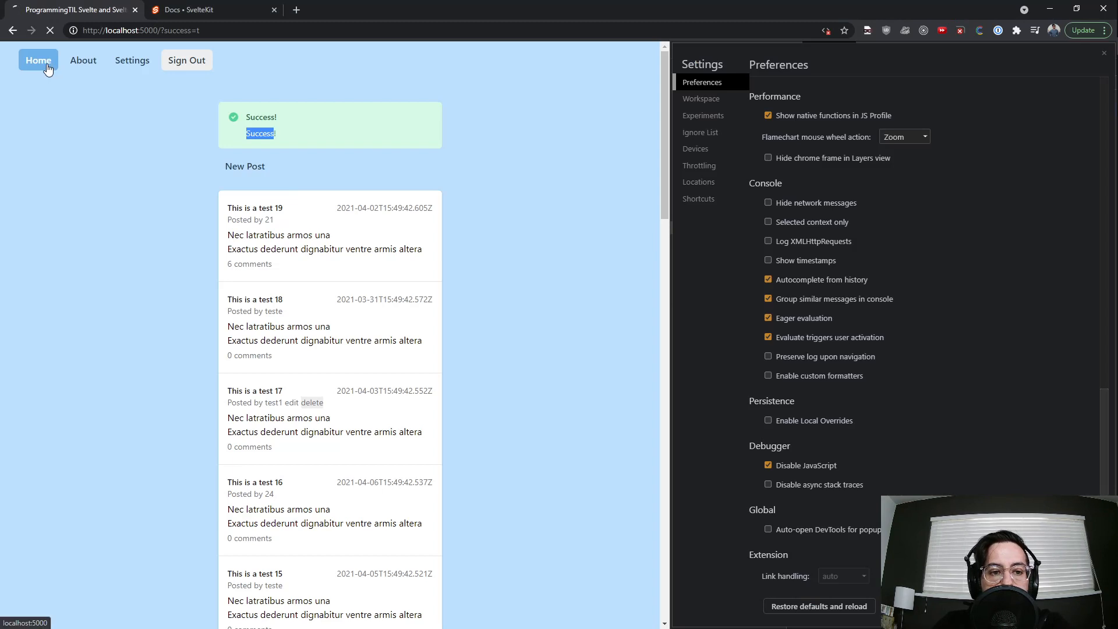
# From the home page create and save a new post titled aohetu with an empty body
pyautogui.click(37, 59)
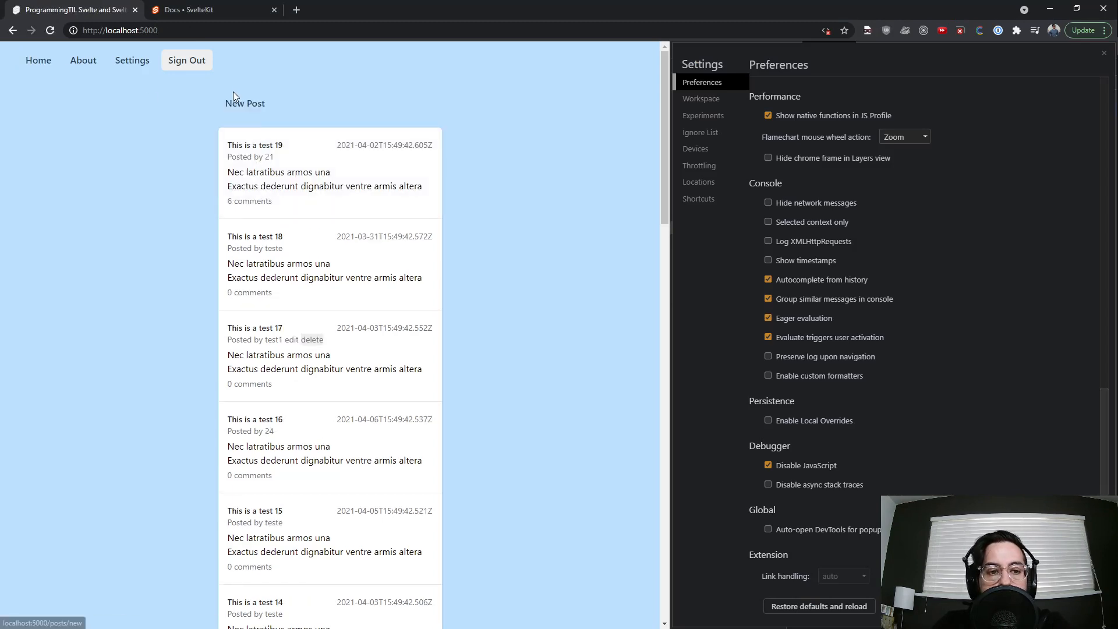
pyautogui.write('aohetu')
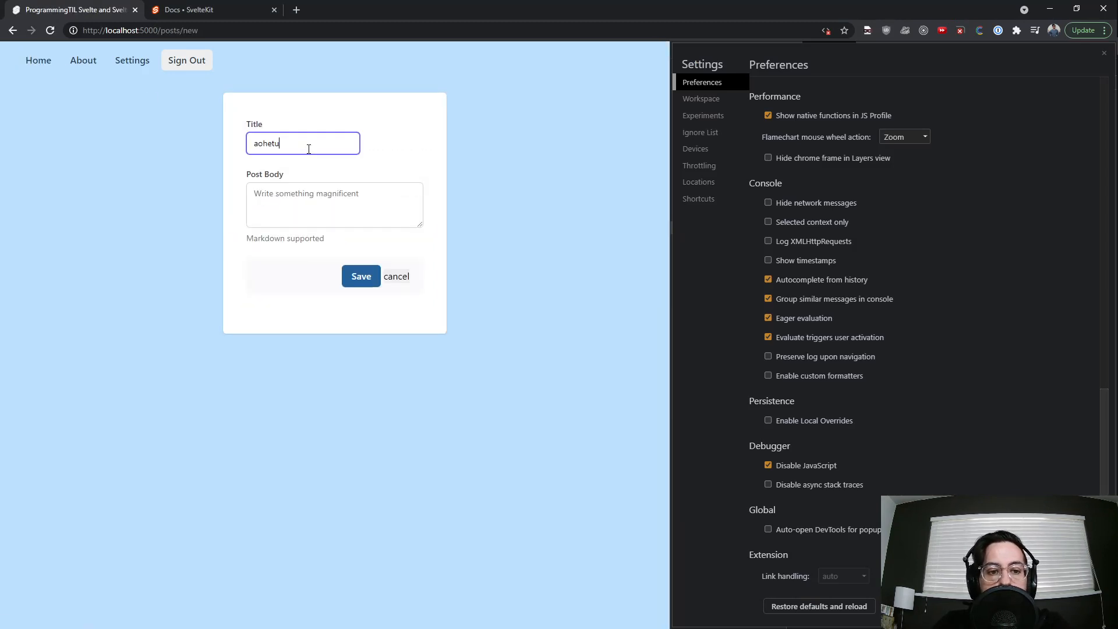
pyautogui.click(361, 276)
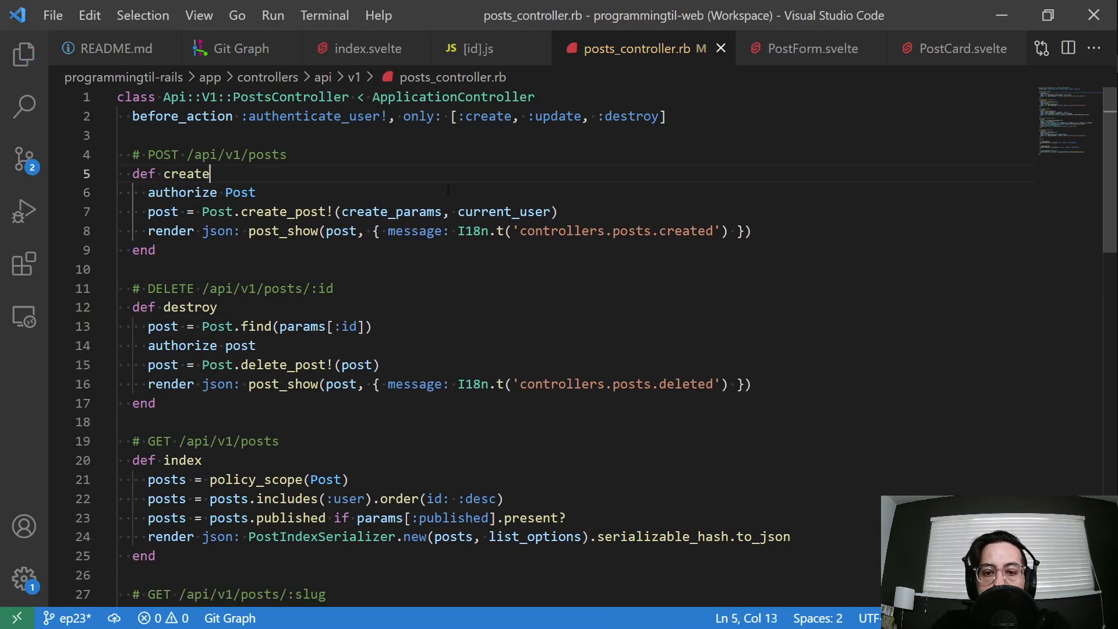
# In [id].js select json in the error redirect line and scroll to the delete handler
pyautogui.click(471, 48)
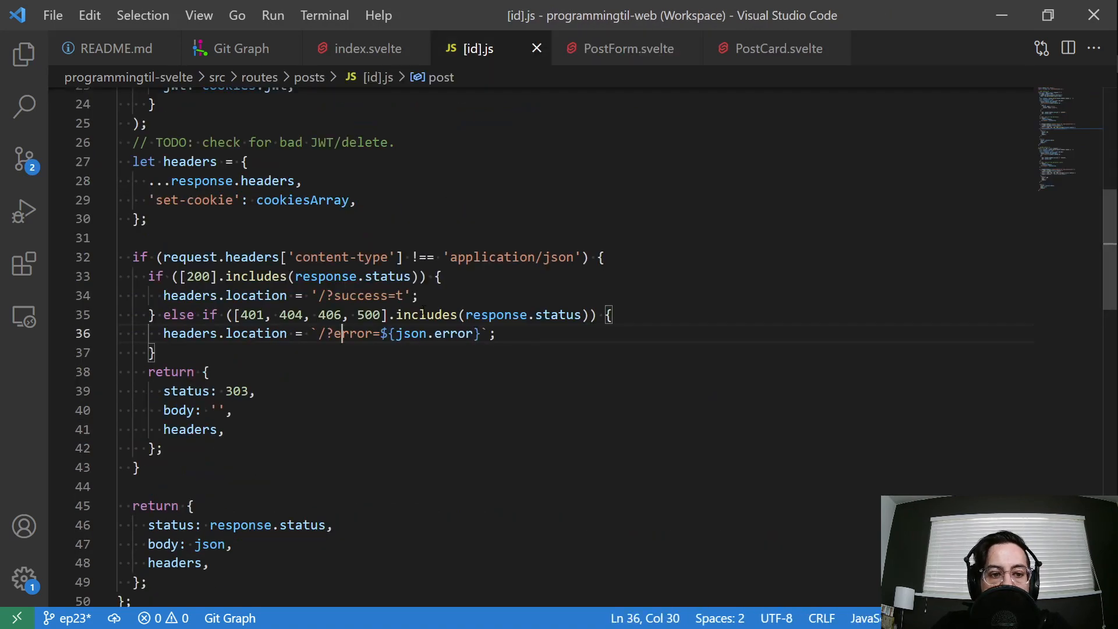
pyautogui.doubleClick(409, 333)
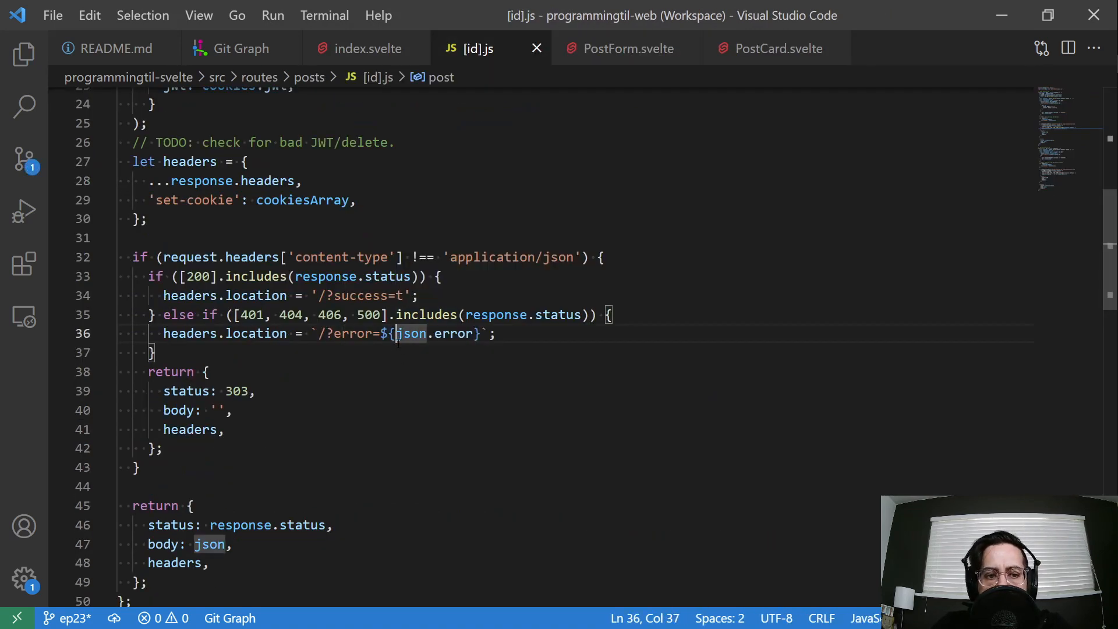
pyautogui.scroll(-3)
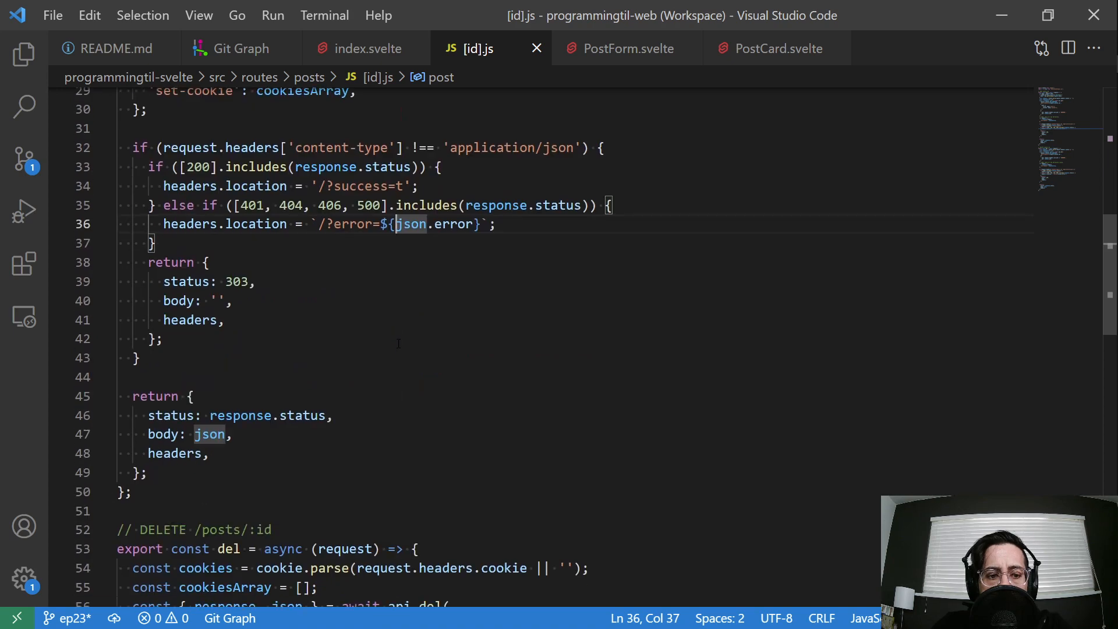
# Check PostForm.svelte's handleSubmit, then close the component
pyautogui.click(628, 49)
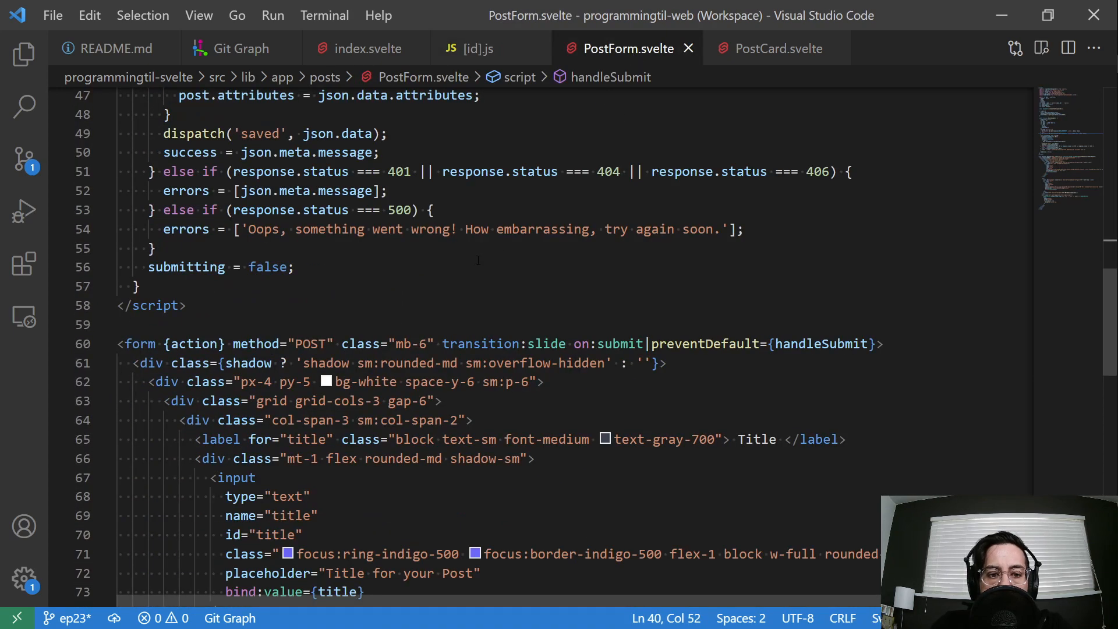
pyautogui.scroll(-3)
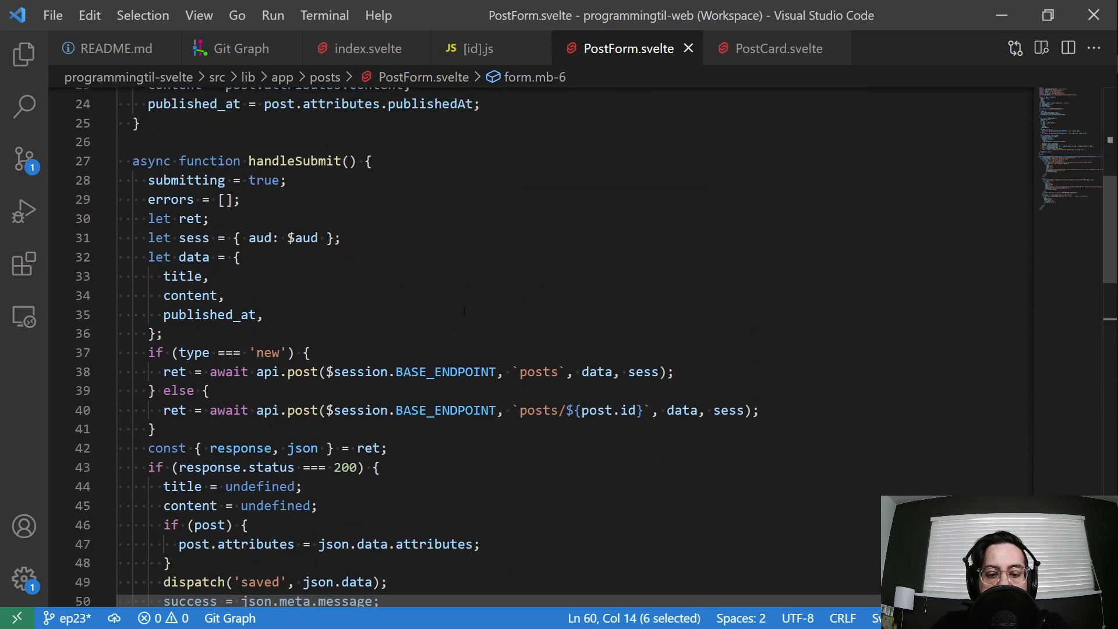
pyautogui.moveTo(687, 48)
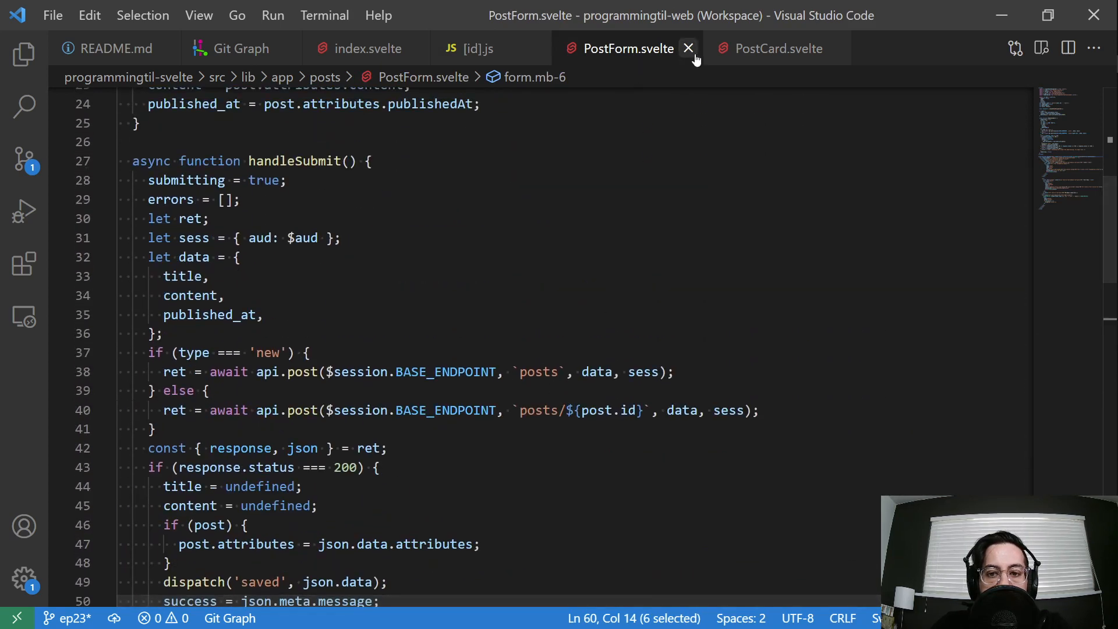
pyautogui.click(689, 49)
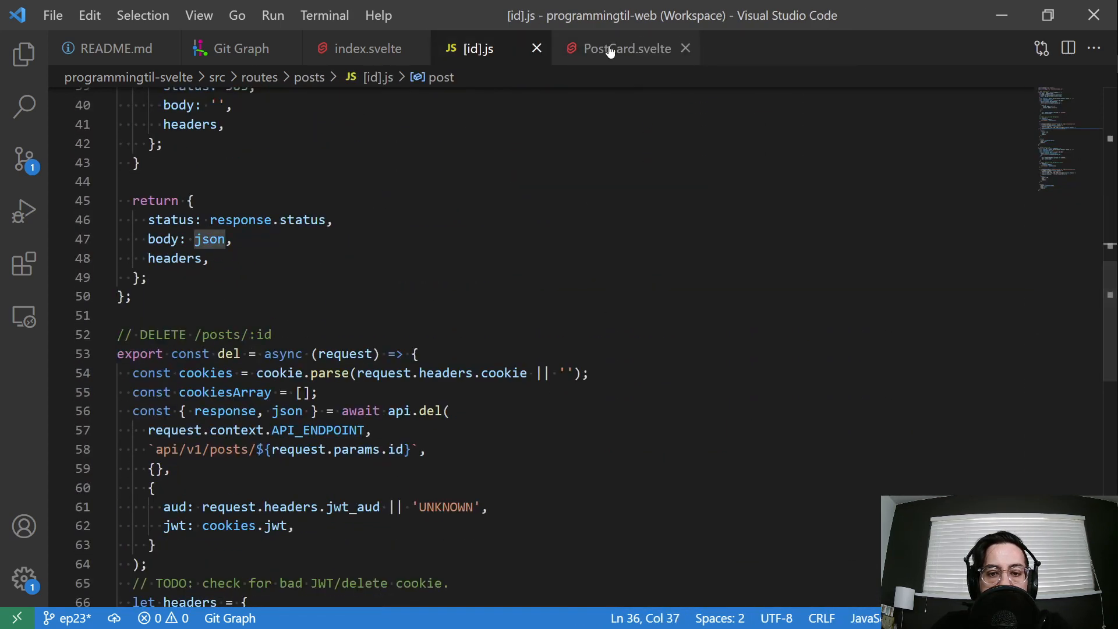
pyautogui.click(625, 48)
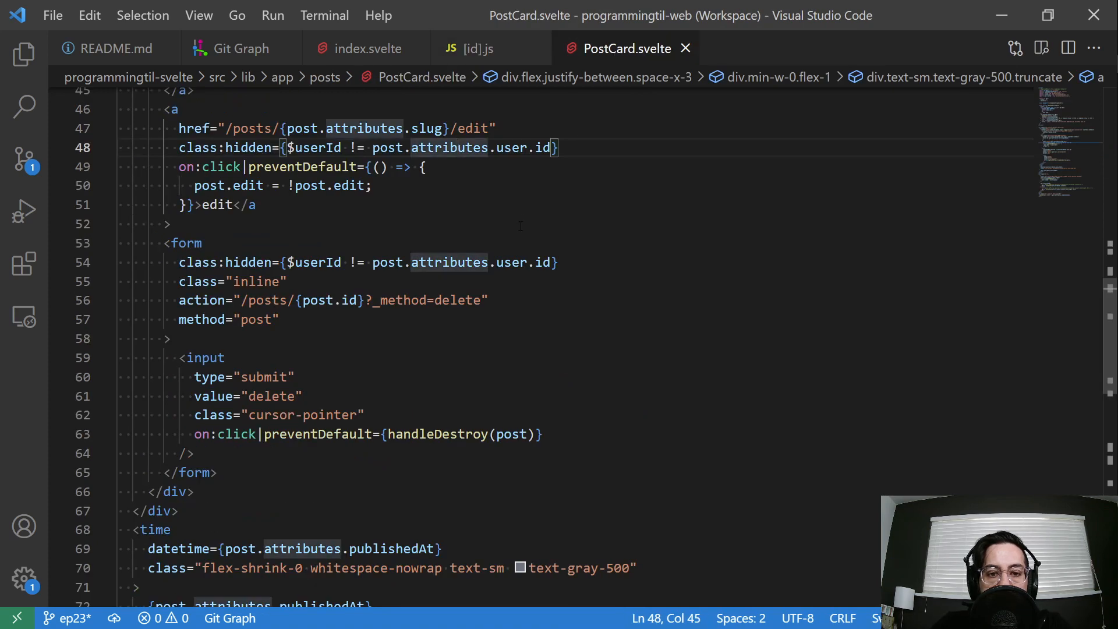
pyautogui.scroll(3)
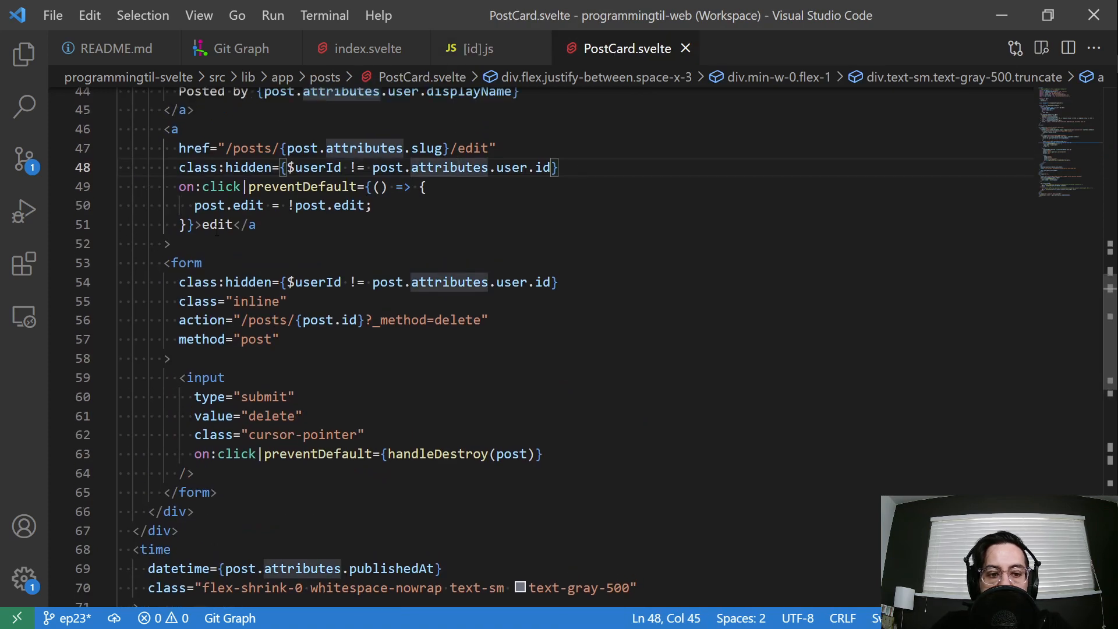
pyautogui.click(189, 262)
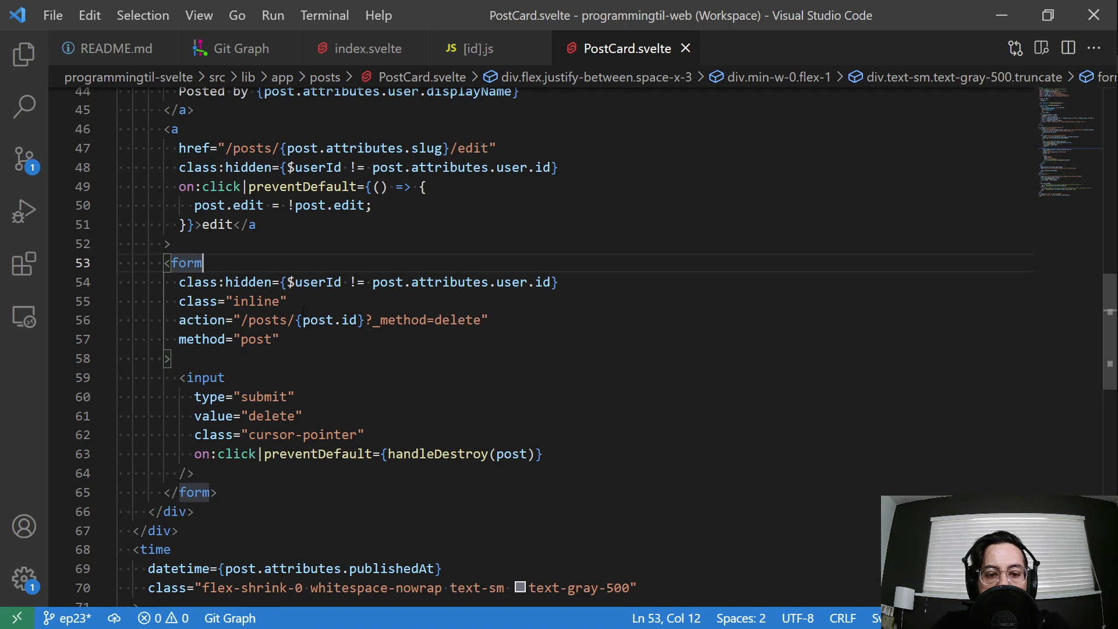
pyautogui.click(271, 319)
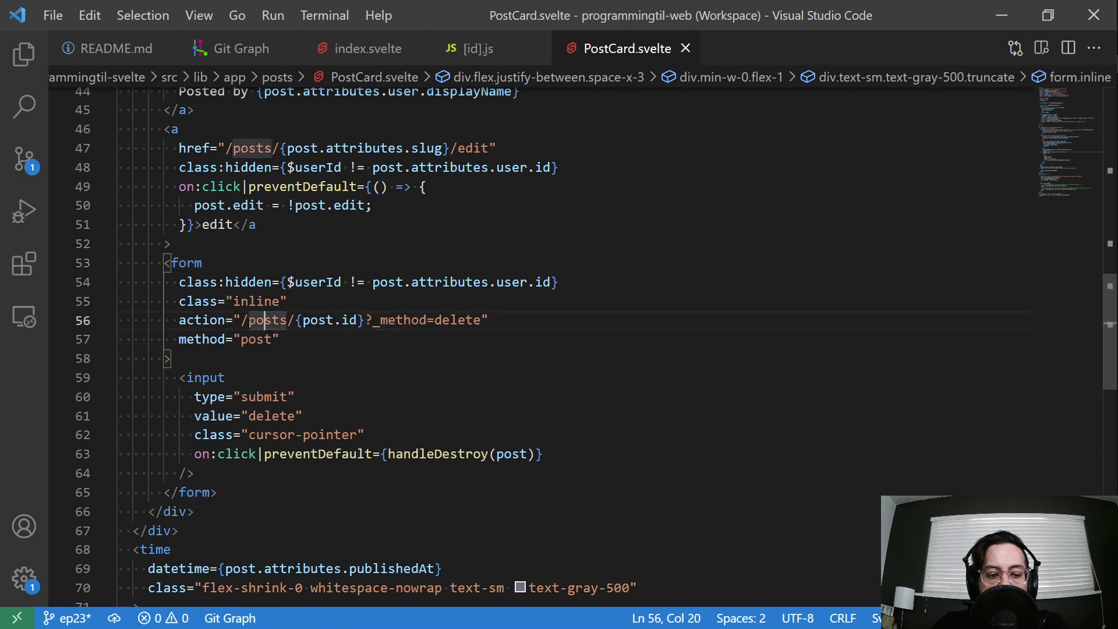
pyautogui.doubleClick(330, 319)
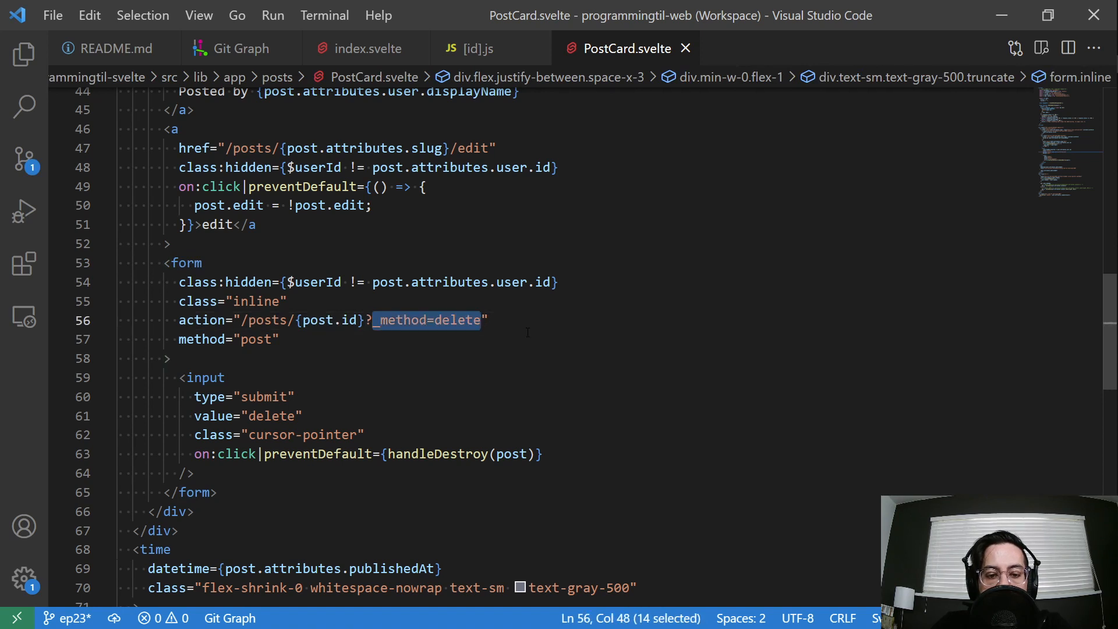
pyautogui.scroll(-3)
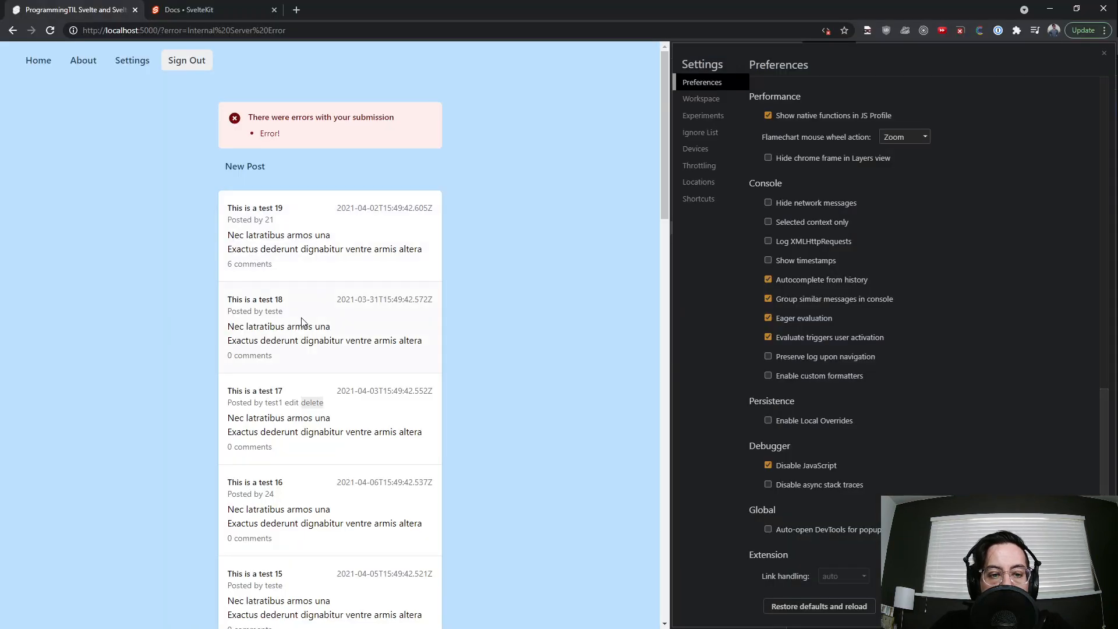
pyautogui.moveTo(307, 406)
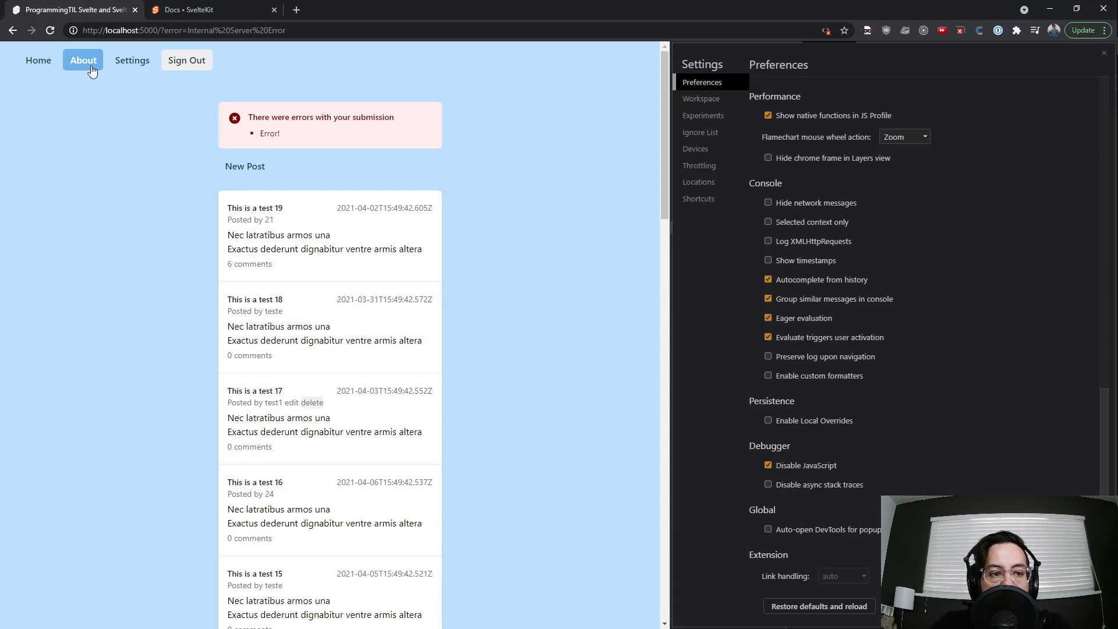
# Create a test post titled uaoe, see the Success notice, then delete it
pyautogui.click(245, 166)
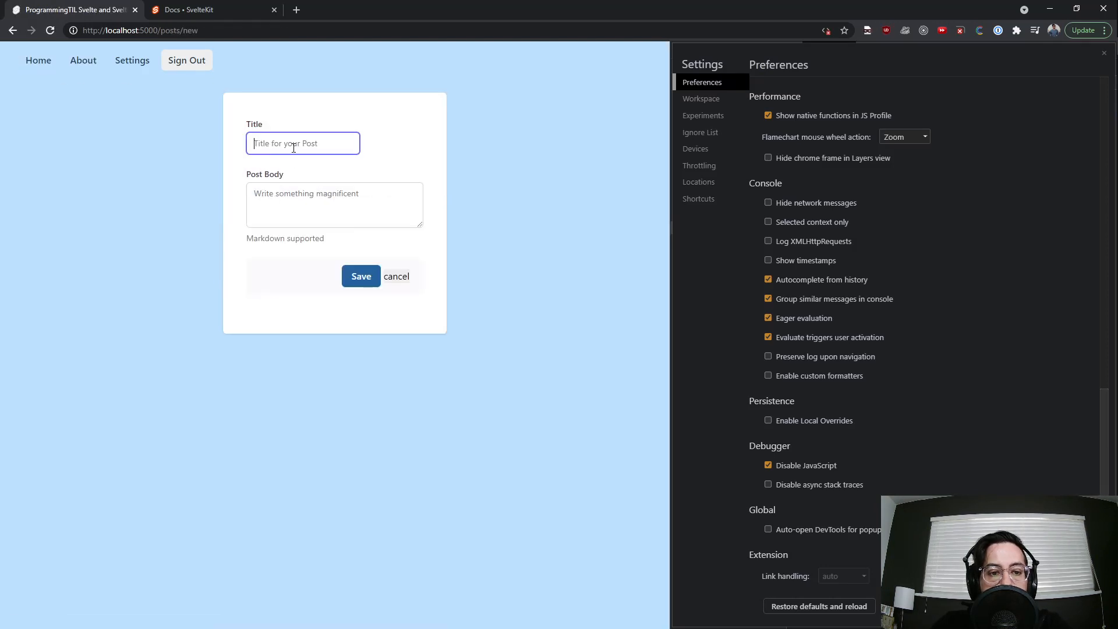
pyautogui.click(361, 276)
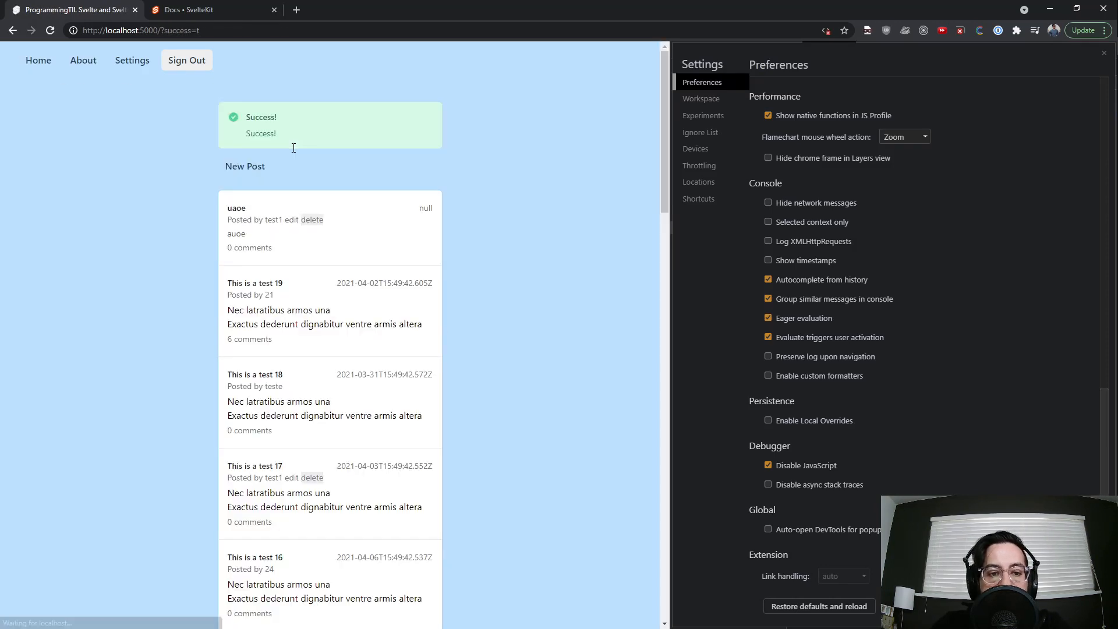
pyautogui.click(312, 219)
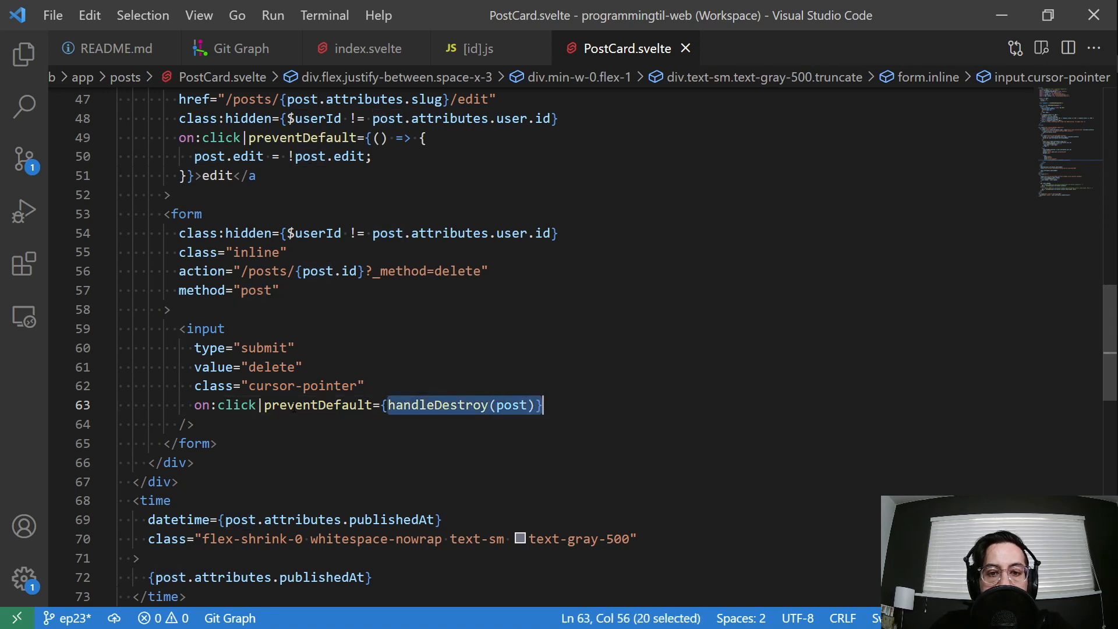
# Review the del handler in [id].js, inspecting the jwt cookie line
pyautogui.press('shift+Left')
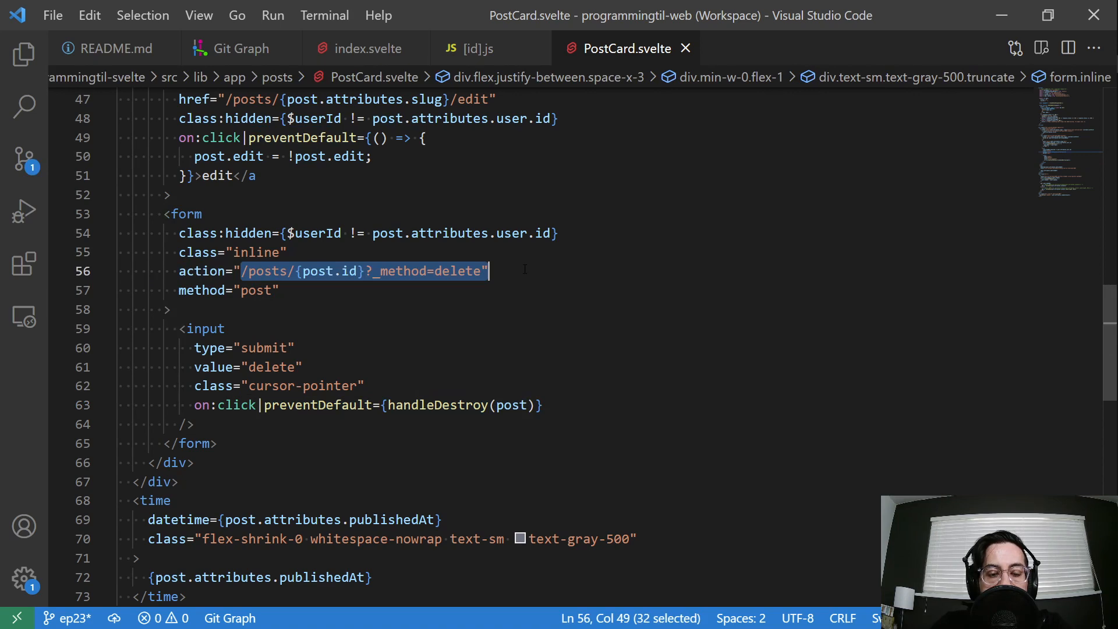
pyautogui.click(475, 48)
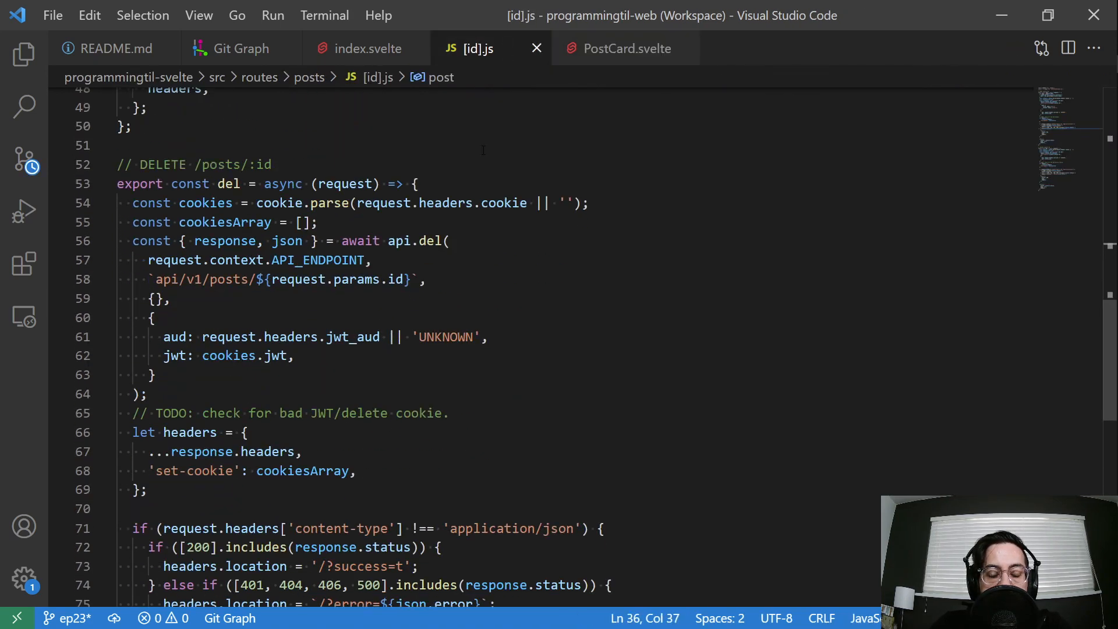
pyautogui.scroll(-3)
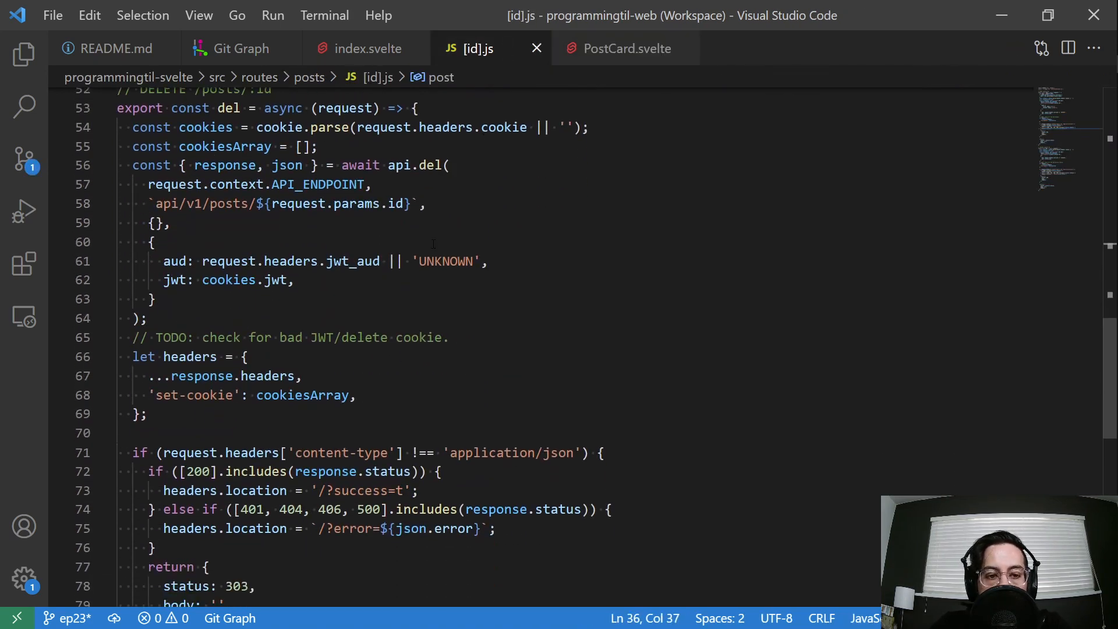
pyautogui.click(268, 127)
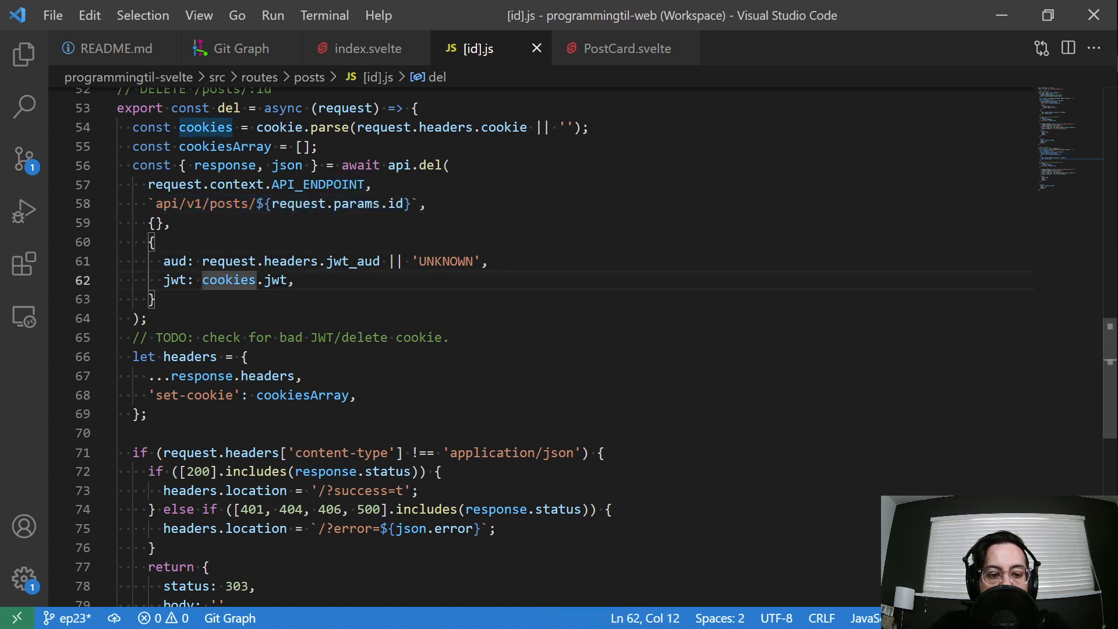
pyautogui.scroll(-3)
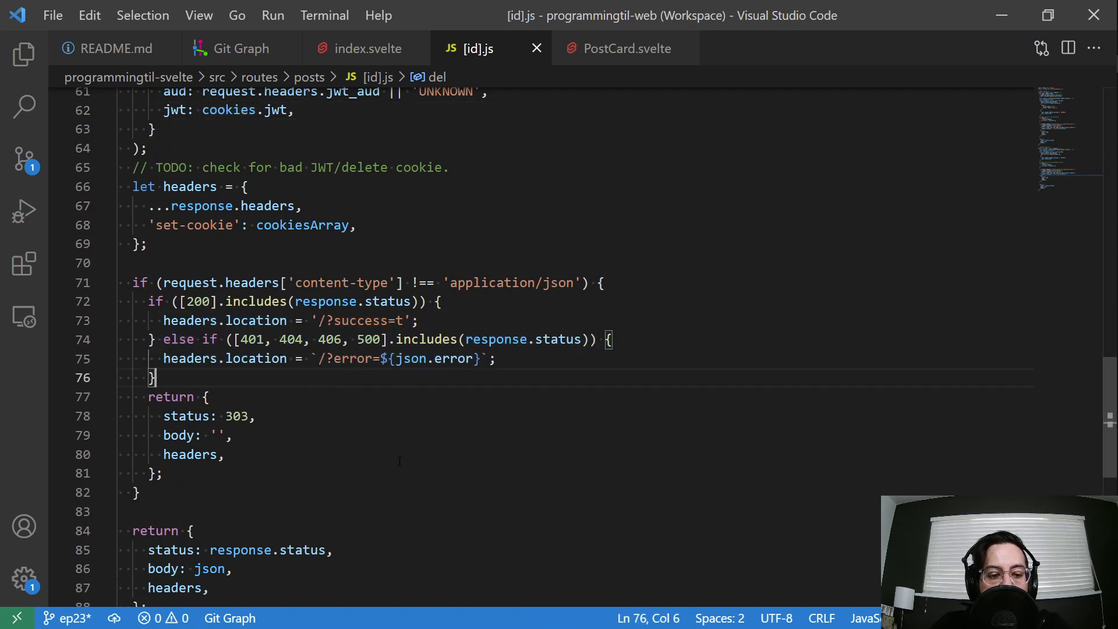
pyautogui.scroll(3)
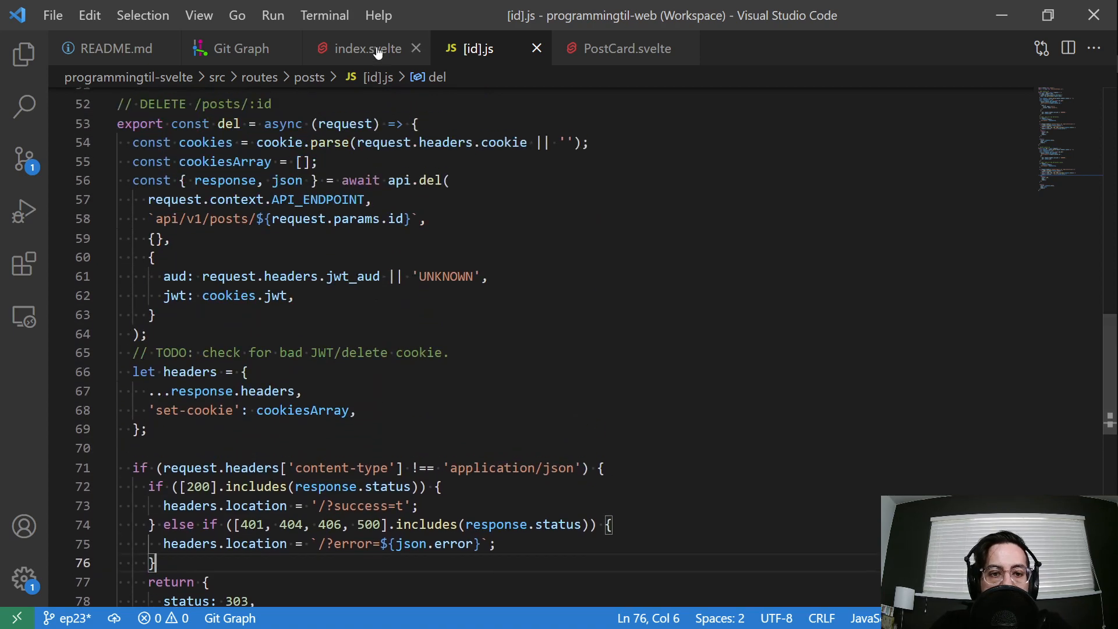
# Switch to index.svelte and scroll to the New Post link code
pyautogui.click(369, 48)
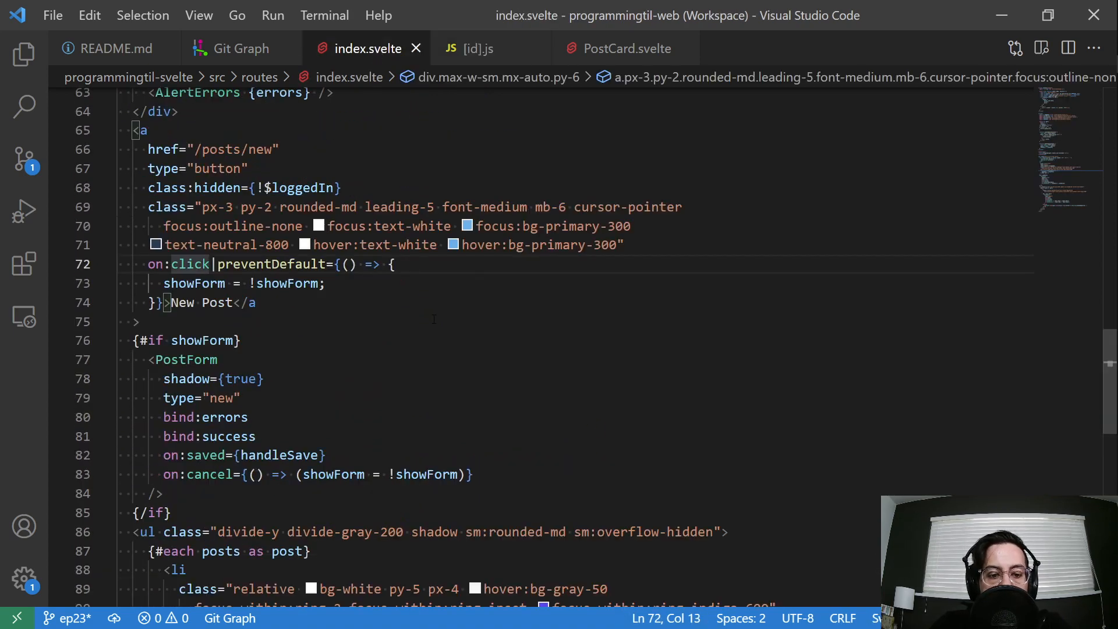
pyautogui.scroll(-3)
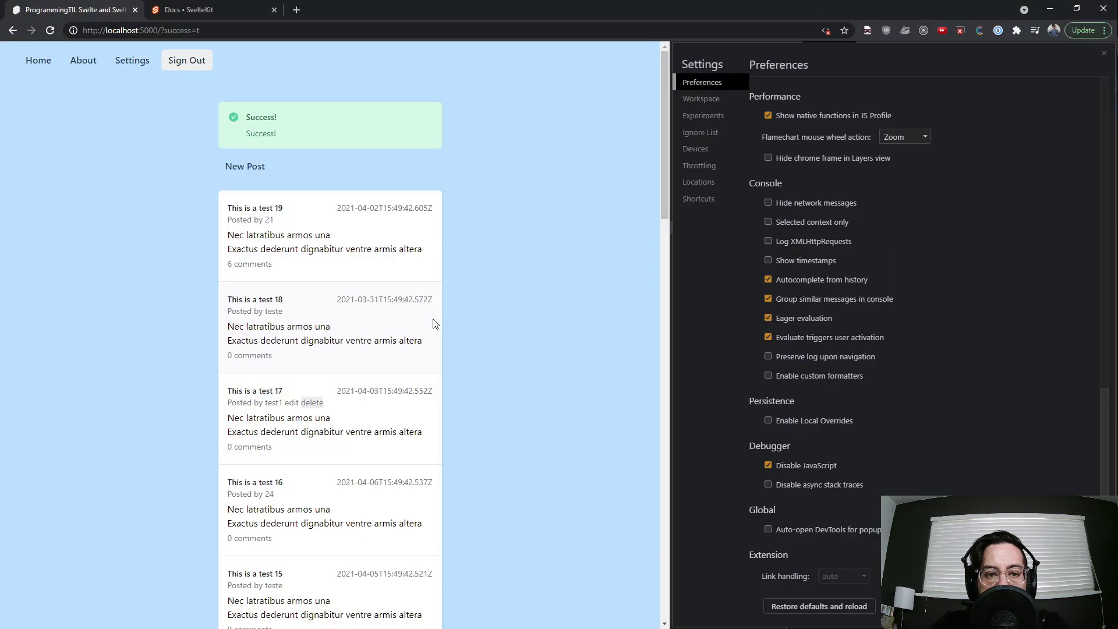
pyautogui.moveTo(469, 252)
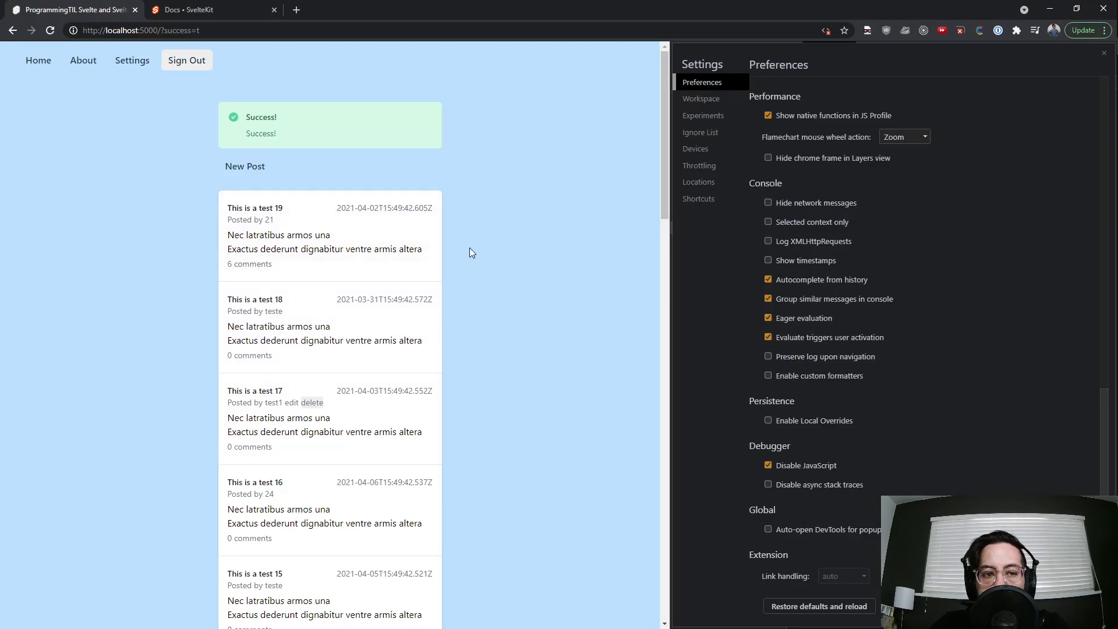
# Sign out, re-enable JavaScript in DevTools, and return to the home page
pyautogui.click(186, 59)
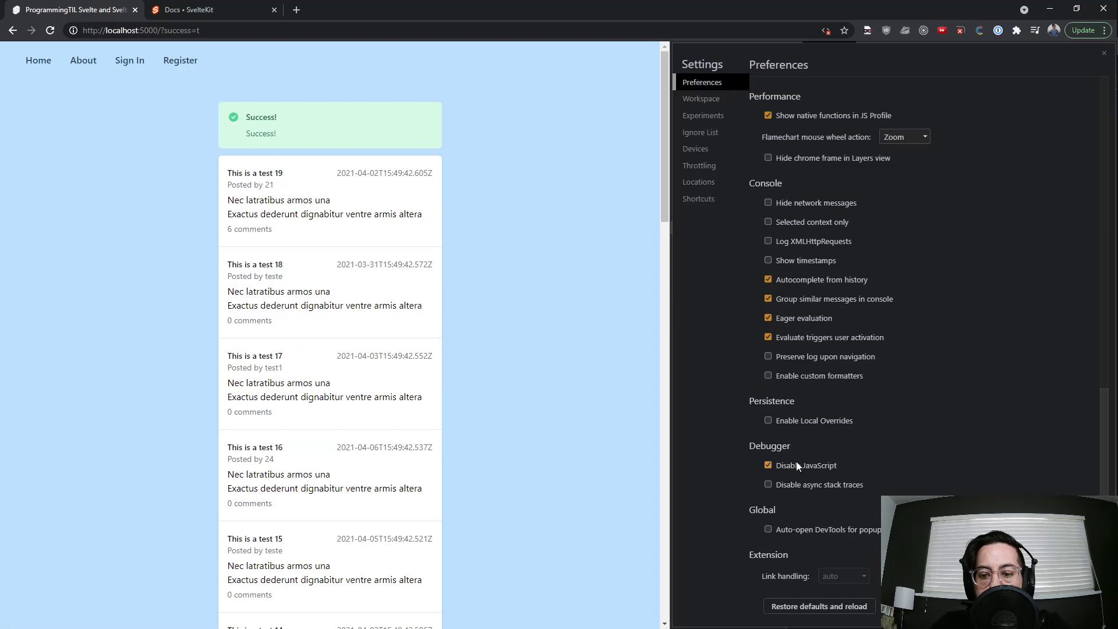
pyautogui.click(769, 465)
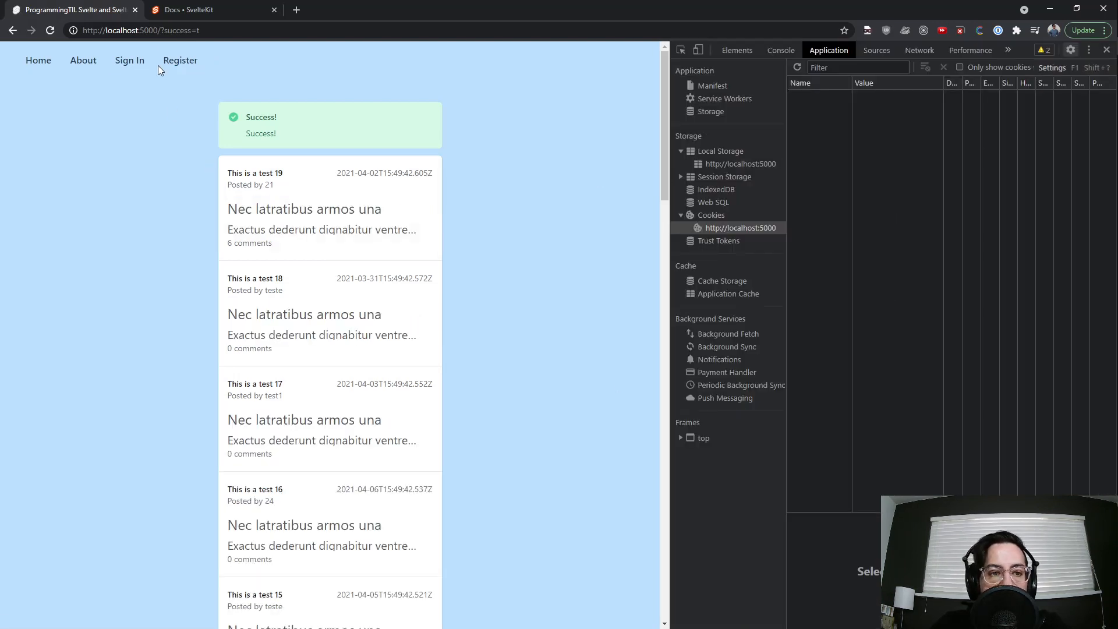
pyautogui.click(37, 60)
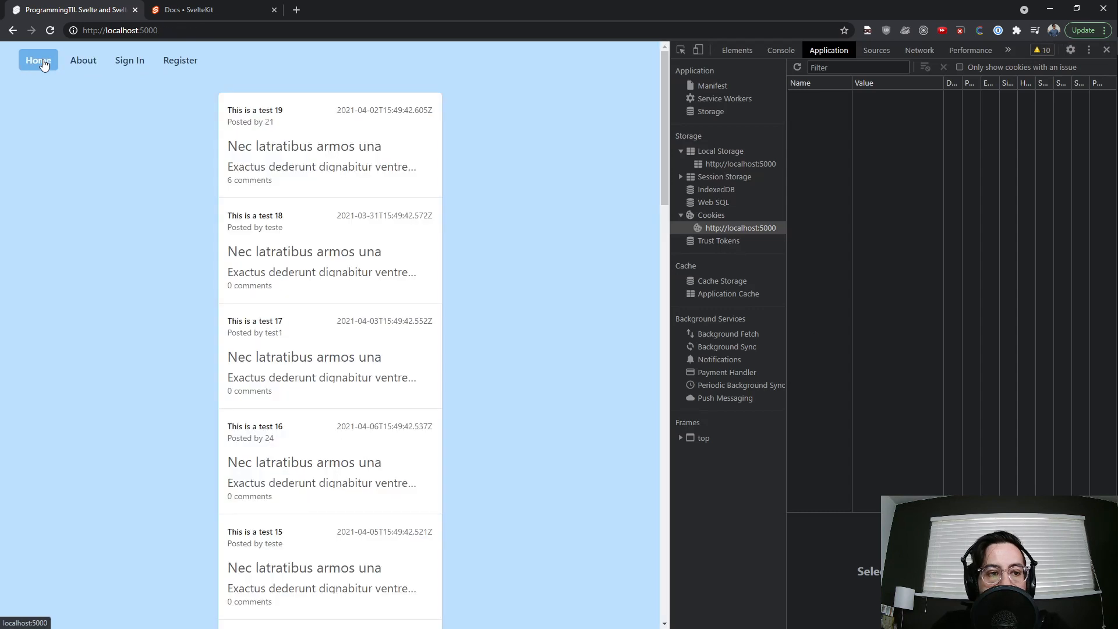
pyautogui.moveTo(129, 59)
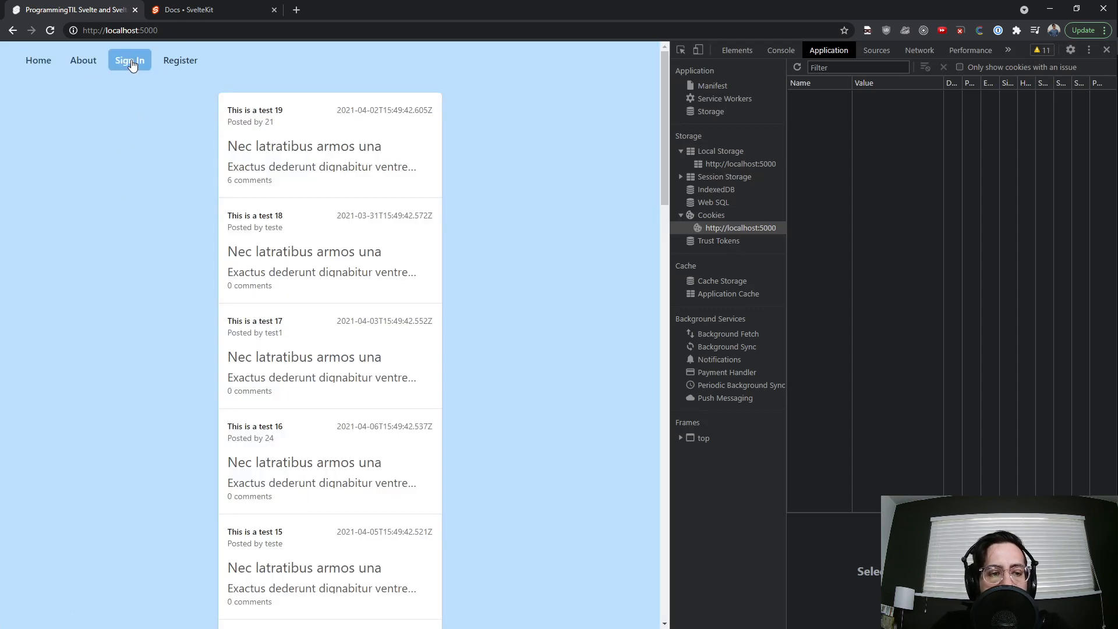
# Sign in with the test account, open the inline New Post form, then cancel it
pyautogui.click(130, 59)
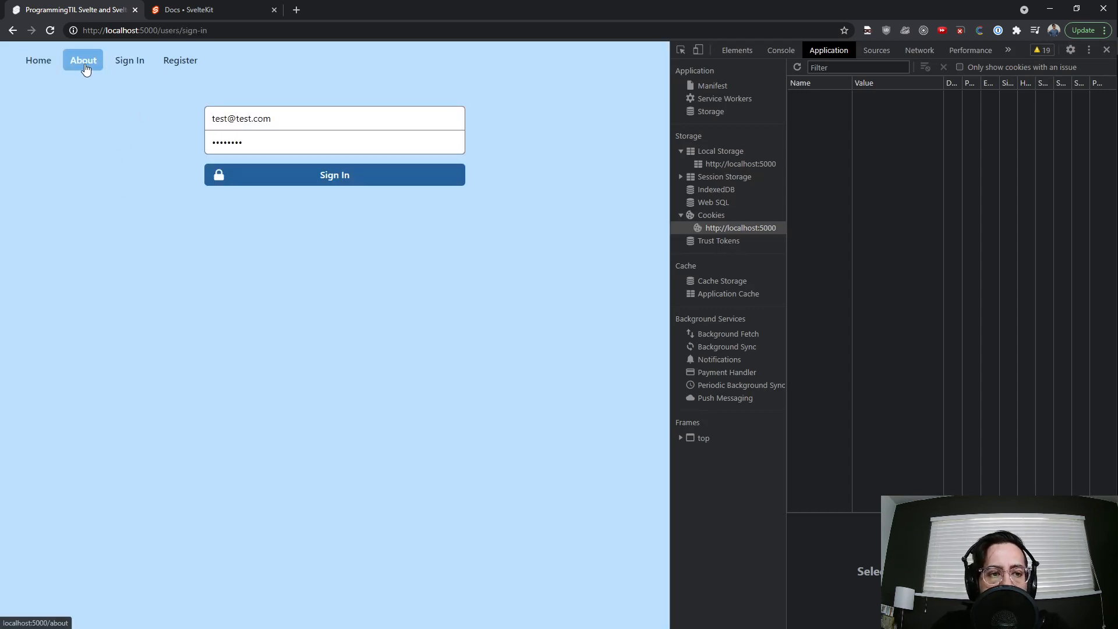
pyautogui.moveTo(129, 60)
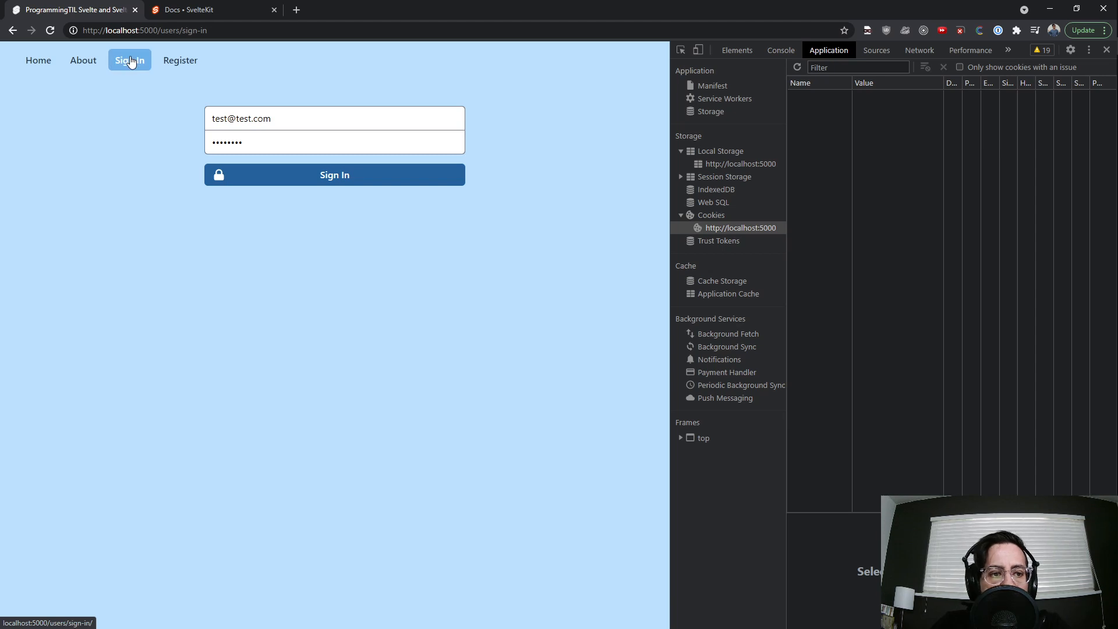
pyautogui.moveTo(450, 275)
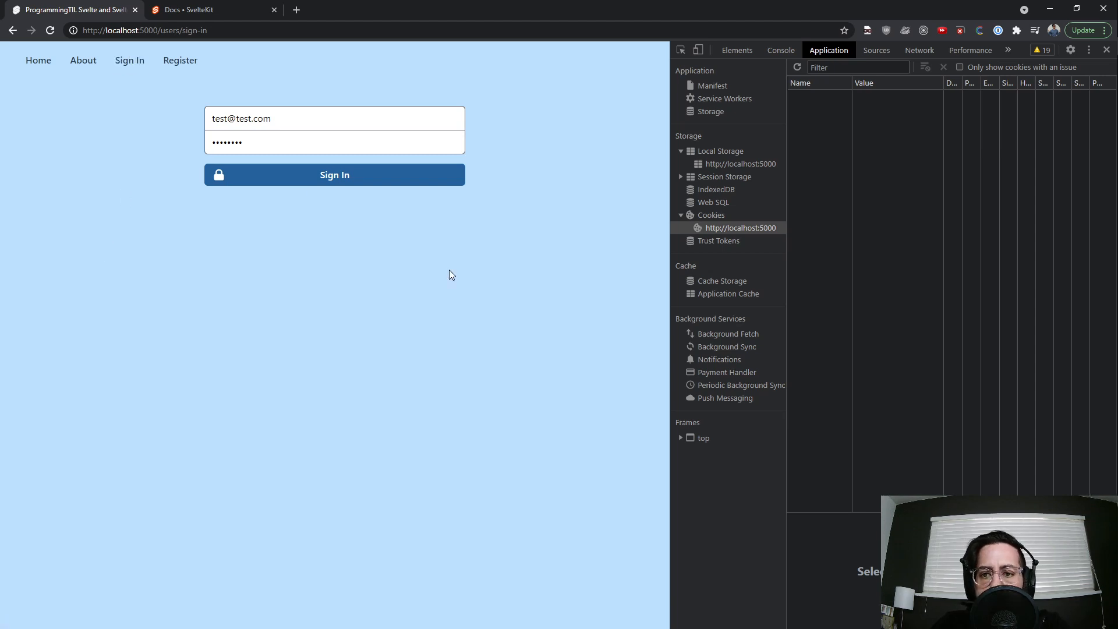
pyautogui.click(334, 175)
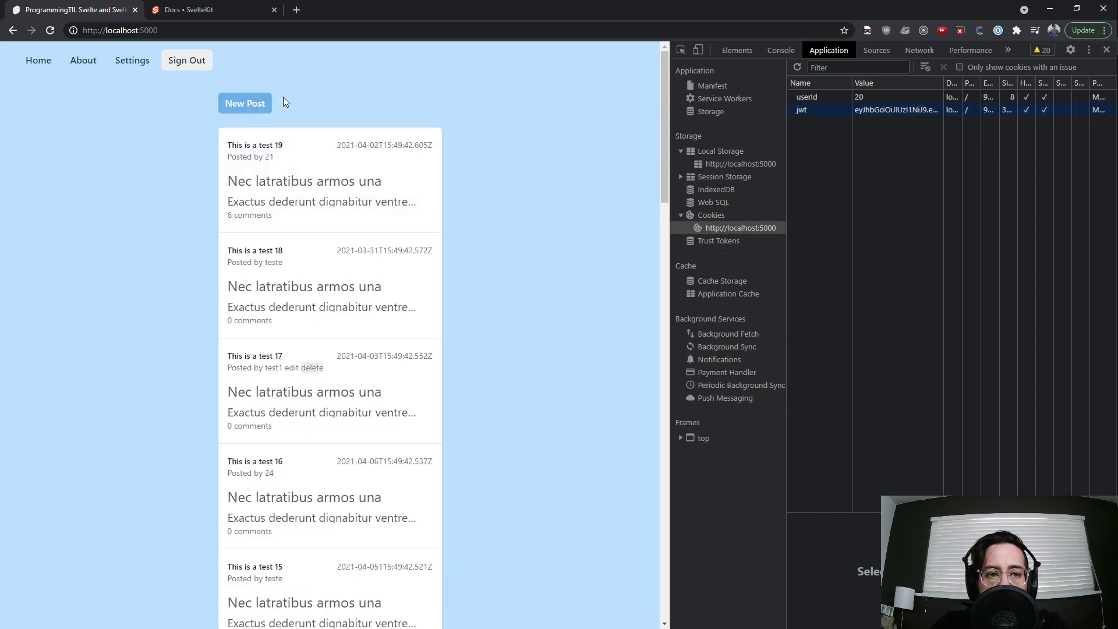
pyautogui.click(245, 102)
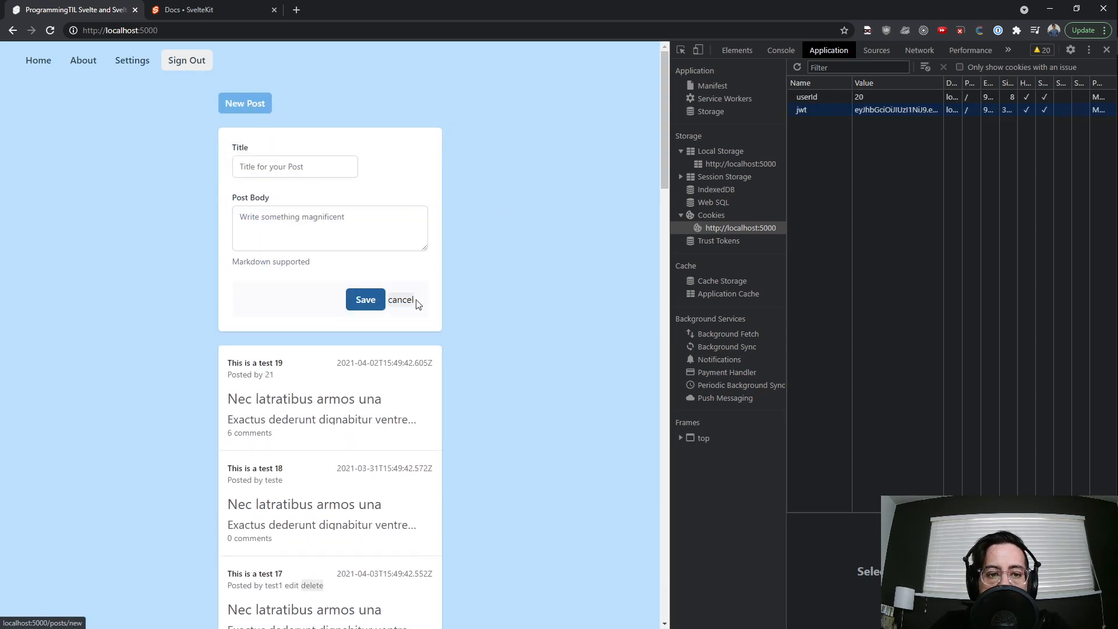
pyautogui.click(400, 299)
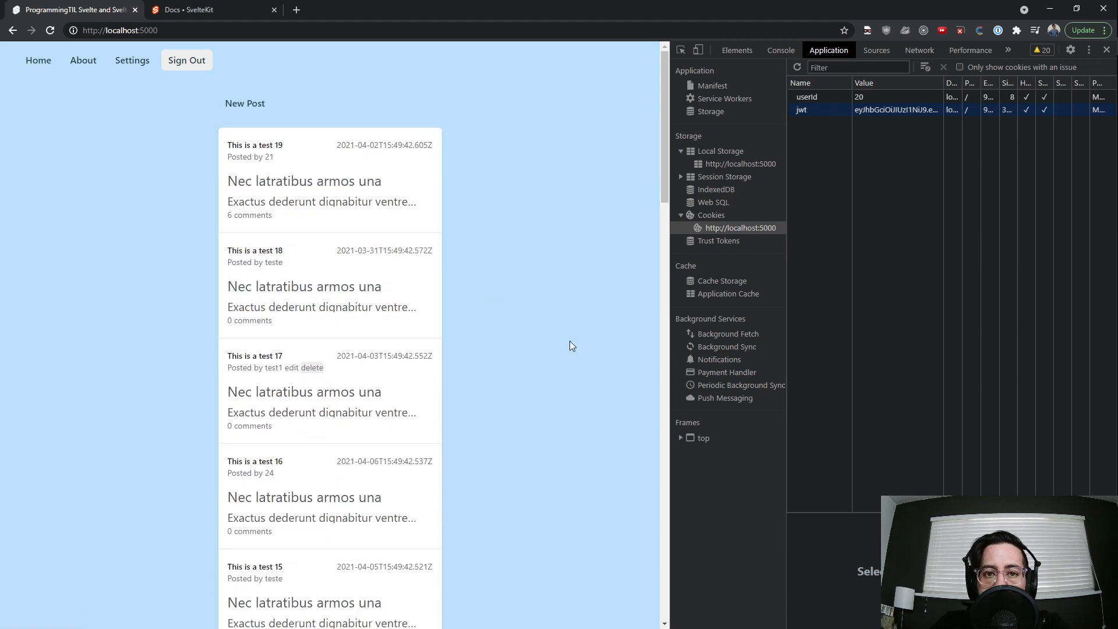